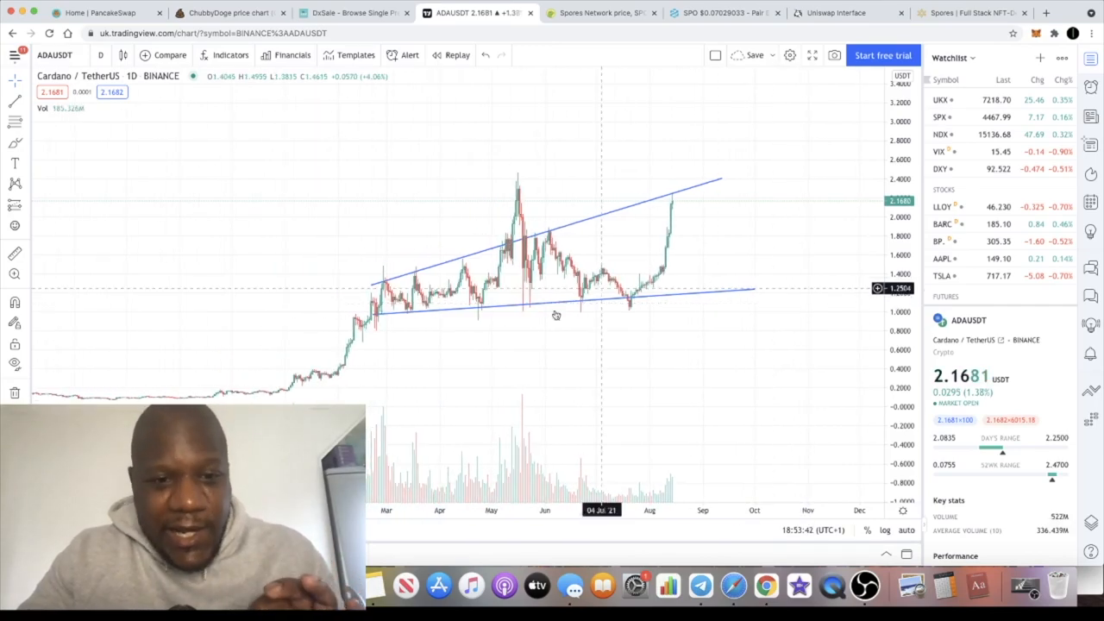
{"action": "mouse_move", "coordinate": [778, 158]}
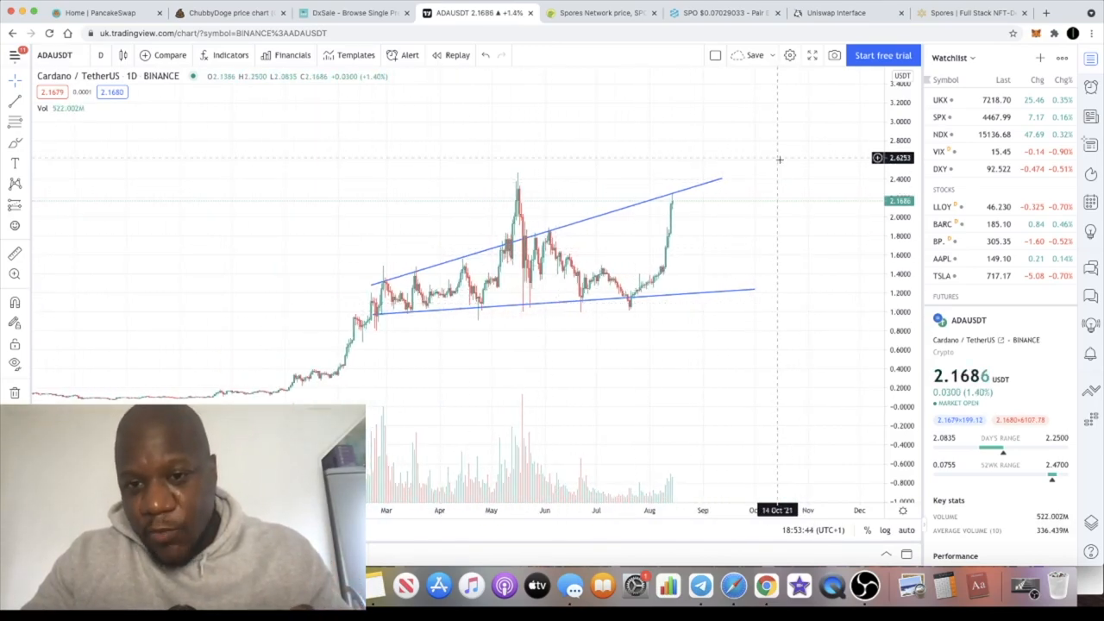
{"action": "mouse_move", "coordinate": [779, 163]}
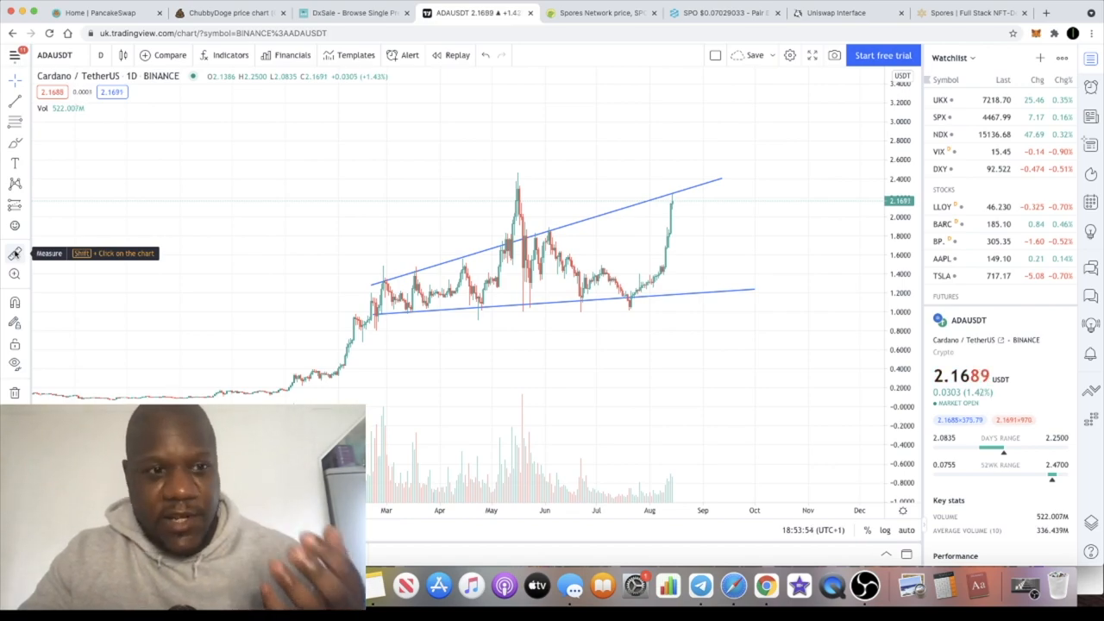
{"action": "mouse_move", "coordinate": [667, 293]}
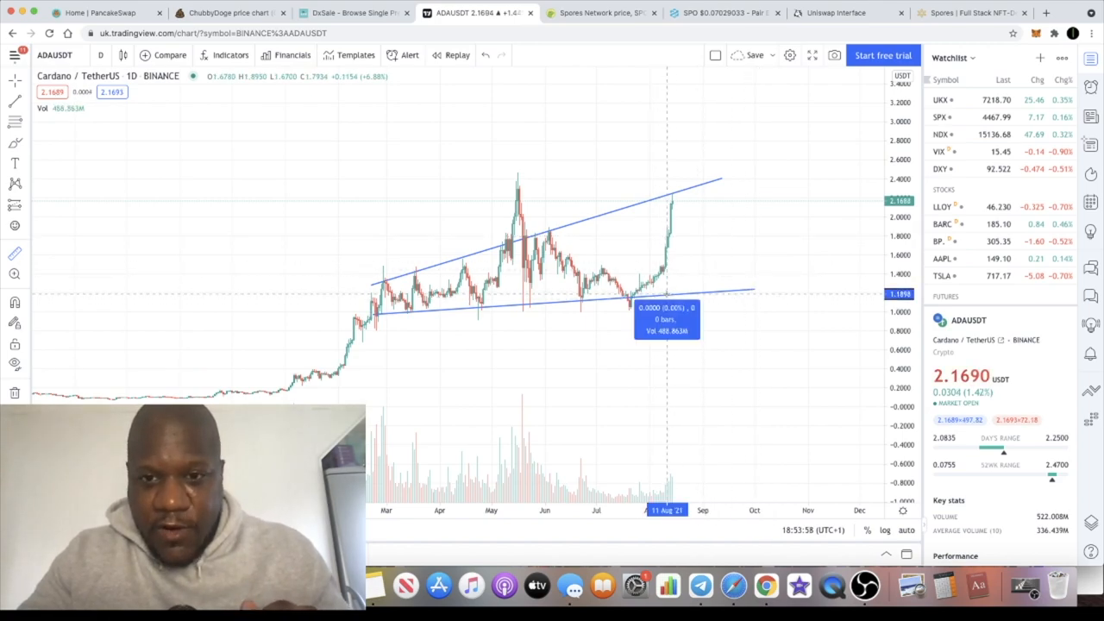
- Brush-circle the upper trendline touches on ADAUSDT and add horizontal lines at 1.8682 and 2.3224
{"action": "left_click_drag", "start_coordinate": [667, 307], "coordinate": [746, 198]}
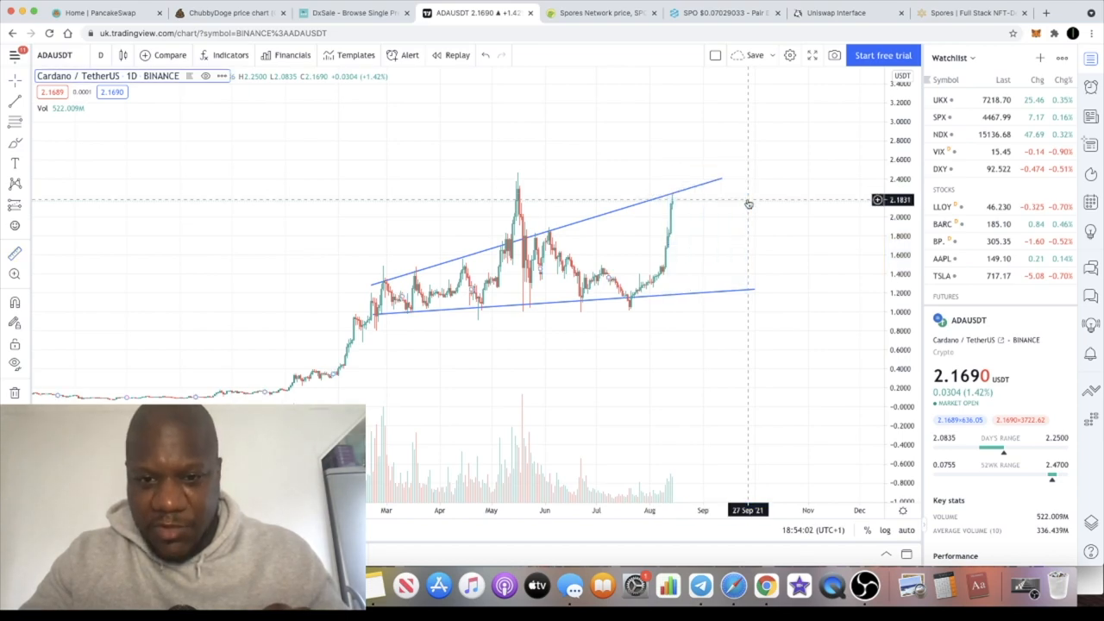
{"action": "mouse_move", "coordinate": [642, 302]}
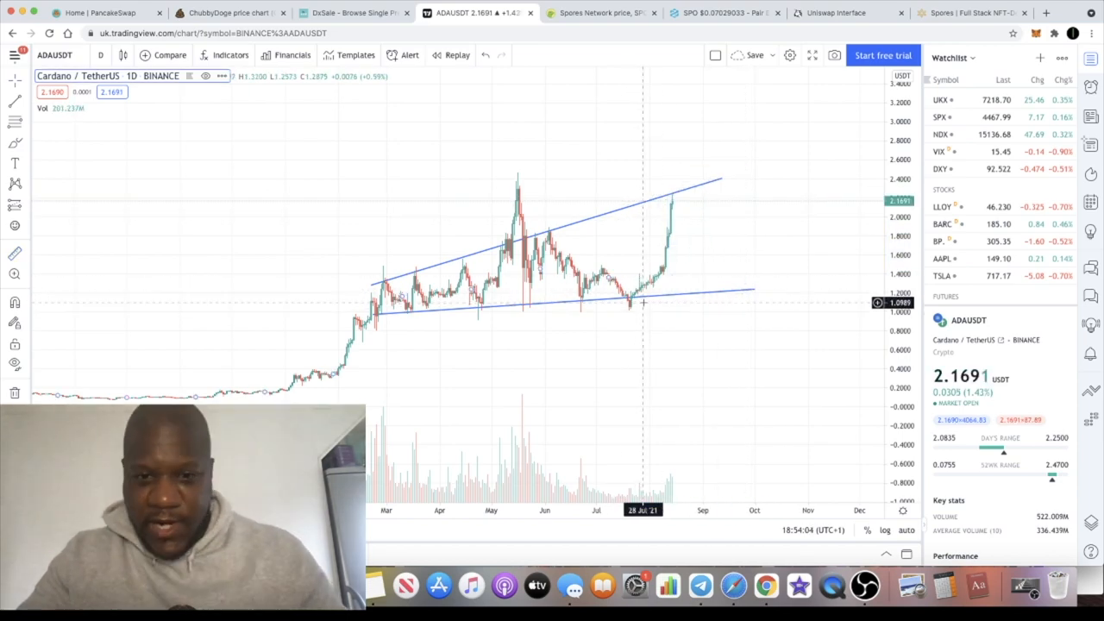
{"action": "mouse_move", "coordinate": [717, 244]}
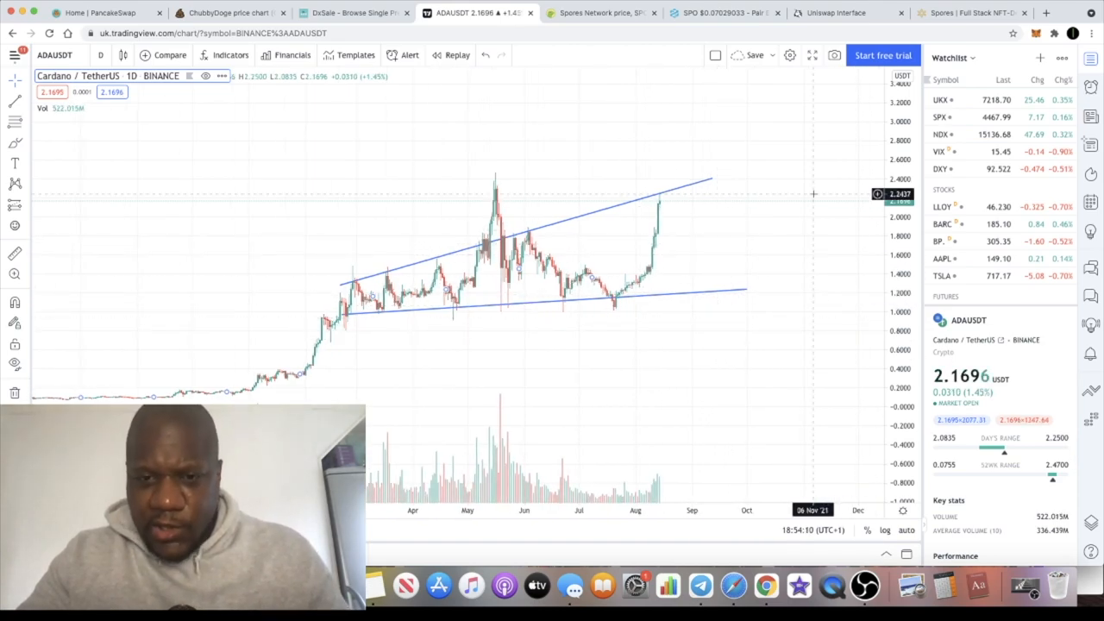
{"action": "mouse_move", "coordinate": [675, 196]}
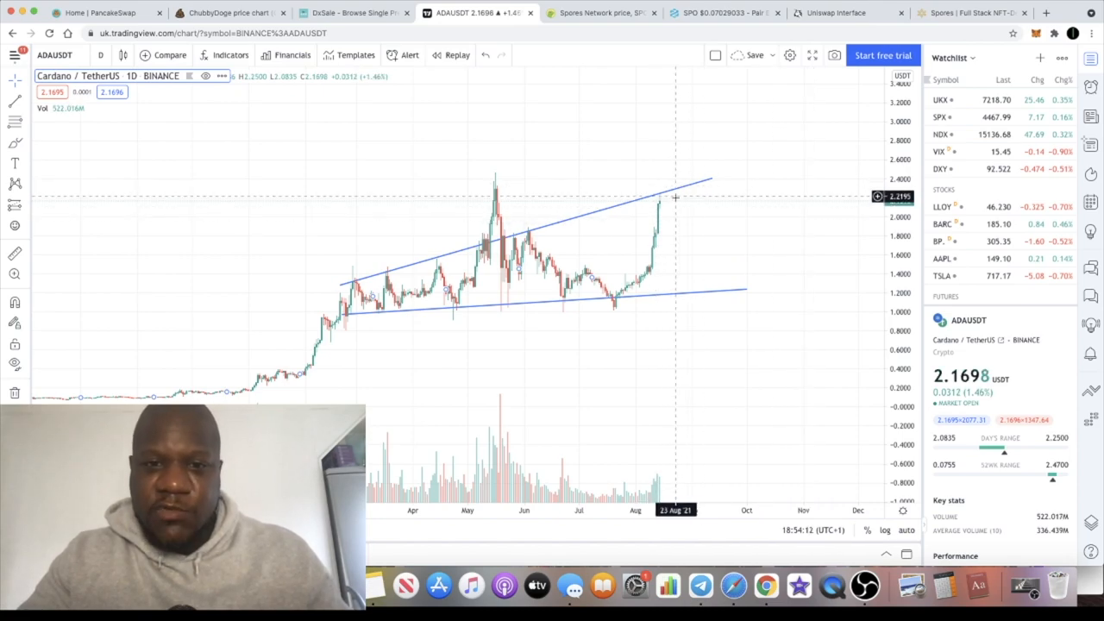
{"action": "mouse_move", "coordinate": [697, 199]}
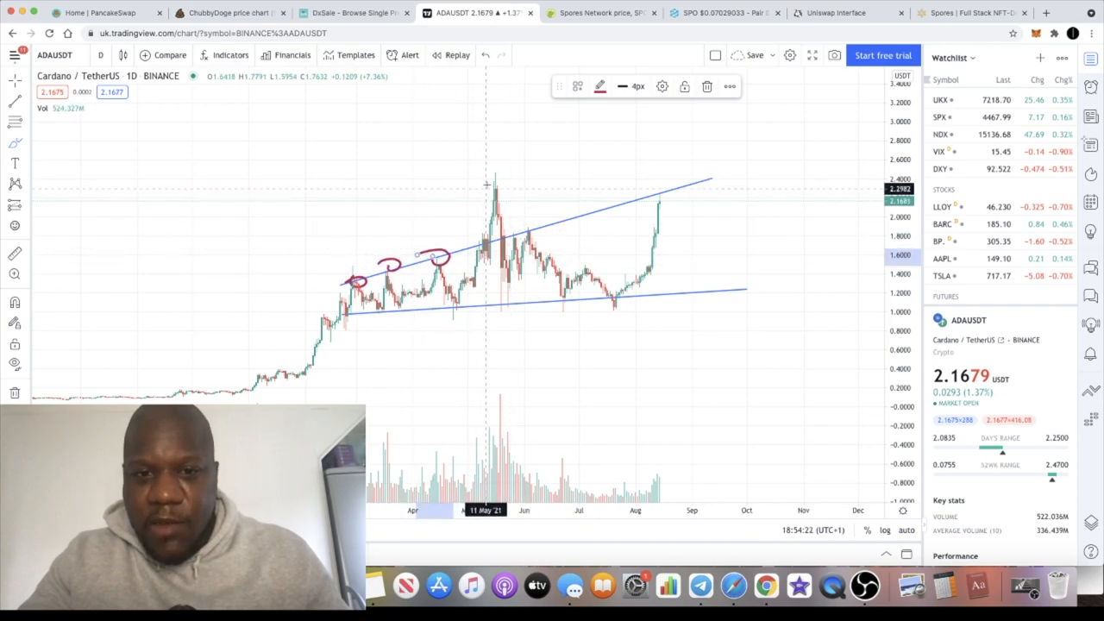
{"action": "mouse_move", "coordinate": [489, 257]}
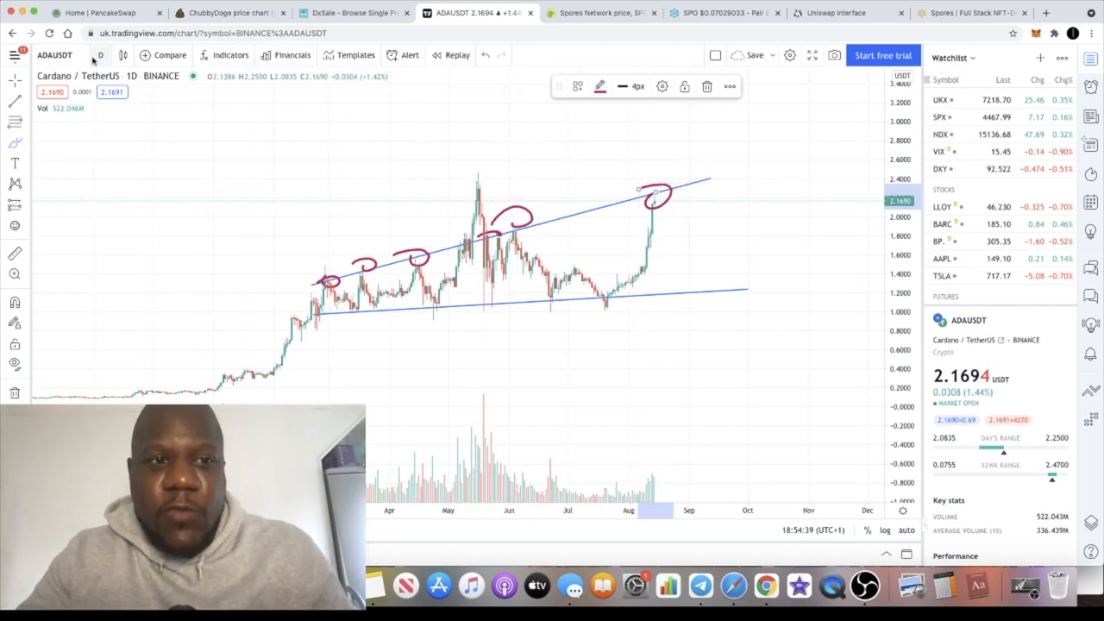
{"action": "mouse_move", "coordinate": [667, 220]}
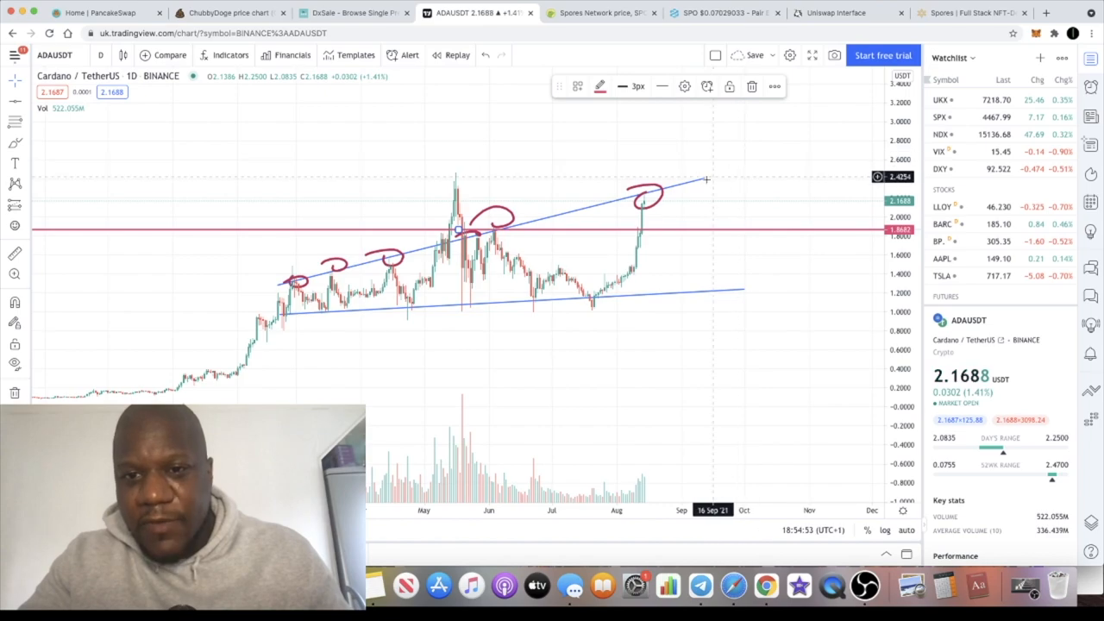
{"action": "mouse_move", "coordinate": [700, 196]}
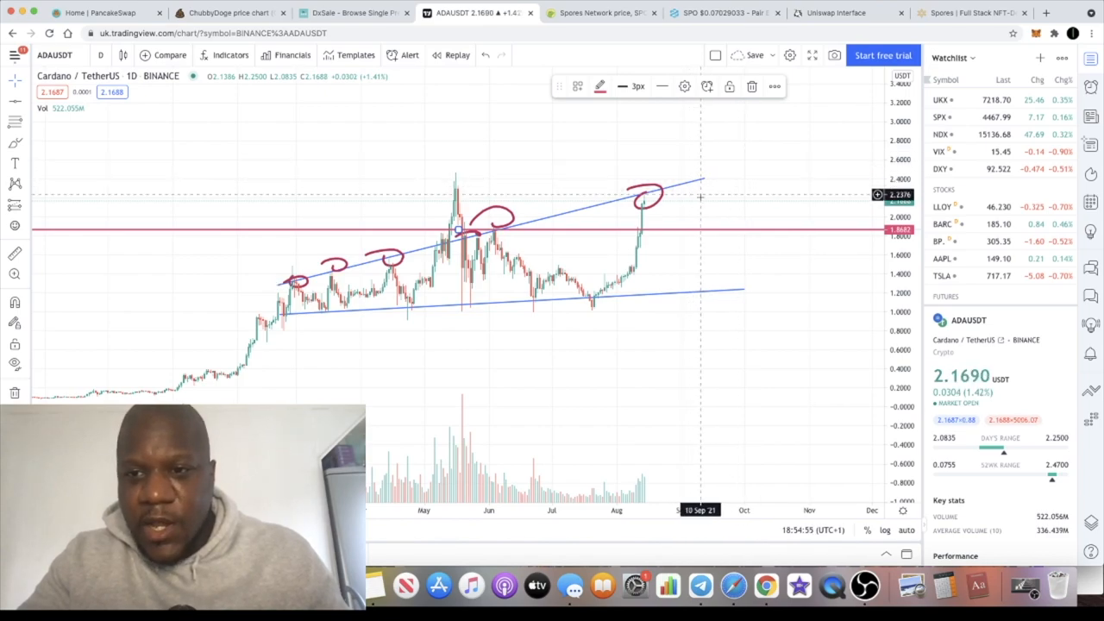
{"action": "mouse_move", "coordinate": [692, 179]}
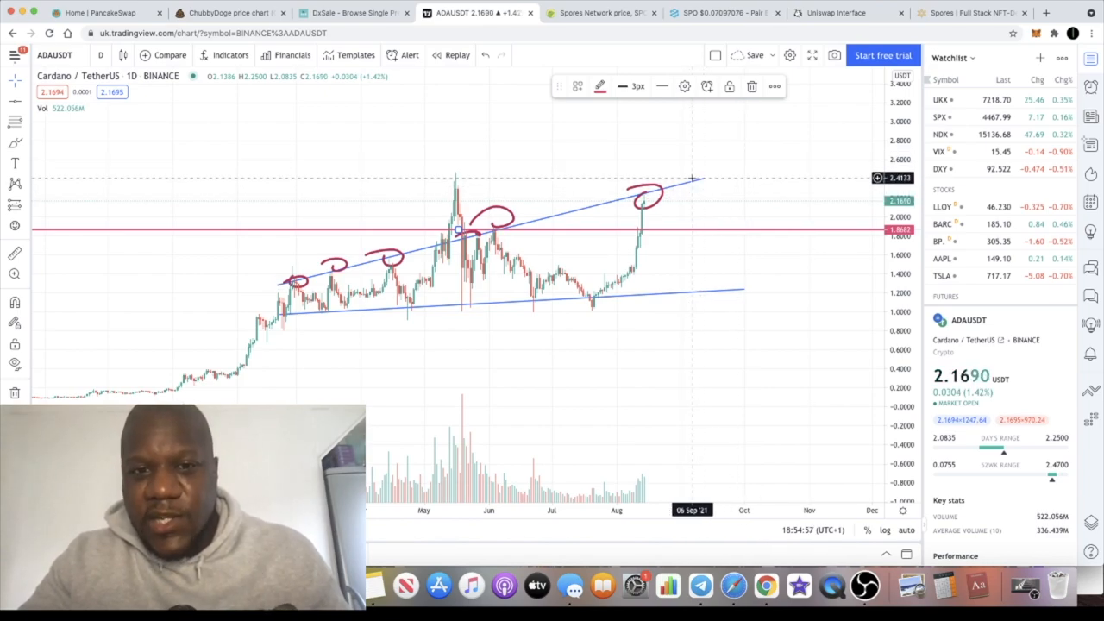
{"action": "mouse_move", "coordinate": [524, 191]}
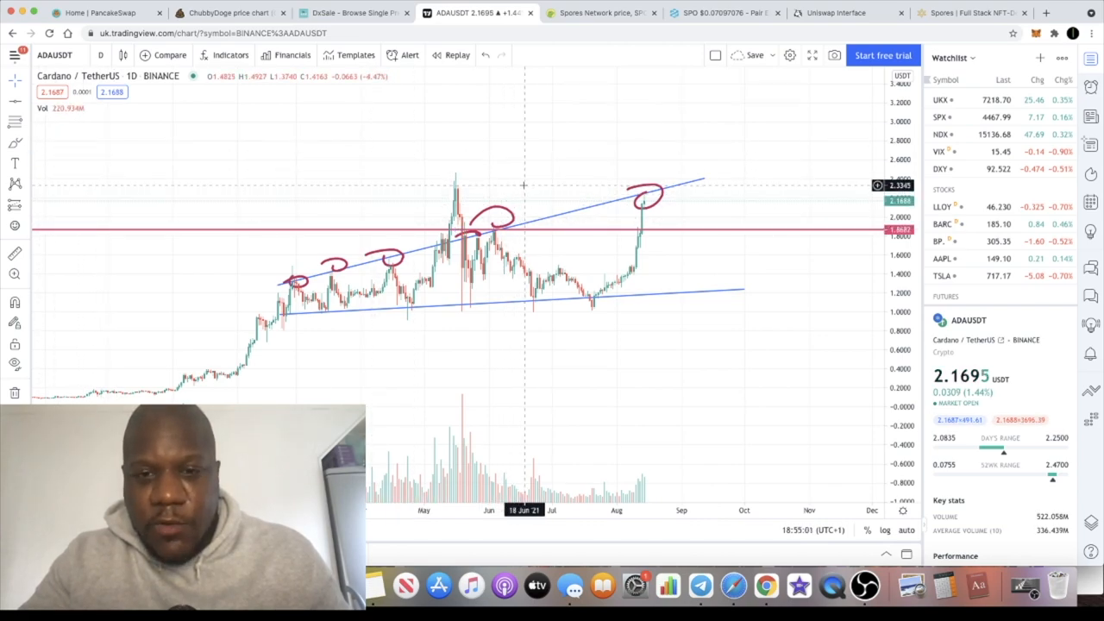
{"action": "left_click", "coordinate": [14, 101]}
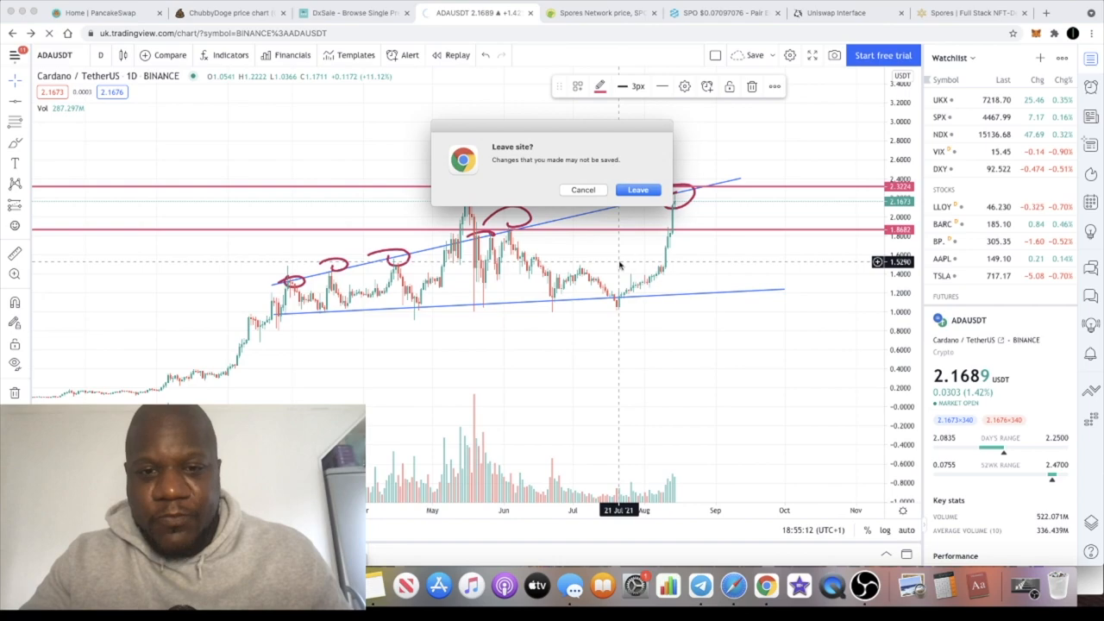
- Cancel Chrome's 'Leave site?' prompt to keep the annotated Cardano chart open
{"action": "left_click", "coordinate": [582, 189]}
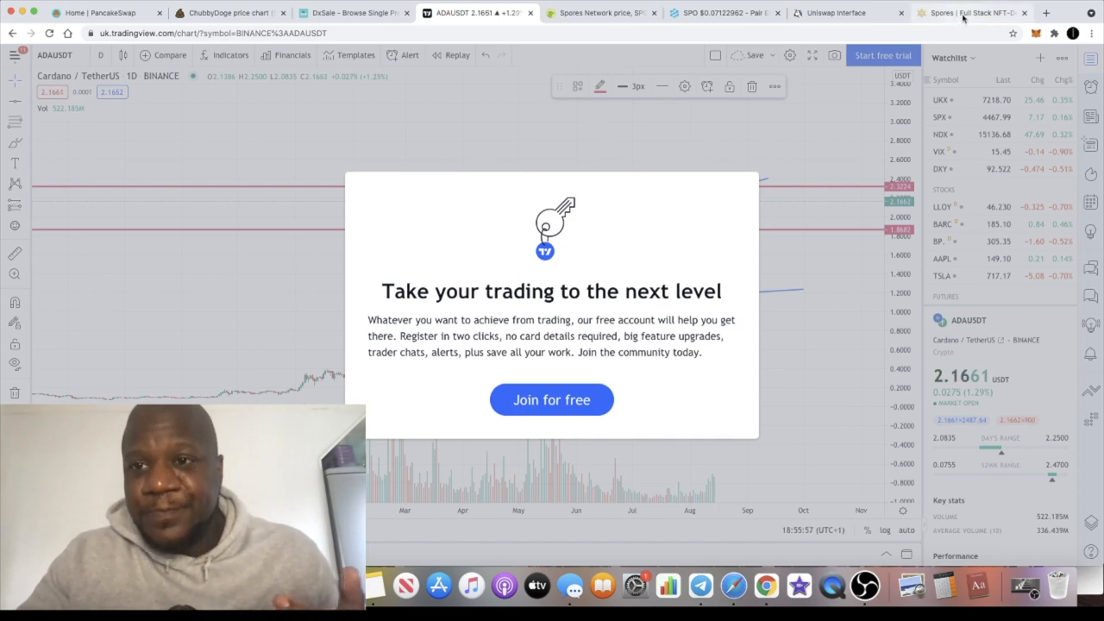
- Switch to the 'Spores | Full Stack NFT' tab and scroll to the $SPO contract address
{"action": "left_click", "coordinate": [972, 12]}
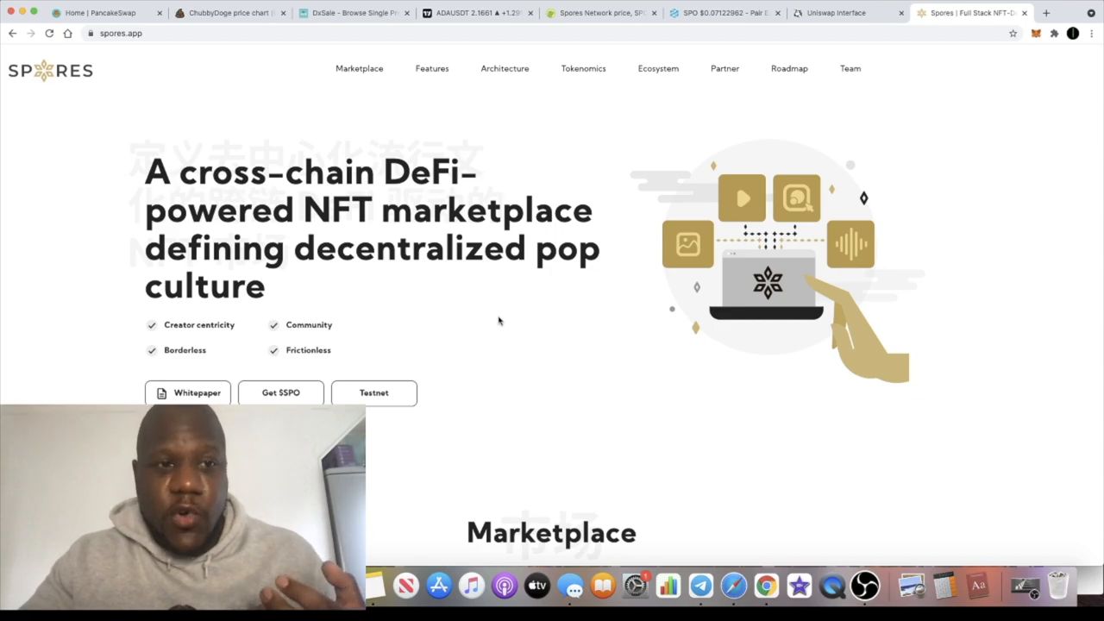
{"action": "mouse_move", "coordinate": [439, 237]}
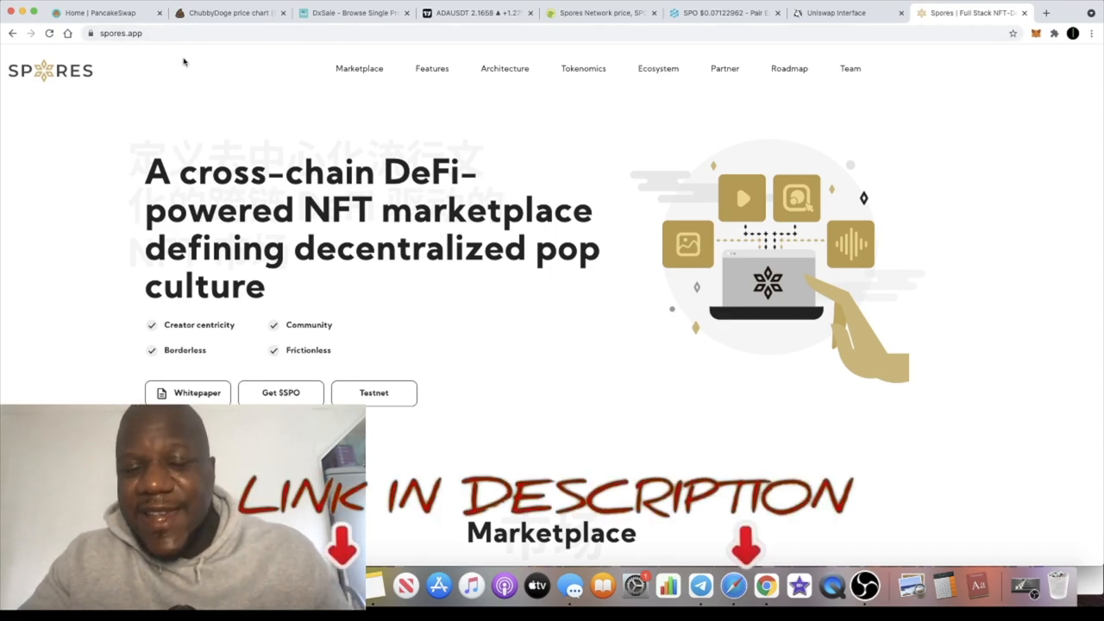
{"action": "mouse_move", "coordinate": [801, 130]}
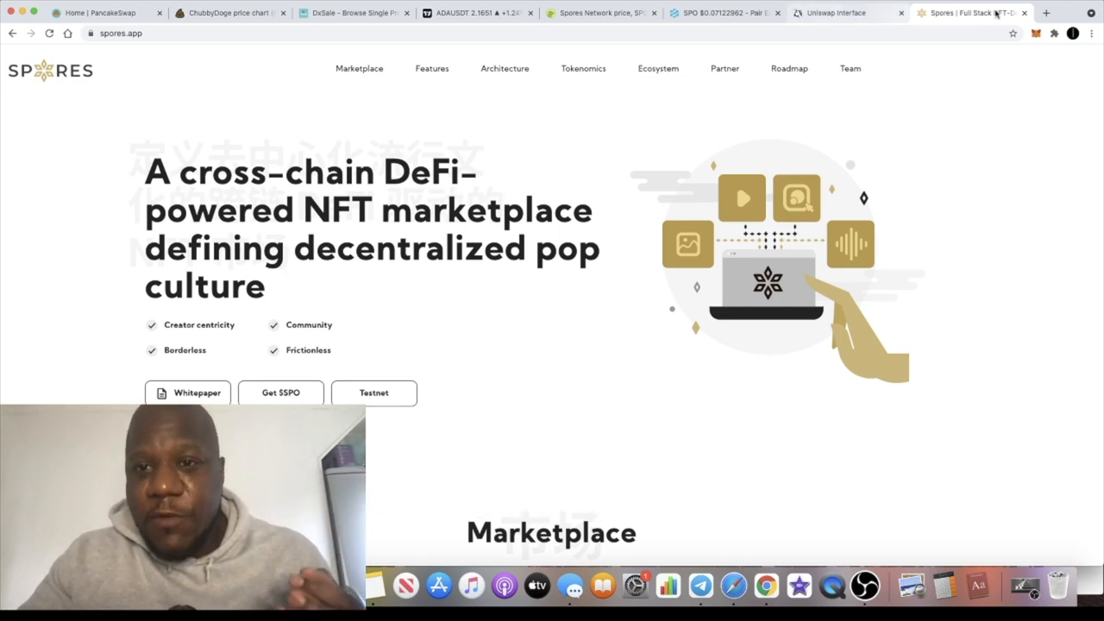
{"action": "left_click", "coordinate": [1046, 12]}
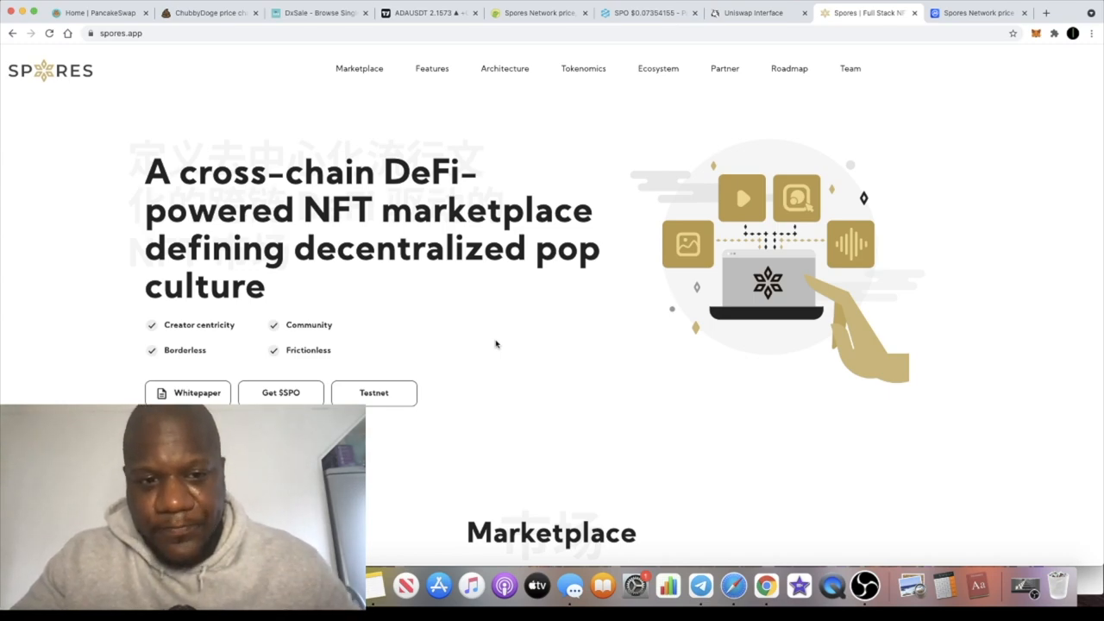
{"action": "mouse_move", "coordinate": [308, 343]}
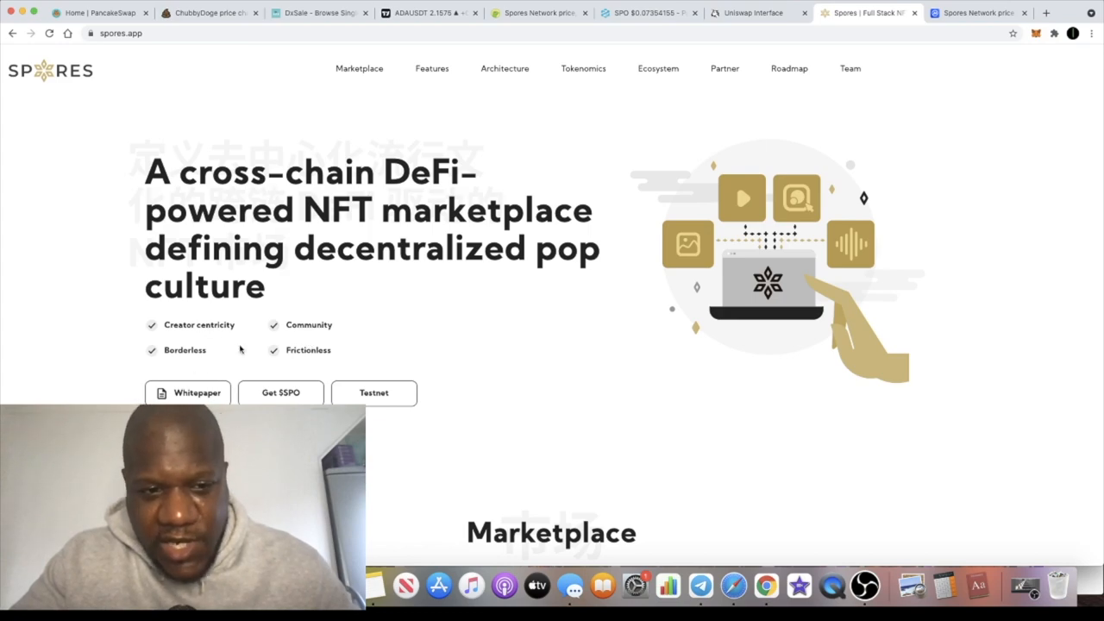
{"action": "scroll", "scroll_direction": "down", "scroll_amount": 3}
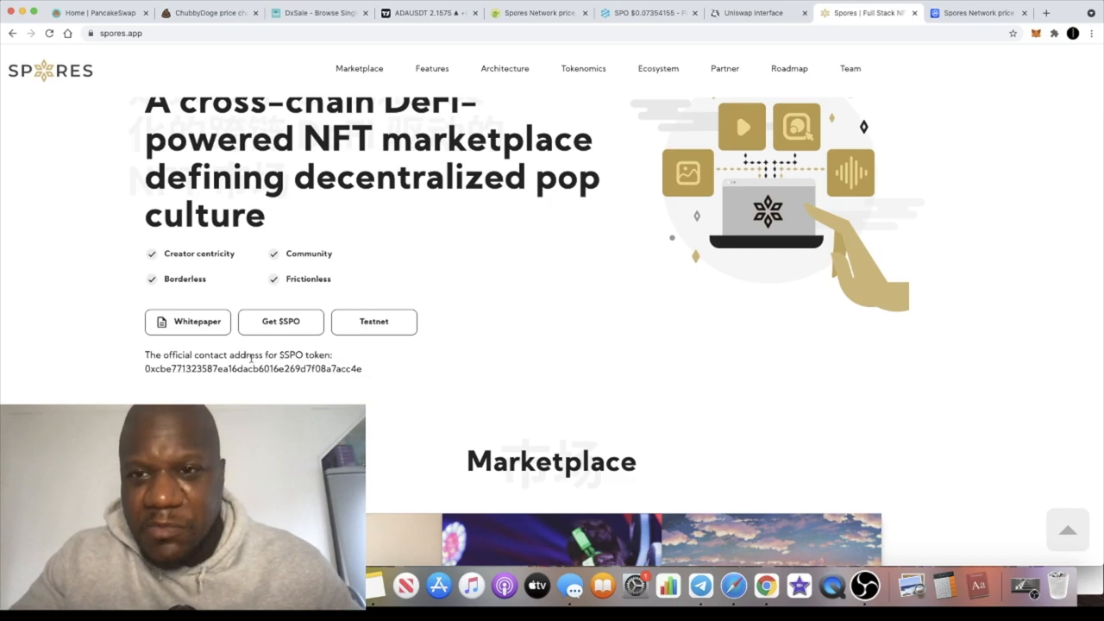
- Pass through DEXTools to CoinMarketCap's Spores Network page, showing SPO at $0.07142 and market cap
{"action": "left_click", "coordinate": [646, 12]}
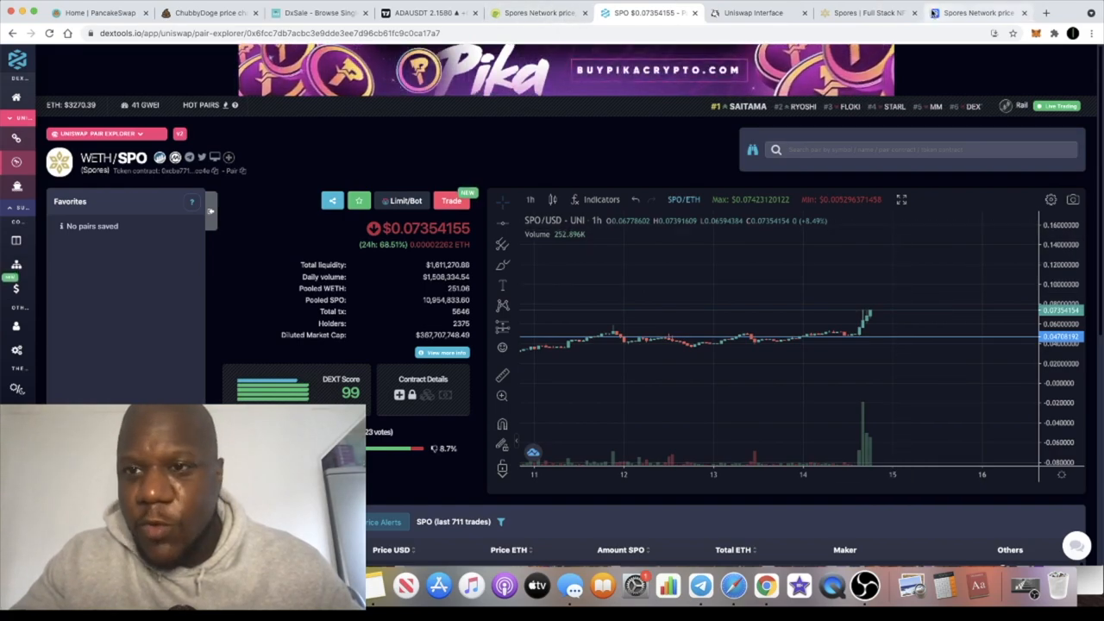
{"action": "left_click", "coordinate": [979, 12]}
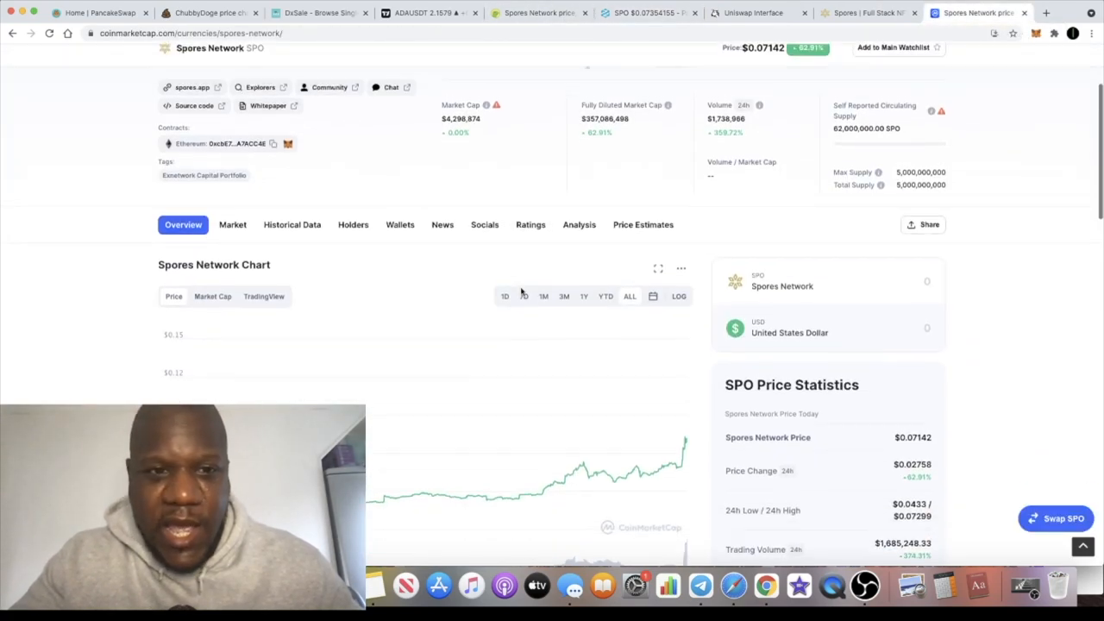
{"action": "scroll", "scroll_direction": "up", "scroll_amount": 3}
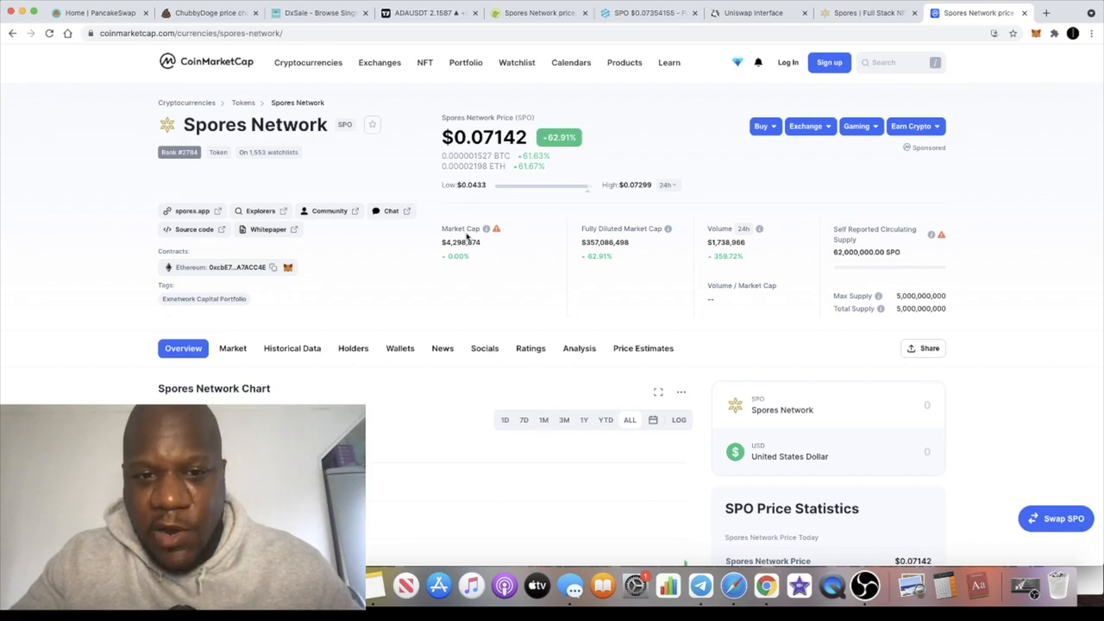
{"action": "mouse_move", "coordinate": [496, 228]}
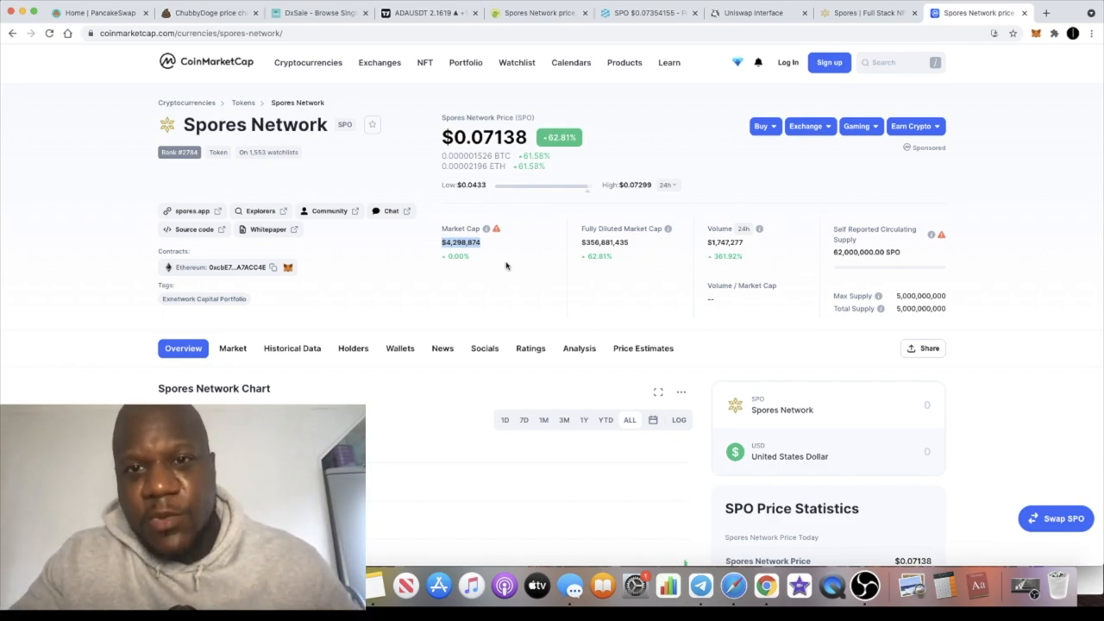
{"action": "mouse_move", "coordinate": [587, 177]}
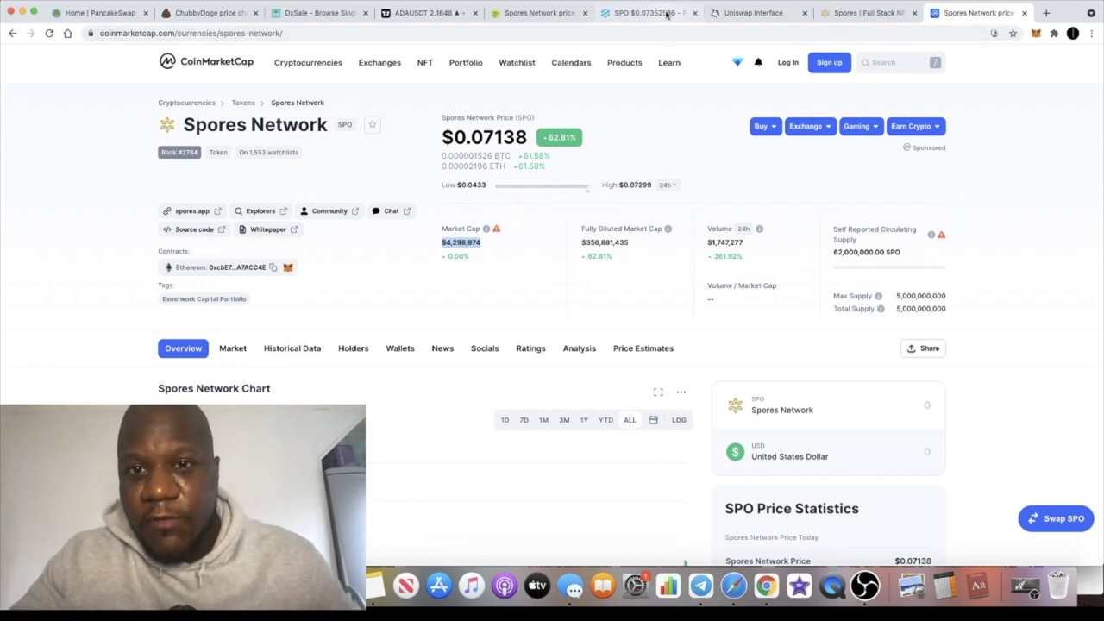
{"action": "mouse_move", "coordinate": [646, 12]}
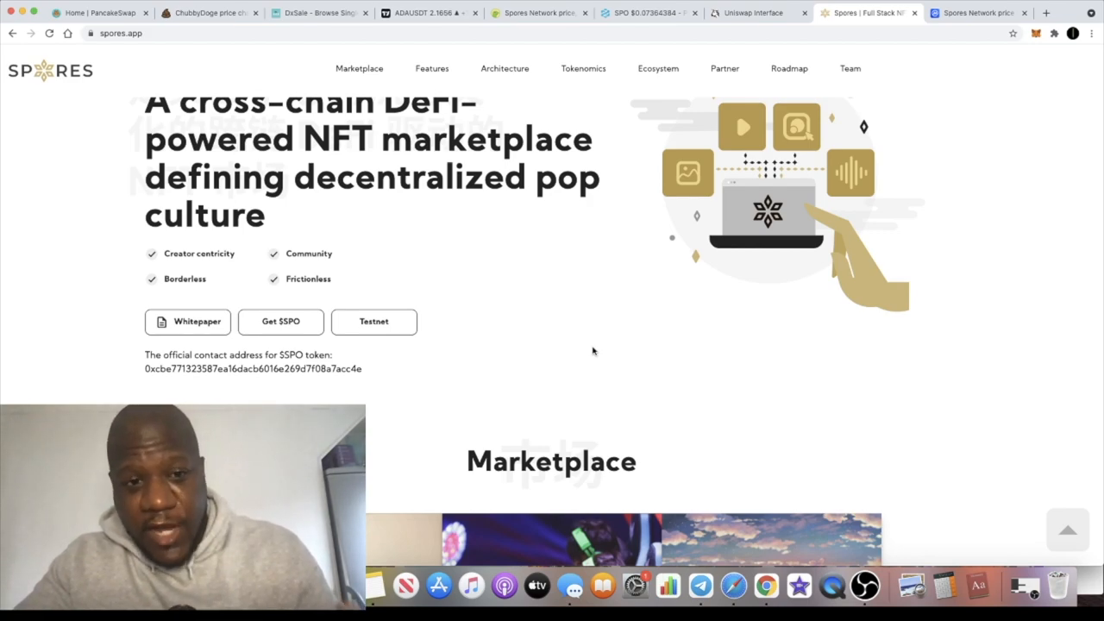
- Scroll spores.app to the Marketplace tiles: Digital Art, E-Sport, Animation/Anime, Music, Film/TV, Gaming
{"action": "scroll", "scroll_direction": "down", "scroll_amount": 3}
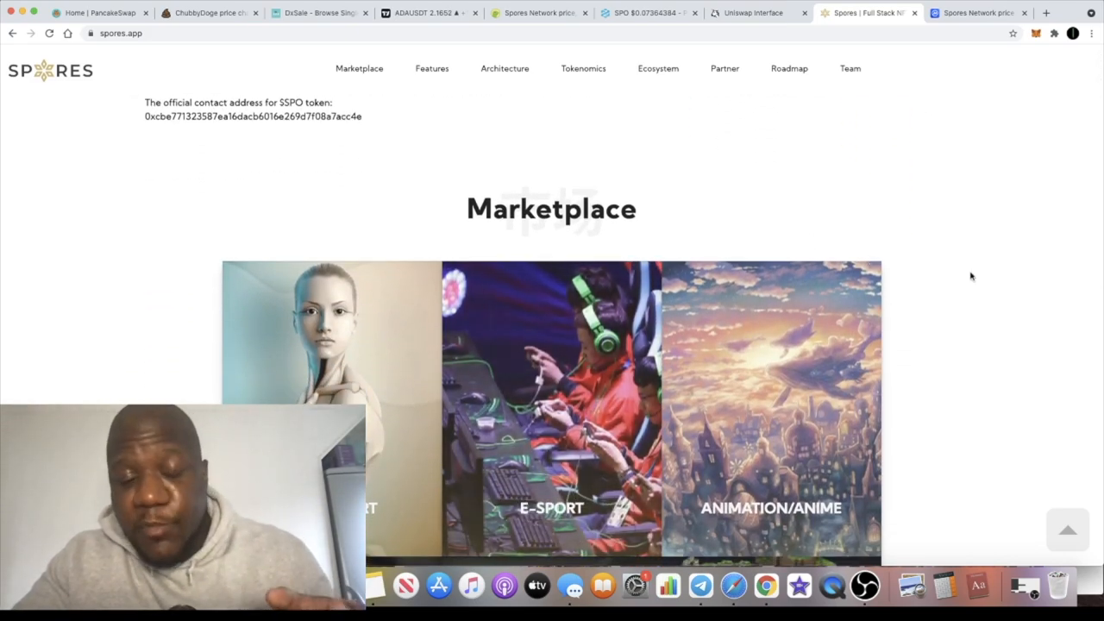
{"action": "scroll", "scroll_direction": "down", "scroll_amount": 3}
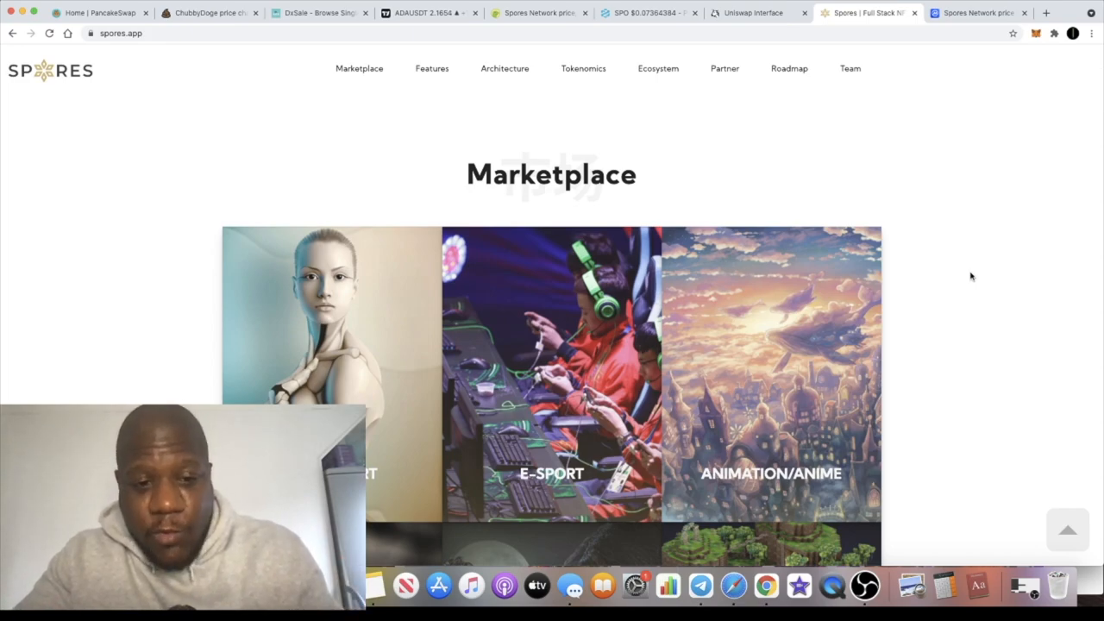
{"action": "scroll", "scroll_direction": "down", "scroll_amount": 3}
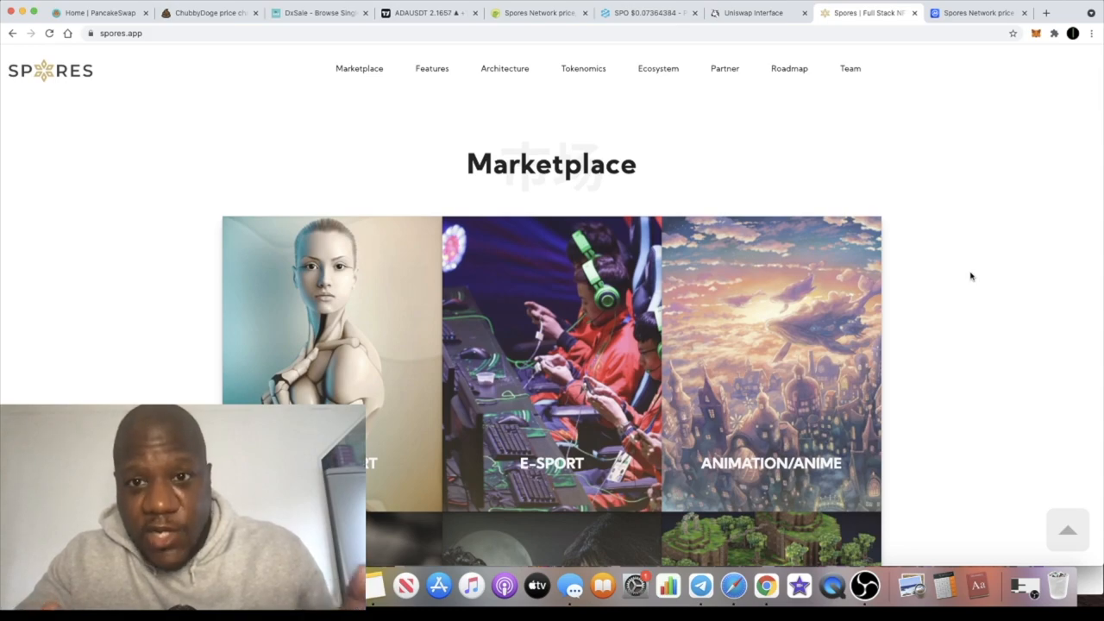
{"action": "scroll", "scroll_direction": "up", "scroll_amount": 3}
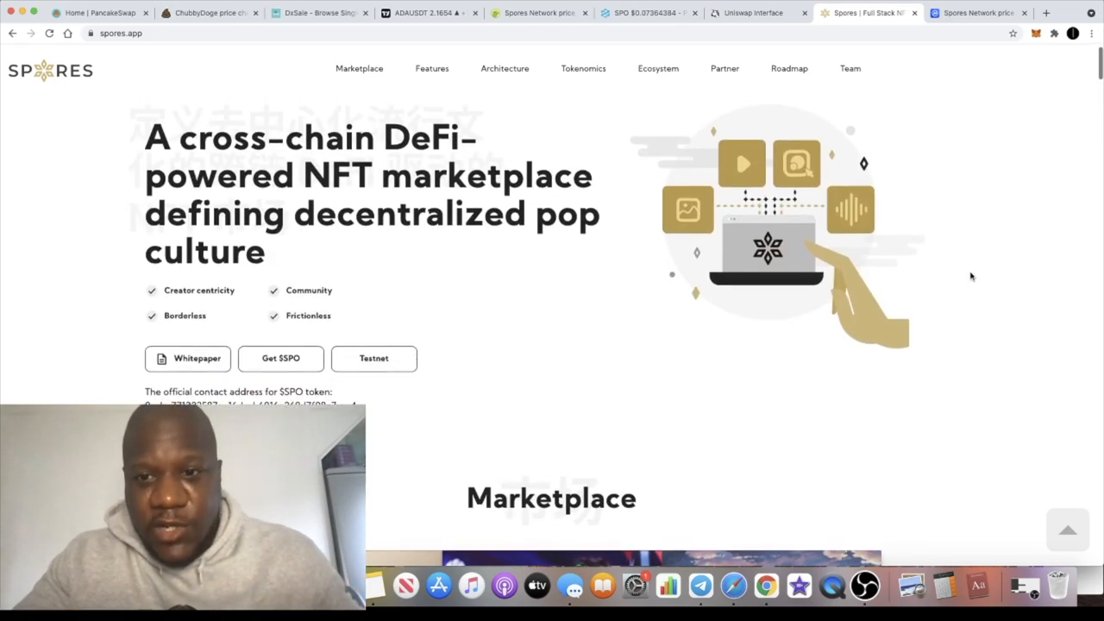
{"action": "scroll", "scroll_direction": "down", "scroll_amount": 3}
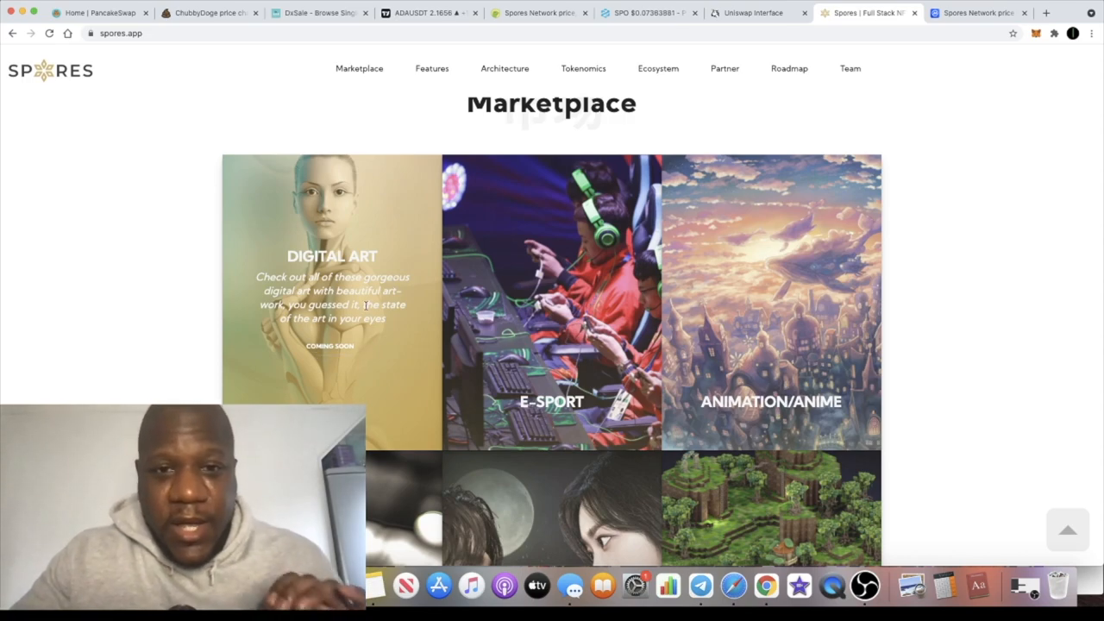
{"action": "scroll", "scroll_direction": "down", "scroll_amount": 3}
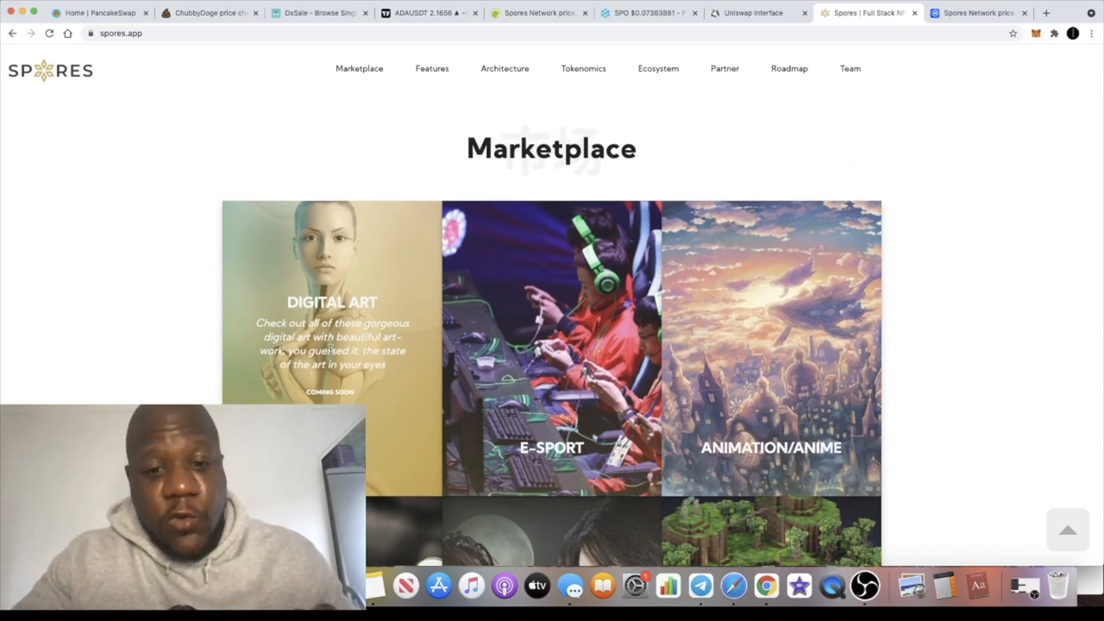
{"action": "scroll", "scroll_direction": "down", "scroll_amount": 3}
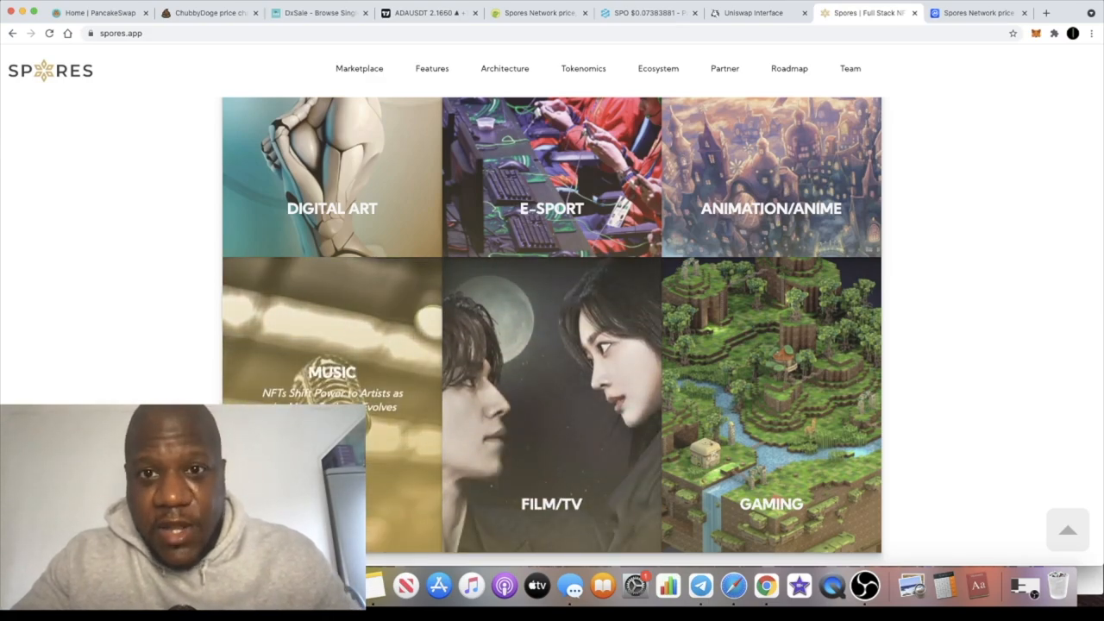
- Scroll down to the NFT-DeFi, Multi-Chain Operability and Crypto & Fiat Payment feature cards
{"action": "scroll", "scroll_direction": "down", "scroll_amount": 3}
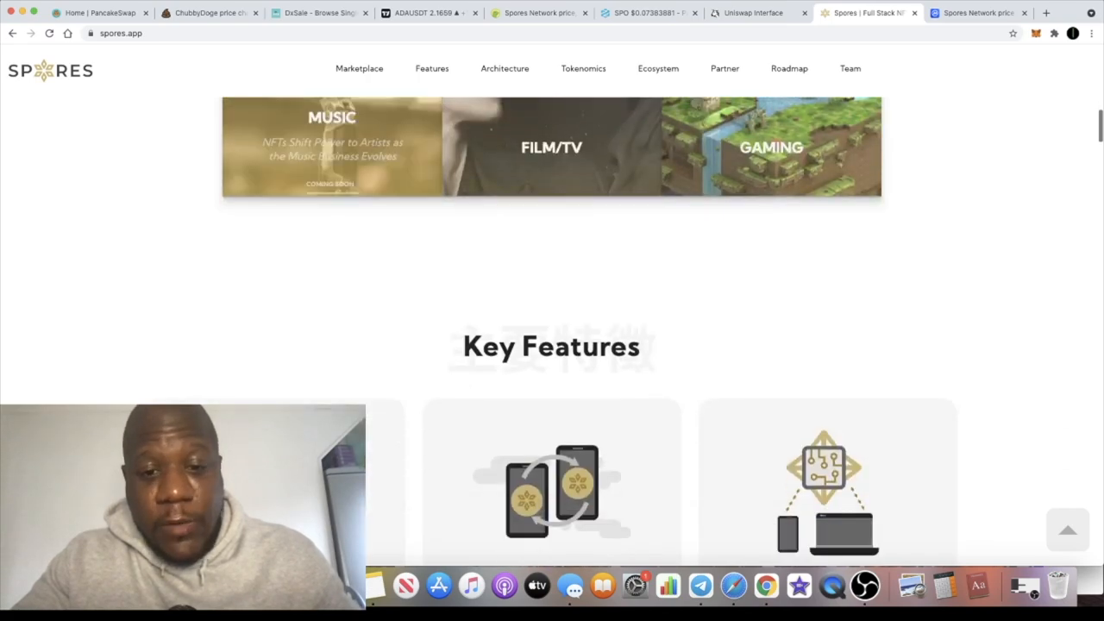
{"action": "scroll", "scroll_direction": "down", "scroll_amount": 3}
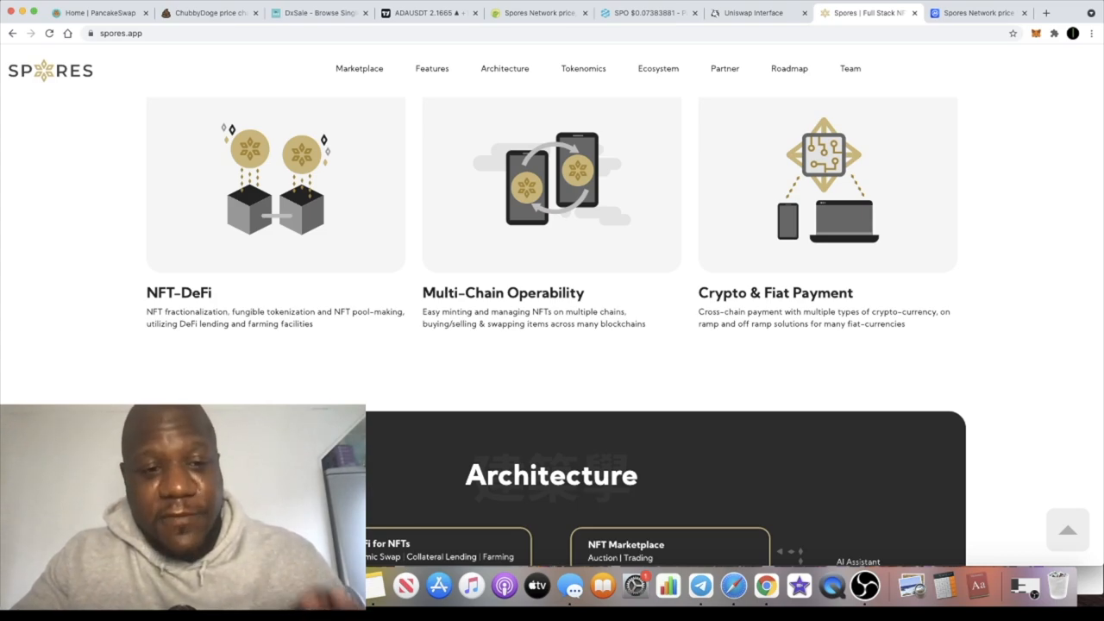
{"action": "scroll", "scroll_direction": "up", "scroll_amount": 3}
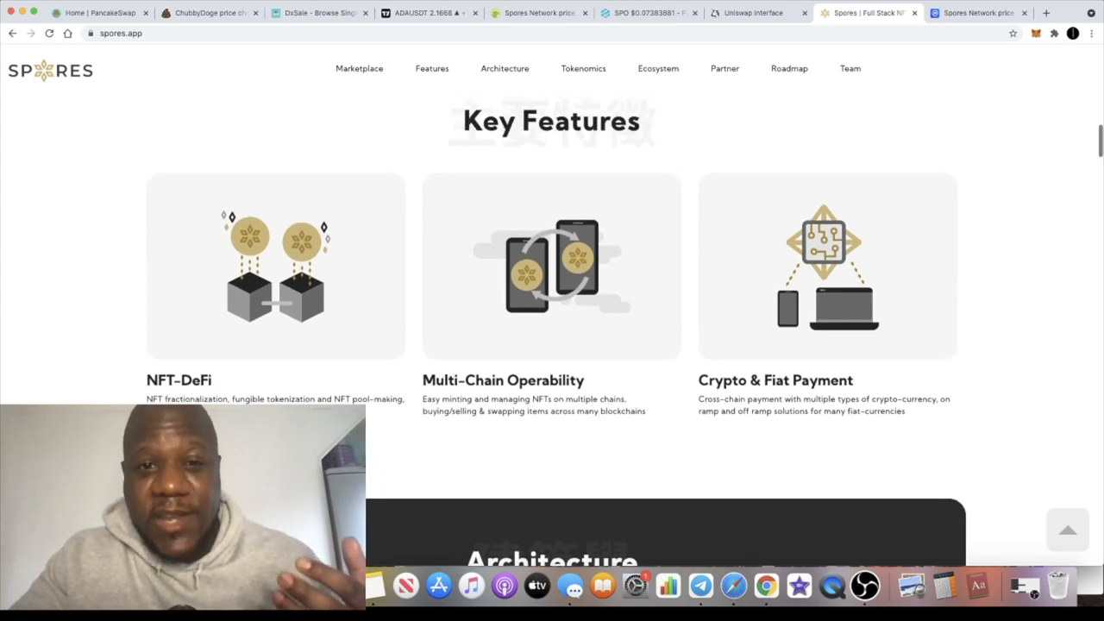
{"action": "scroll", "scroll_direction": "down", "scroll_amount": 3}
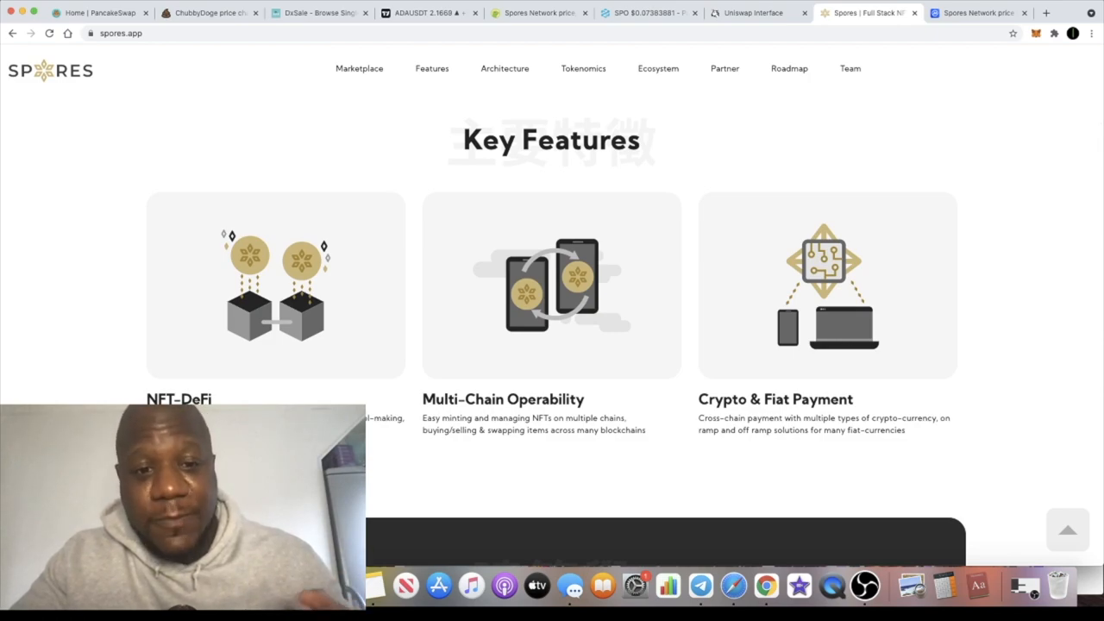
{"action": "scroll", "scroll_direction": "down", "scroll_amount": 3}
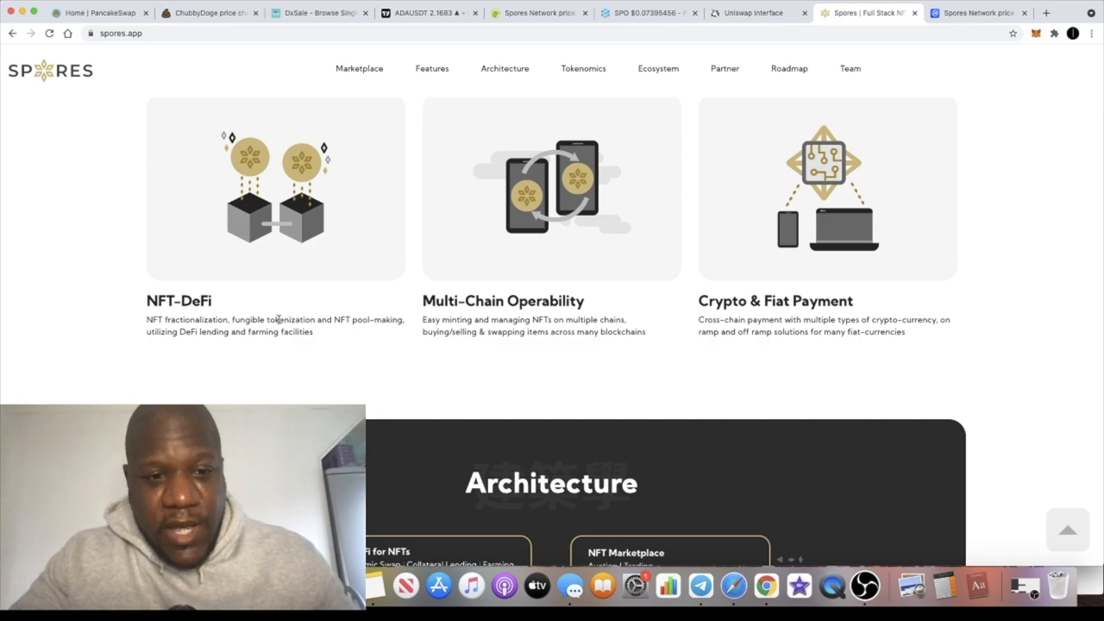
{"action": "mouse_move", "coordinate": [272, 345]}
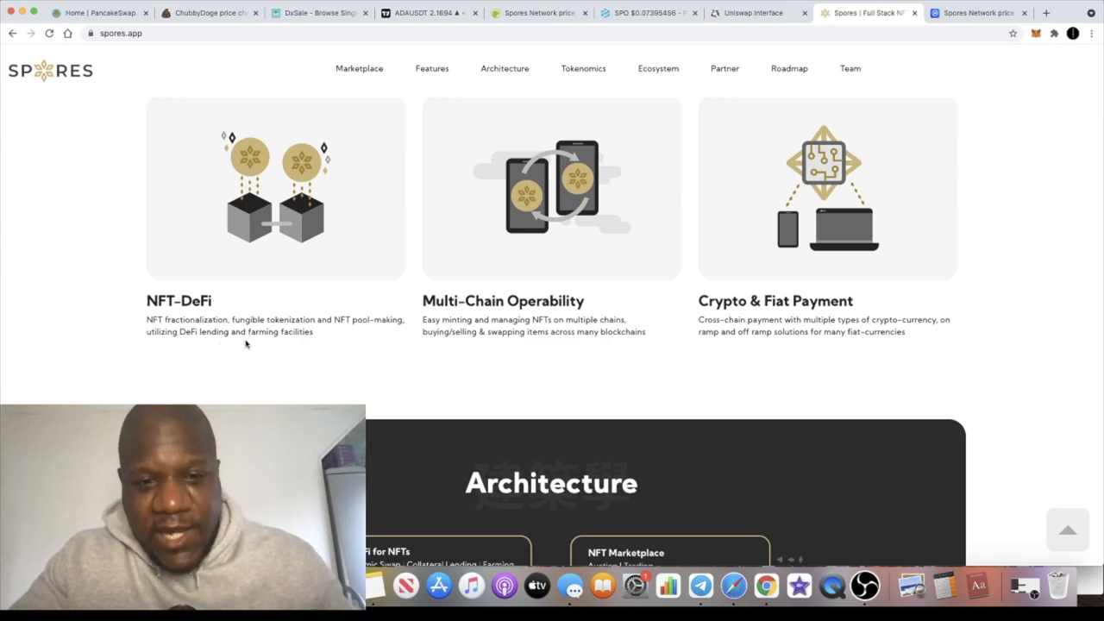
{"action": "mouse_move", "coordinate": [265, 334]}
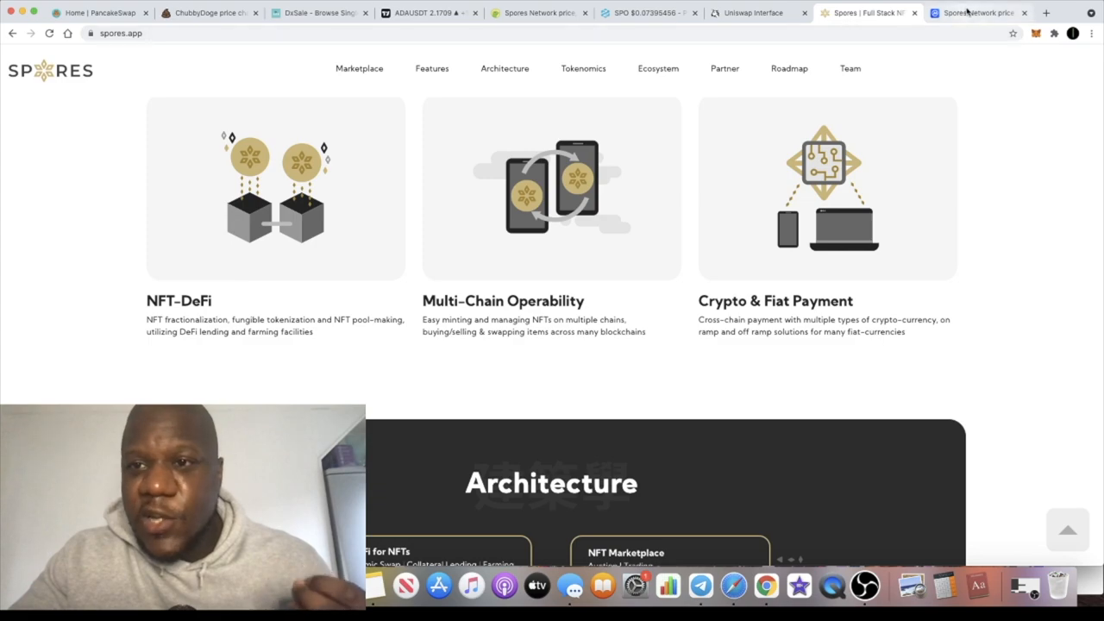
- Go back to CoinMarketCap's Spores Network tab and scroll up to SPO's price and supply figures
{"action": "left_click", "coordinate": [978, 12]}
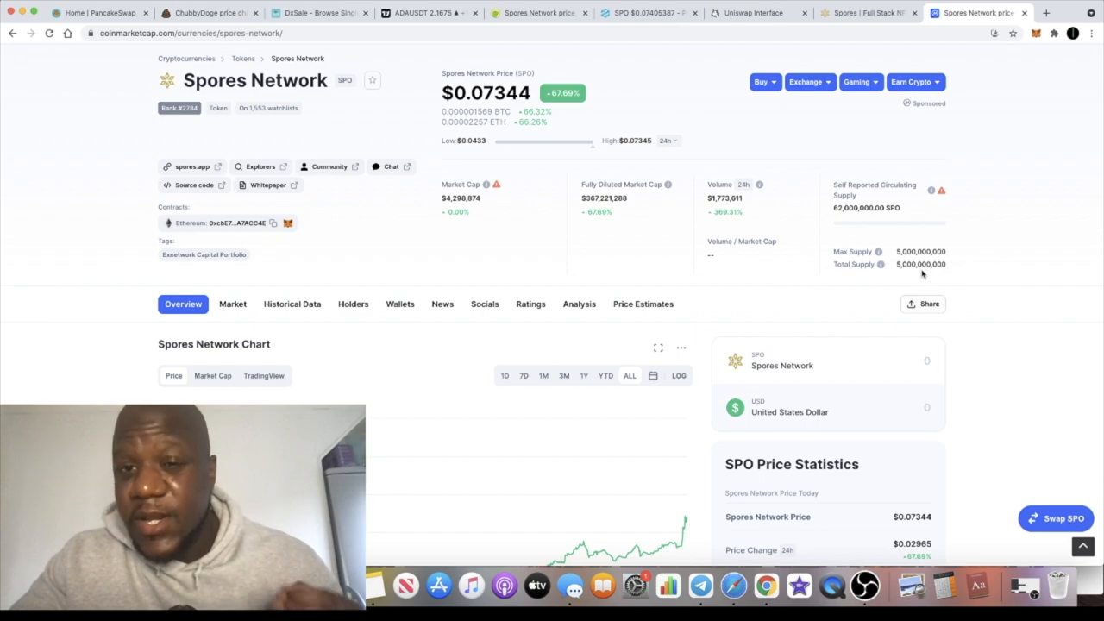
{"action": "scroll", "scroll_direction": "up", "scroll_amount": 3}
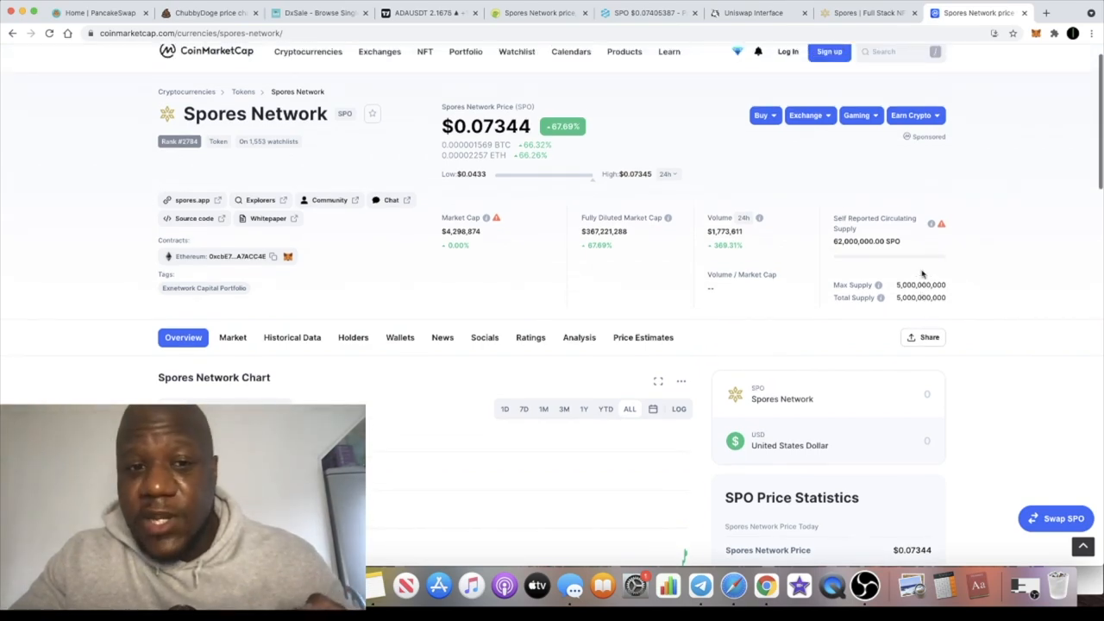
{"action": "scroll", "scroll_direction": "up", "scroll_amount": 3}
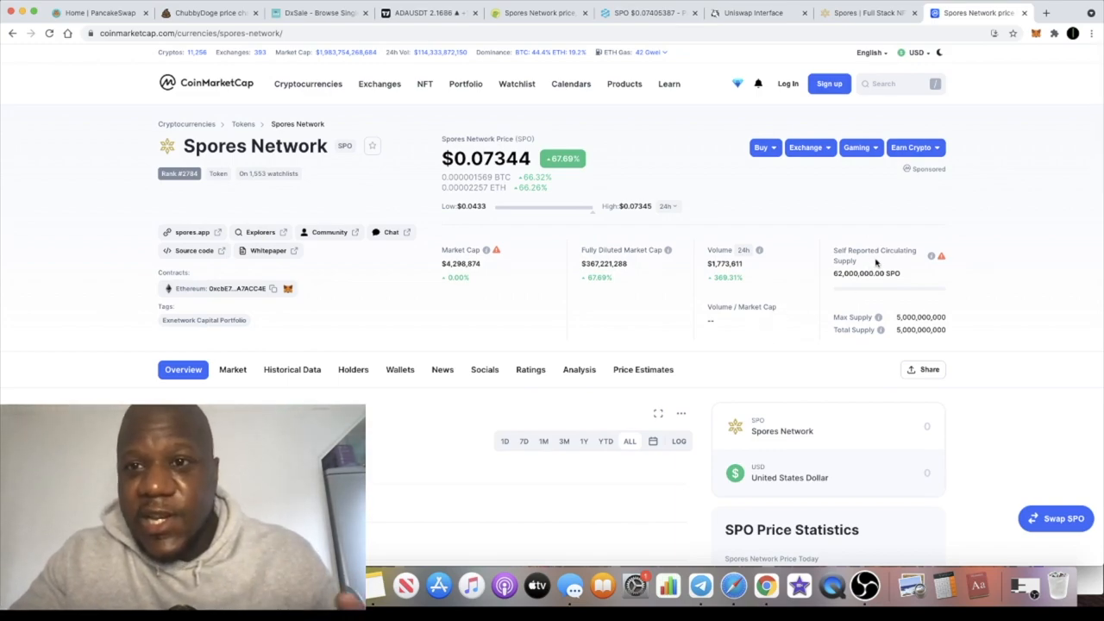
- Return to the spores.app tab and scroll past Key Features to the Architecture diagram
{"action": "left_click", "coordinate": [866, 13]}
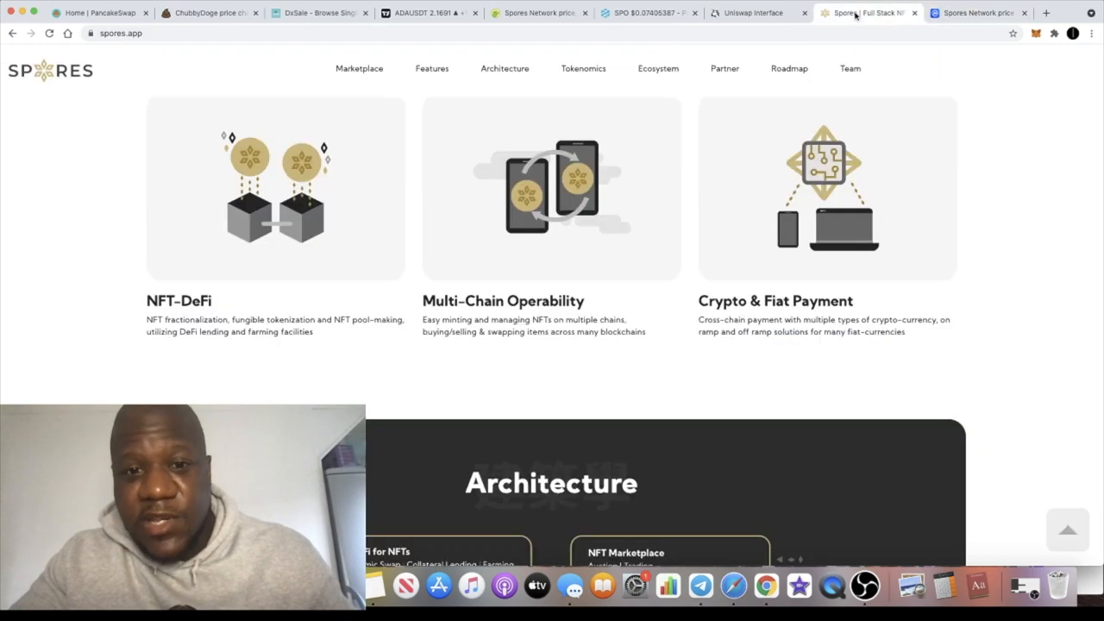
{"action": "scroll", "scroll_direction": "down", "scroll_amount": 3}
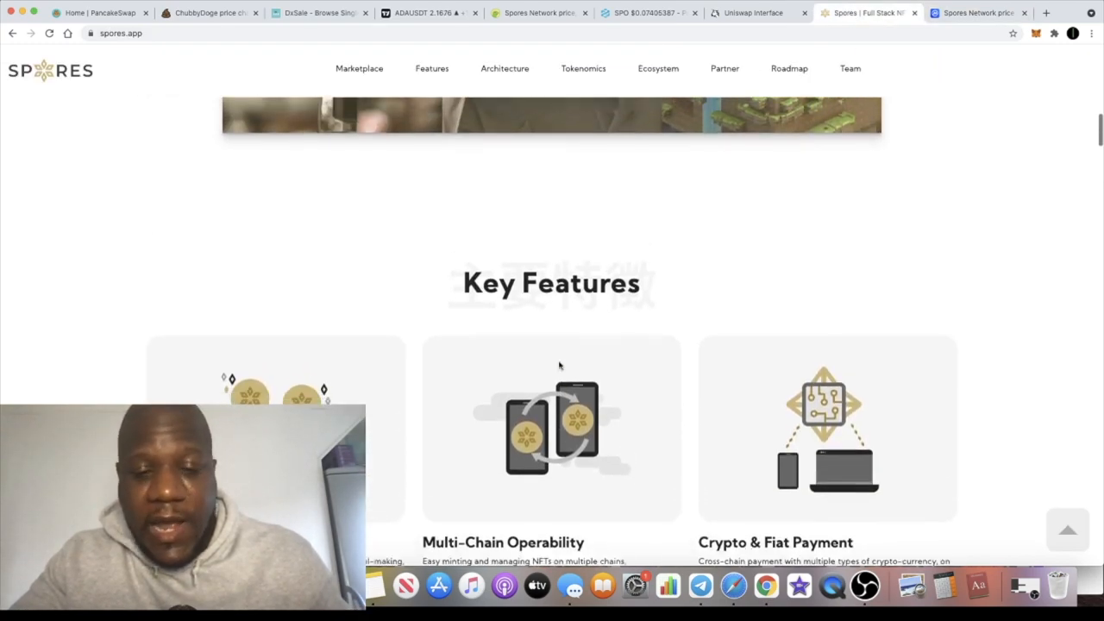
{"action": "scroll", "scroll_direction": "down", "scroll_amount": 3}
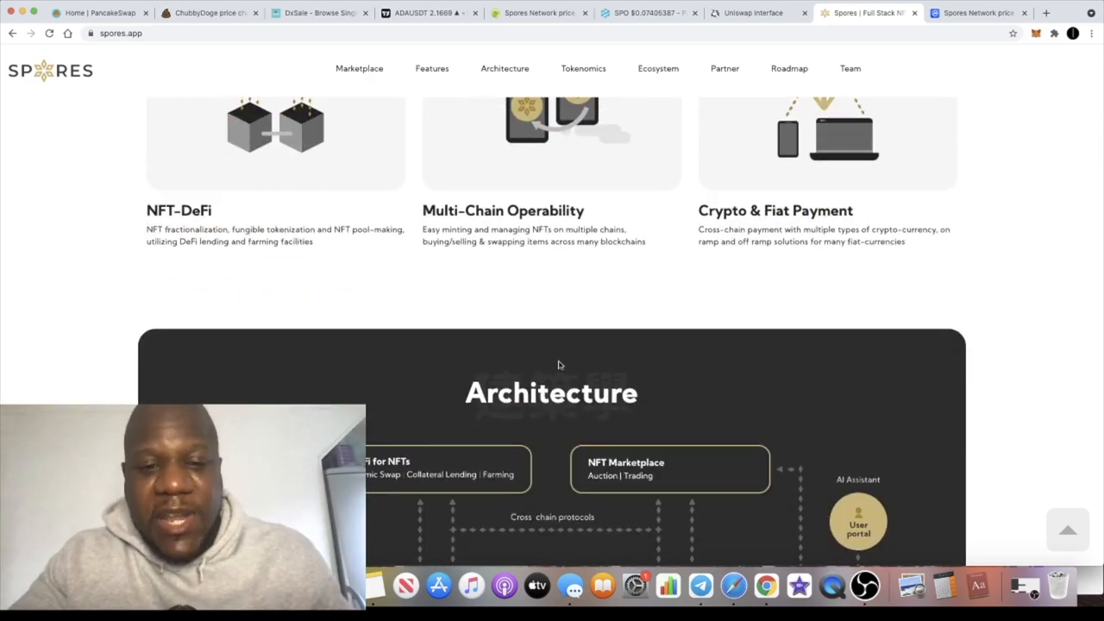
{"action": "scroll", "scroll_direction": "down", "scroll_amount": 3}
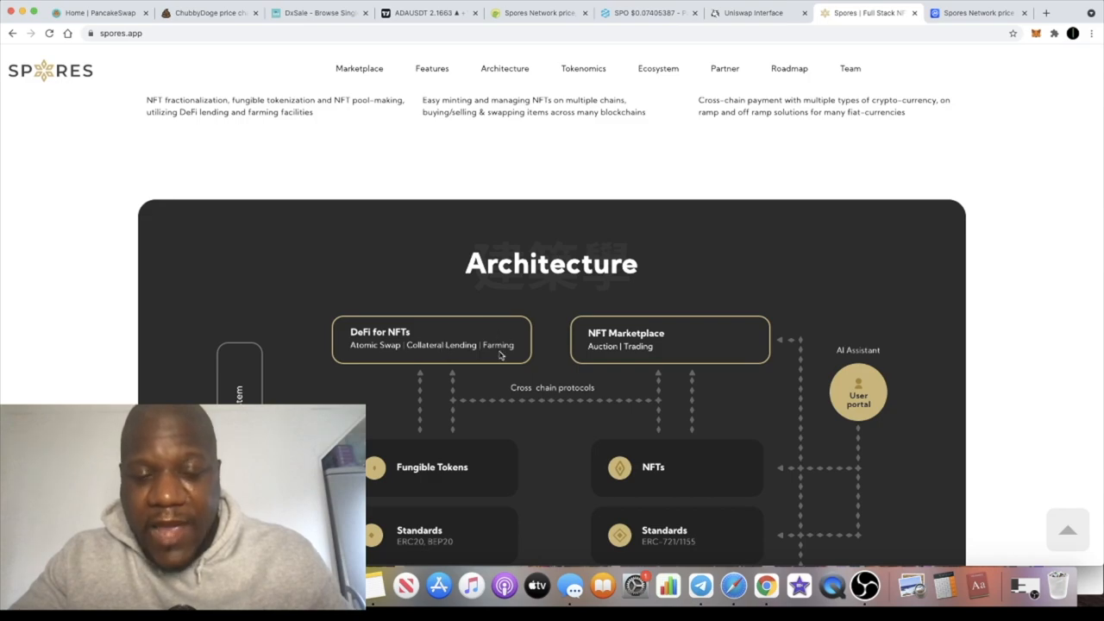
{"action": "scroll", "scroll_direction": "down", "scroll_amount": 3}
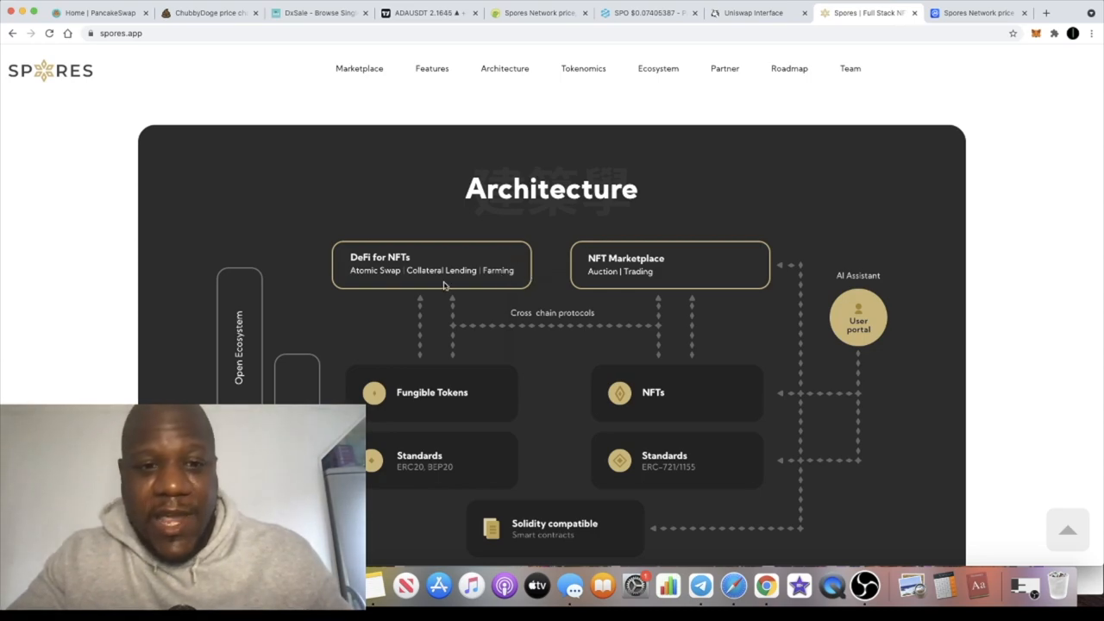
{"action": "mouse_move", "coordinate": [507, 246]}
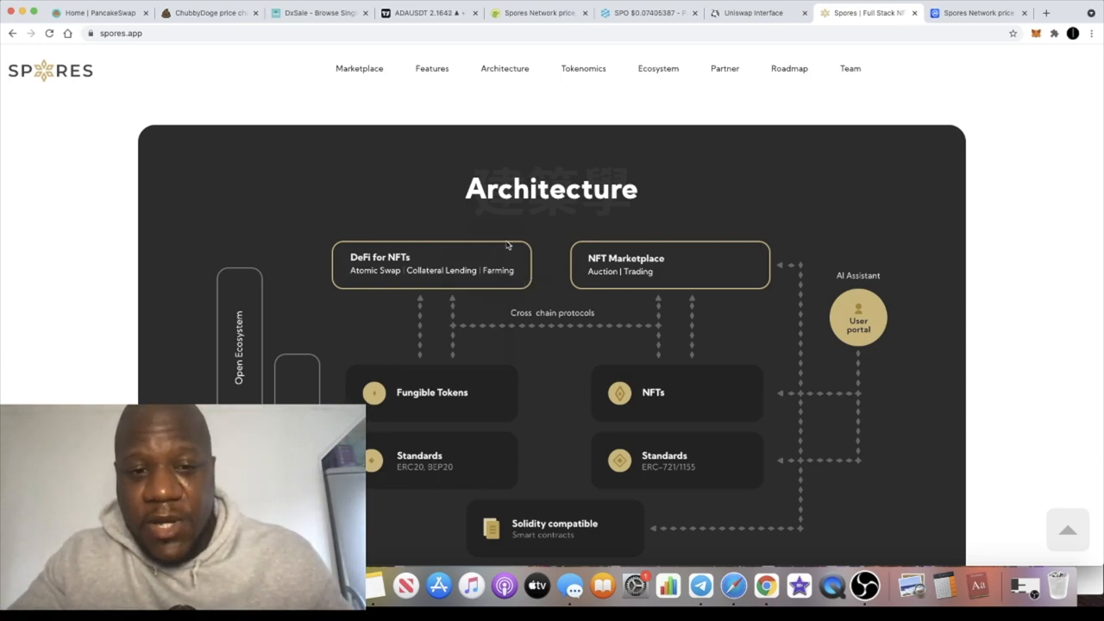
{"action": "mouse_move", "coordinate": [542, 283]}
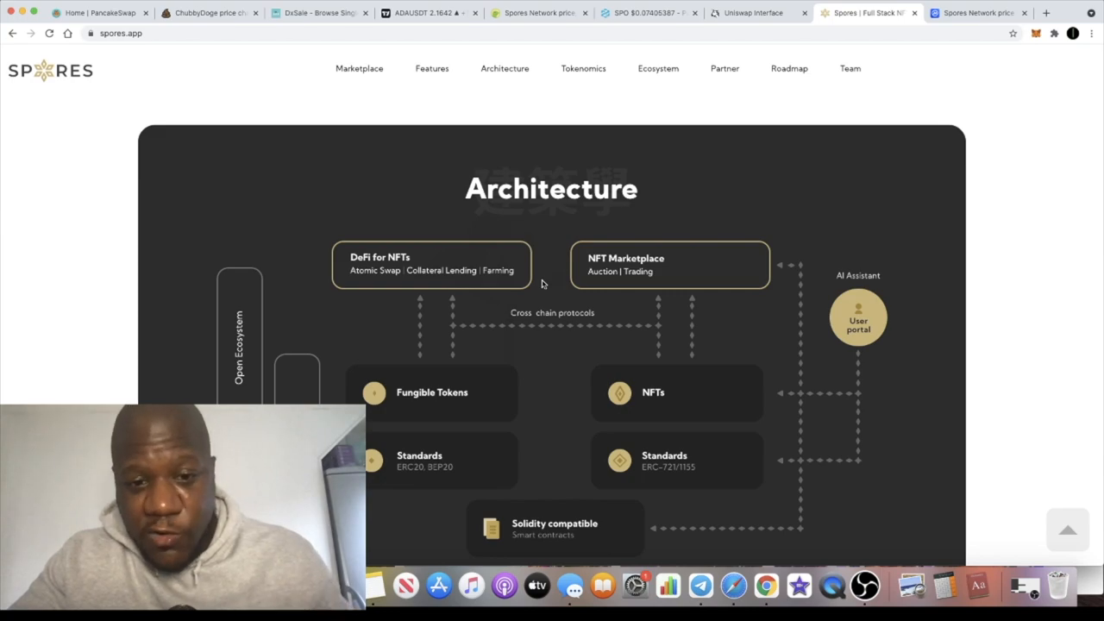
{"action": "scroll", "scroll_direction": "up", "scroll_amount": 3}
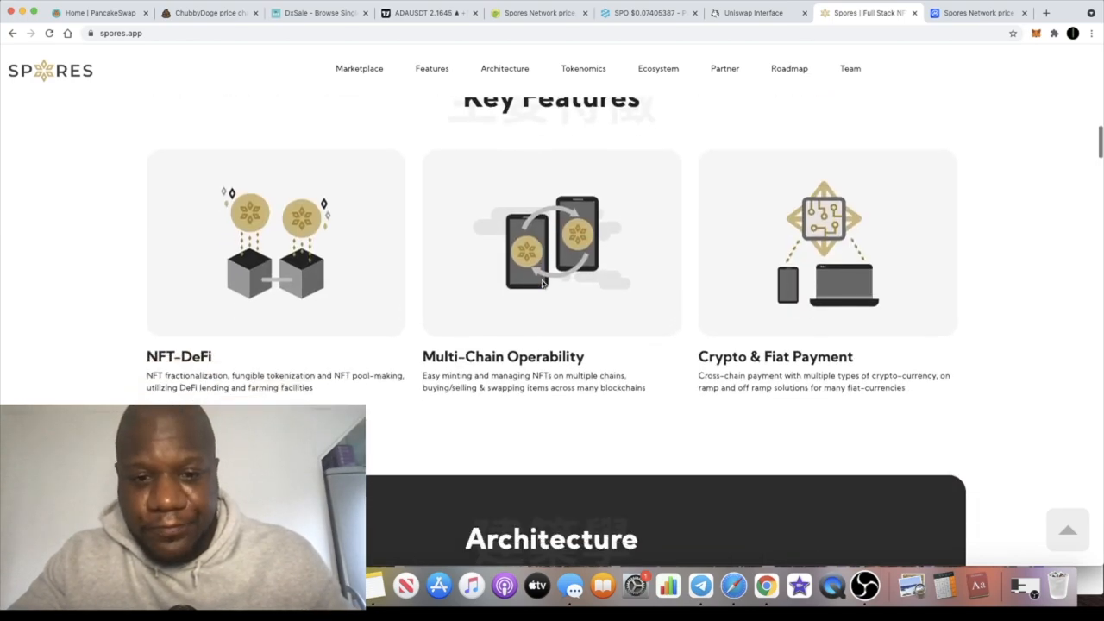
{"action": "scroll", "scroll_direction": "down", "scroll_amount": 3}
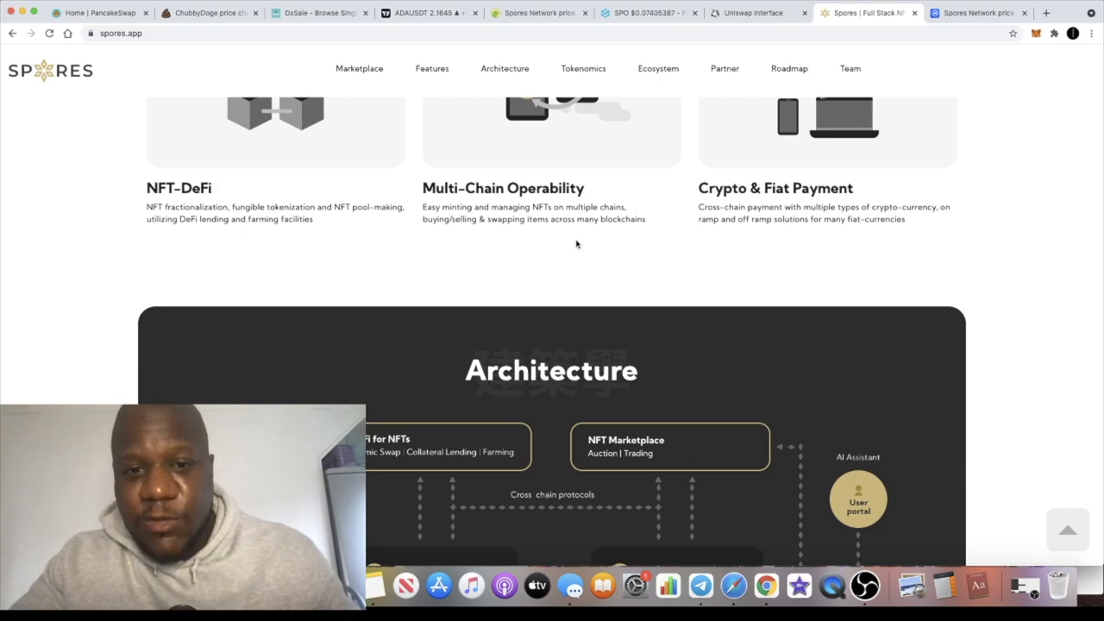
{"action": "mouse_move", "coordinate": [627, 240]}
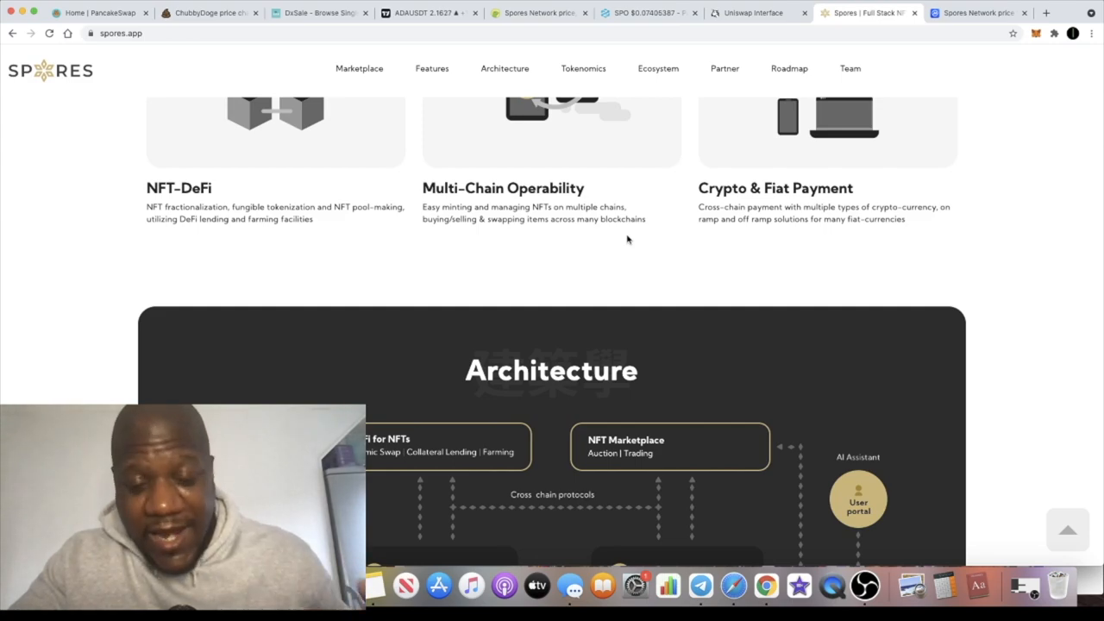
{"action": "scroll", "scroll_direction": "up", "scroll_amount": 3}
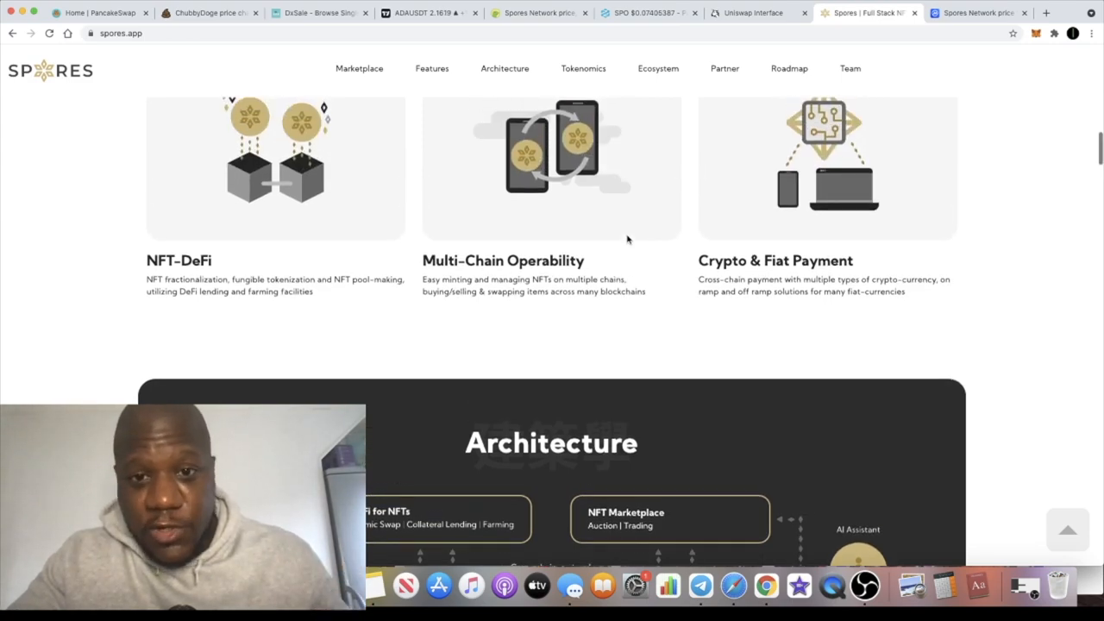
{"action": "mouse_move", "coordinate": [812, 291]}
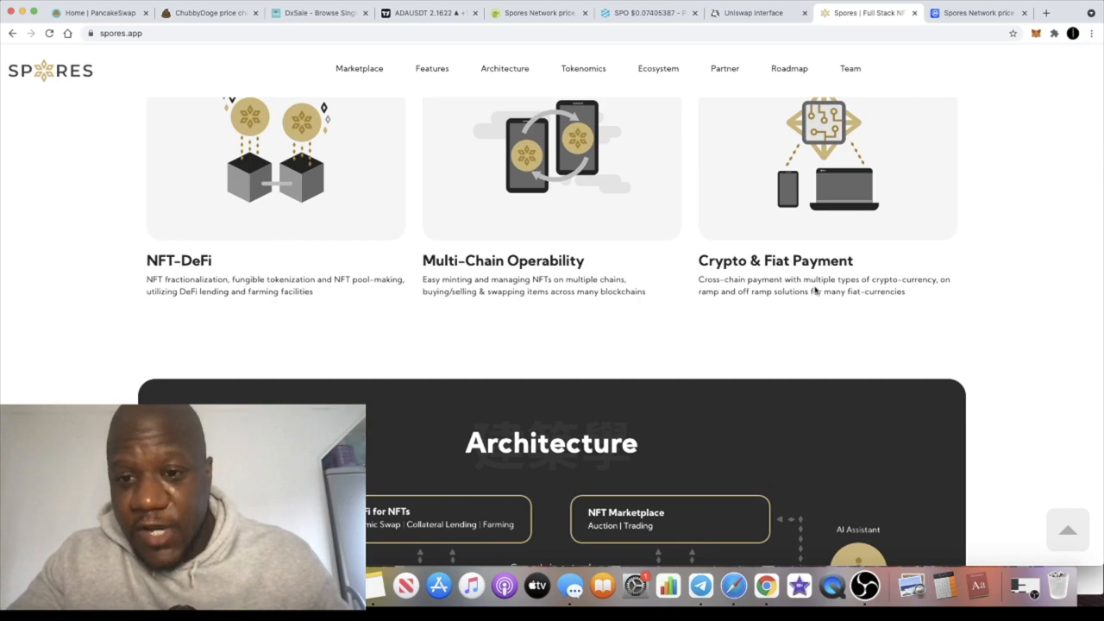
{"action": "scroll", "scroll_direction": "down", "scroll_amount": 3}
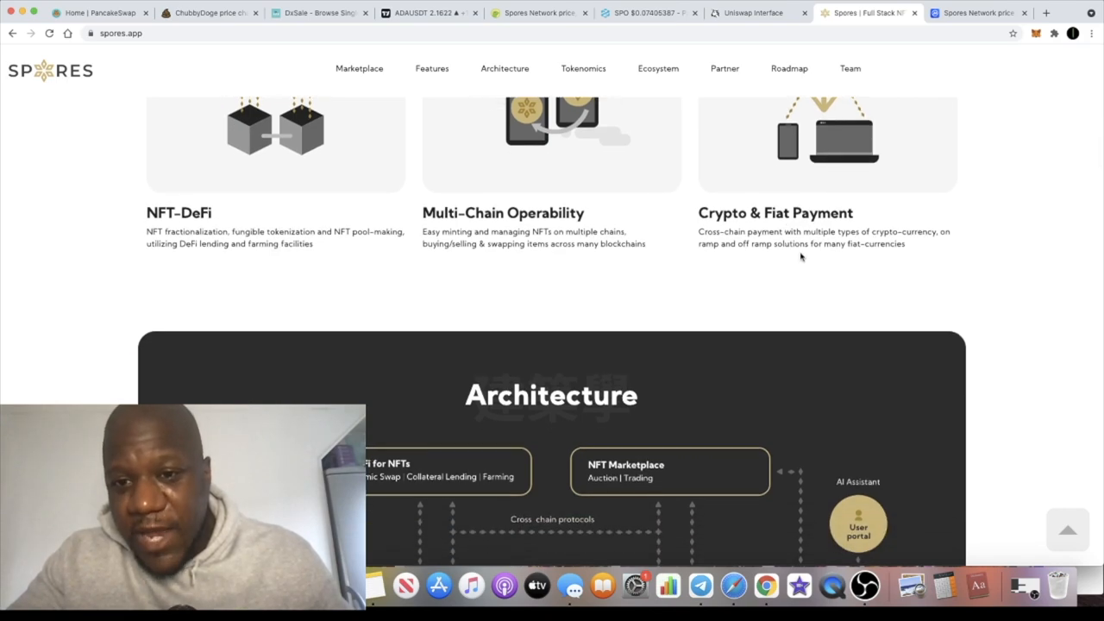
{"action": "mouse_move", "coordinate": [871, 264]}
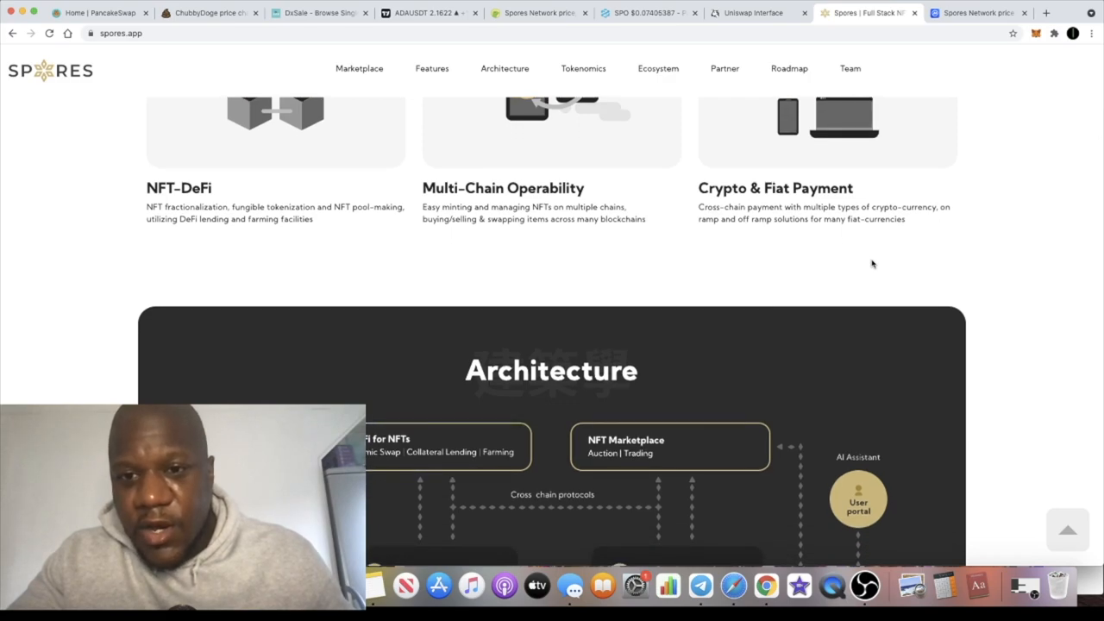
{"action": "scroll", "scroll_direction": "down", "scroll_amount": 3}
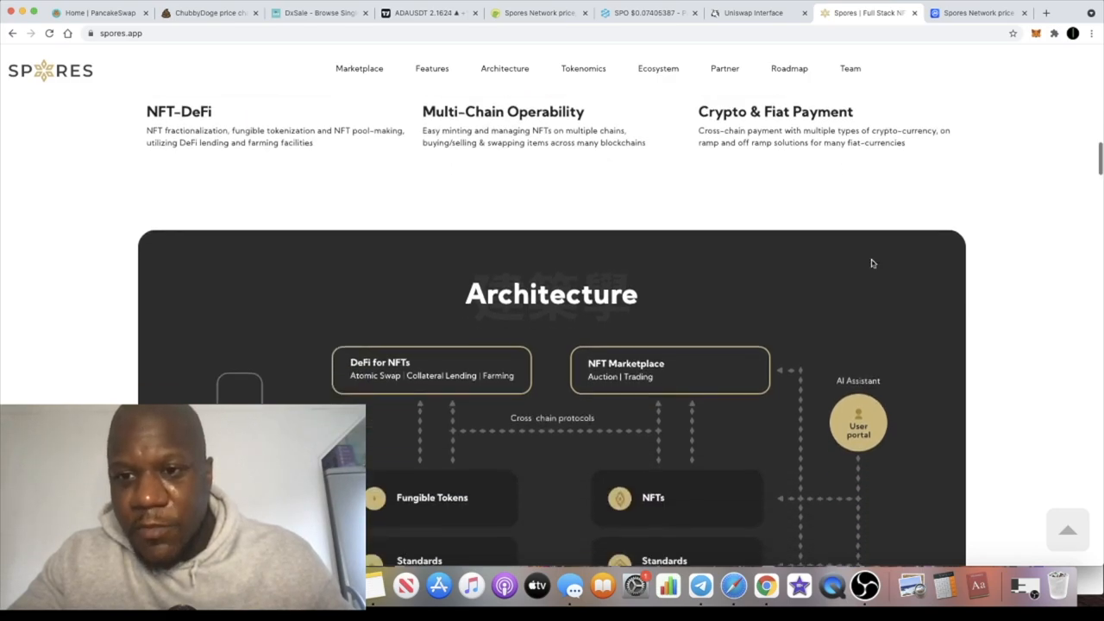
- Scroll through the Architecture diagram to its Multiple Underlying Blockchains row, with Tokenomics starting below
{"action": "scroll", "scroll_direction": "down", "scroll_amount": 3}
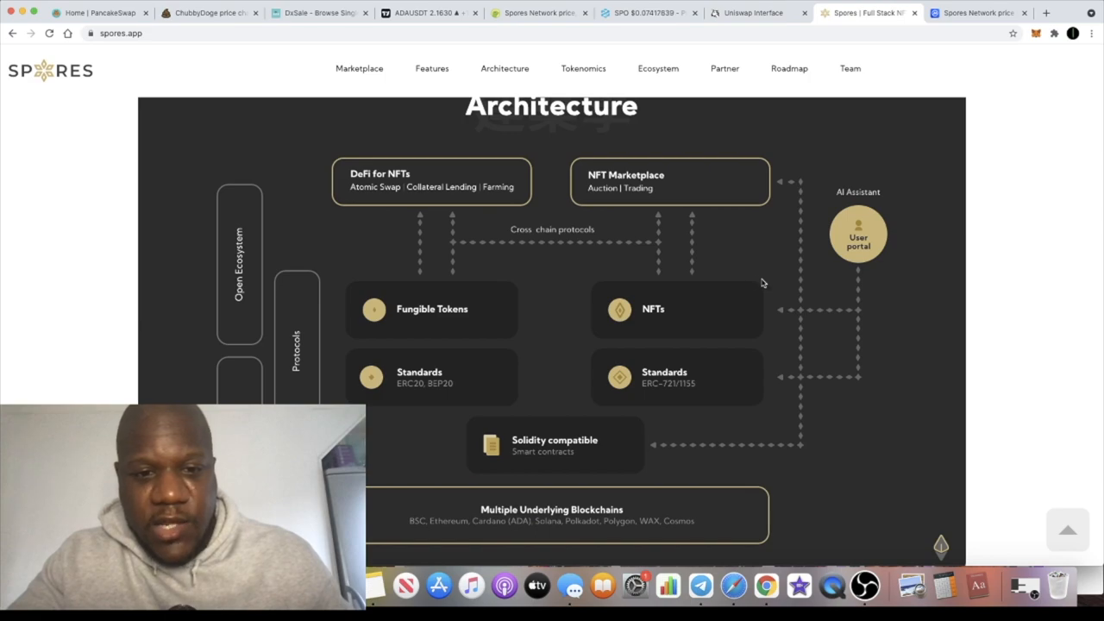
{"action": "mouse_move", "coordinate": [649, 296]}
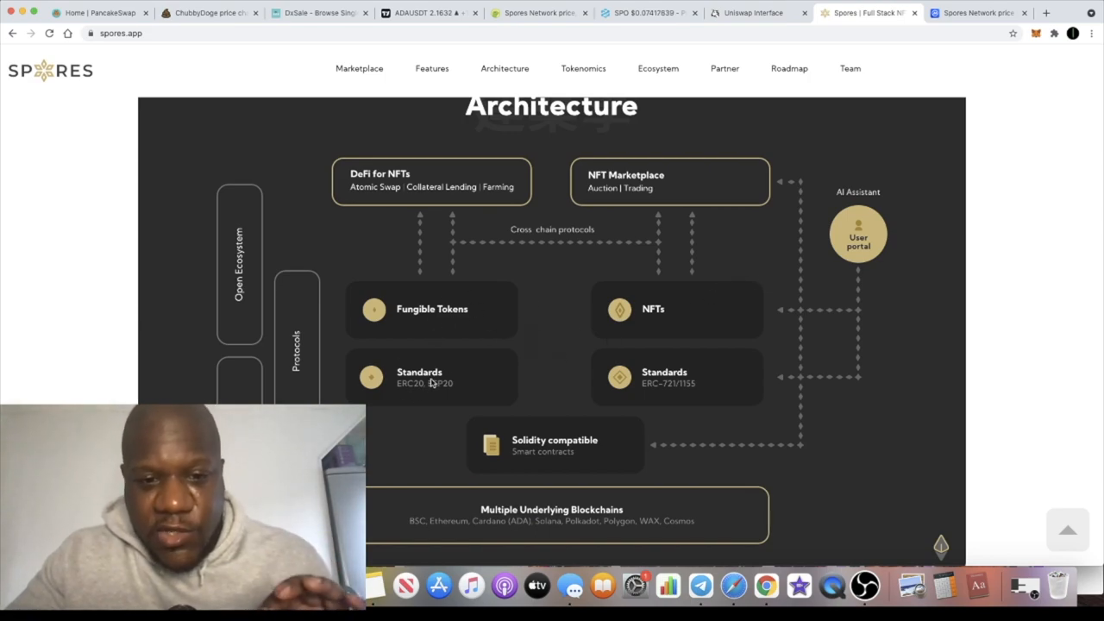
{"action": "scroll", "scroll_direction": "down", "scroll_amount": 3}
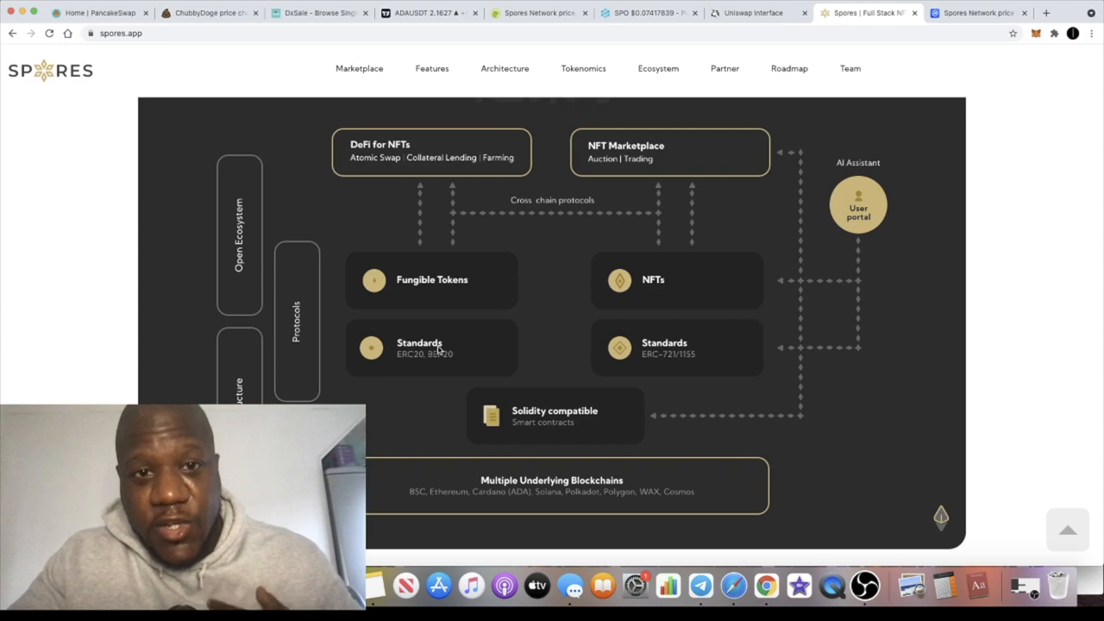
{"action": "mouse_move", "coordinate": [685, 402]}
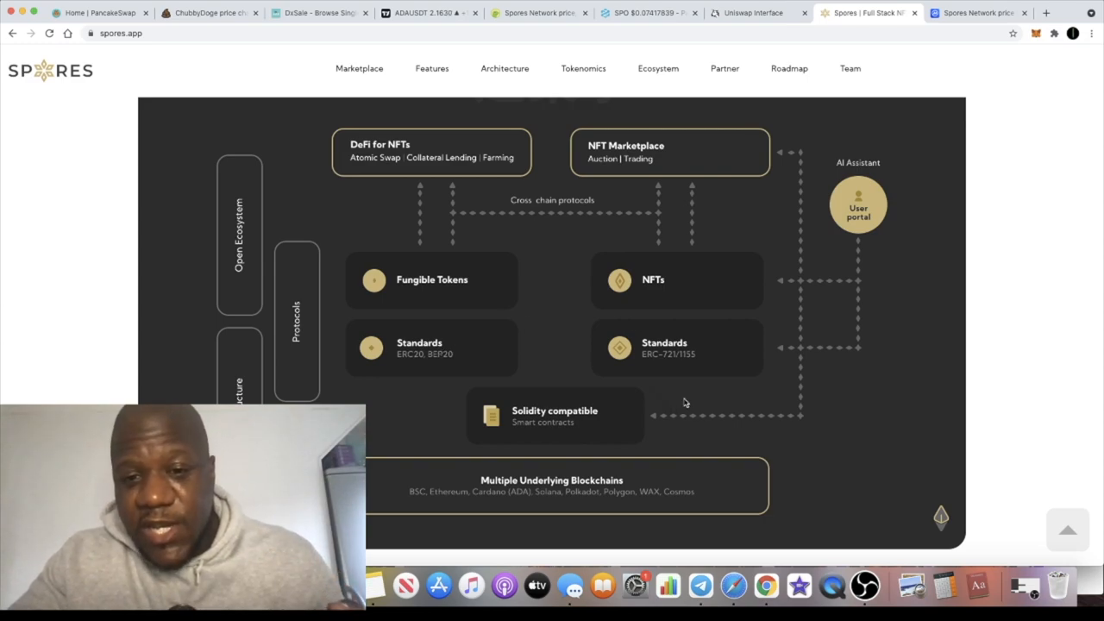
{"action": "mouse_move", "coordinate": [683, 368]}
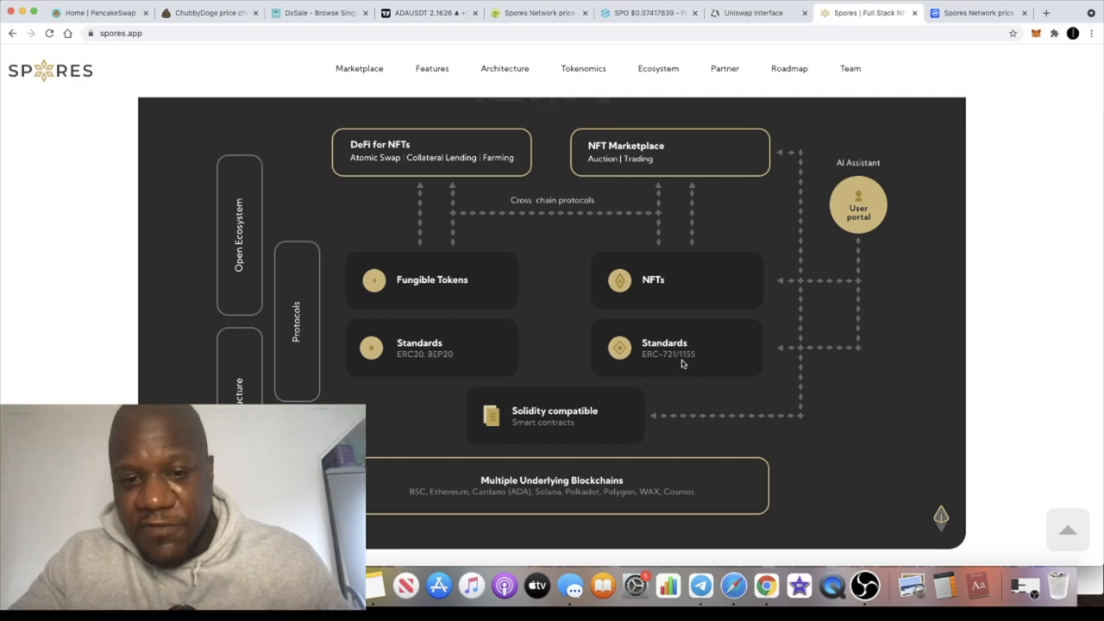
{"action": "mouse_move", "coordinate": [587, 416]}
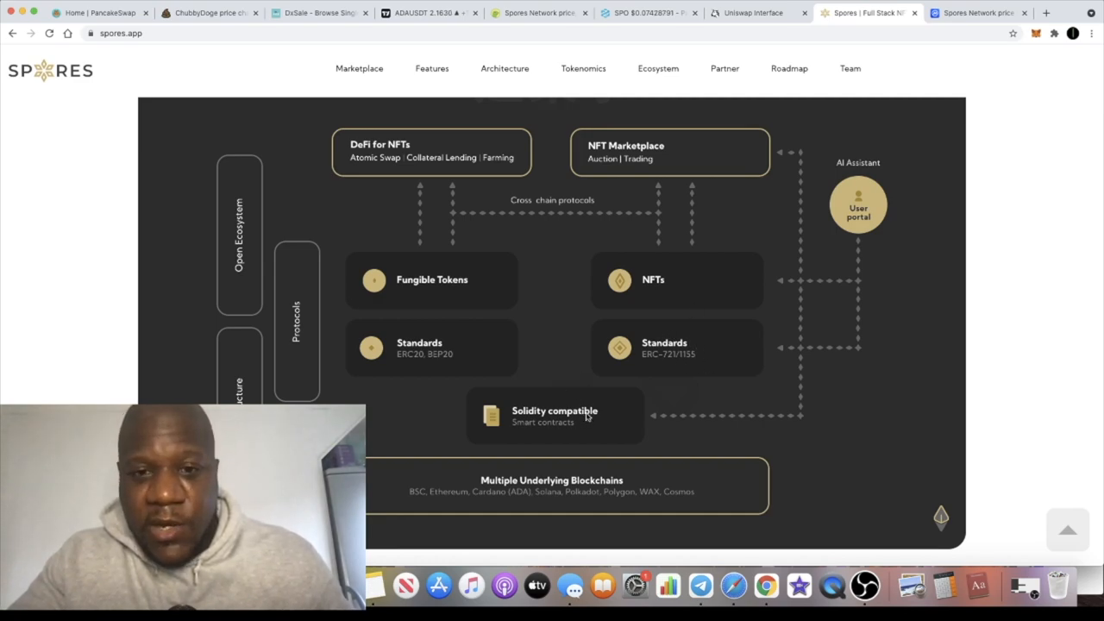
{"action": "scroll", "scroll_direction": "down", "scroll_amount": 3}
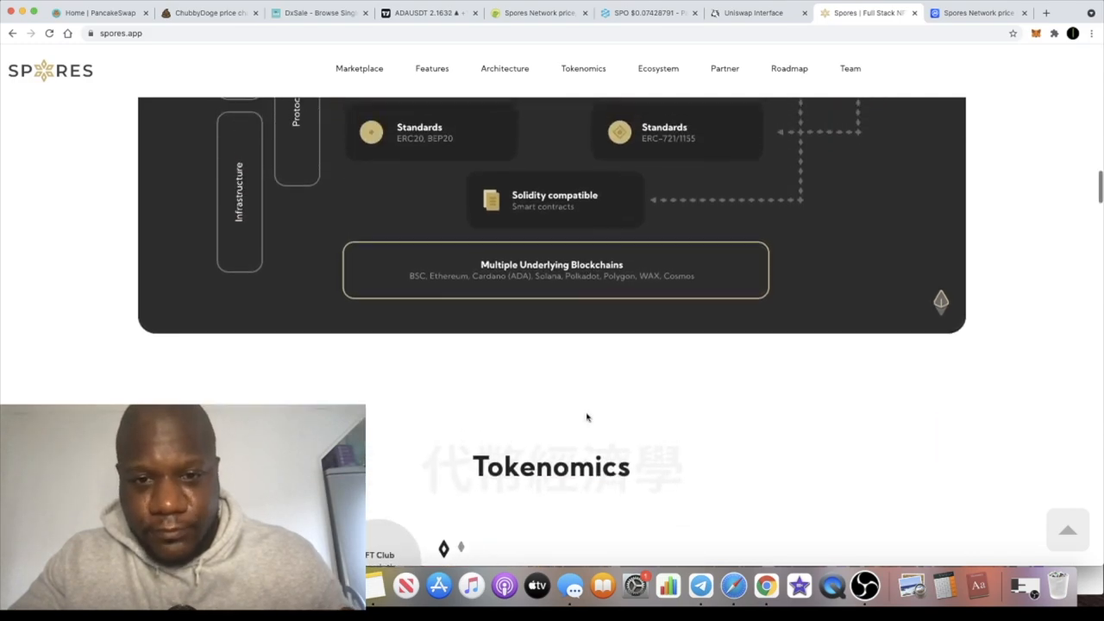
{"action": "scroll", "scroll_direction": "up", "scroll_amount": 3}
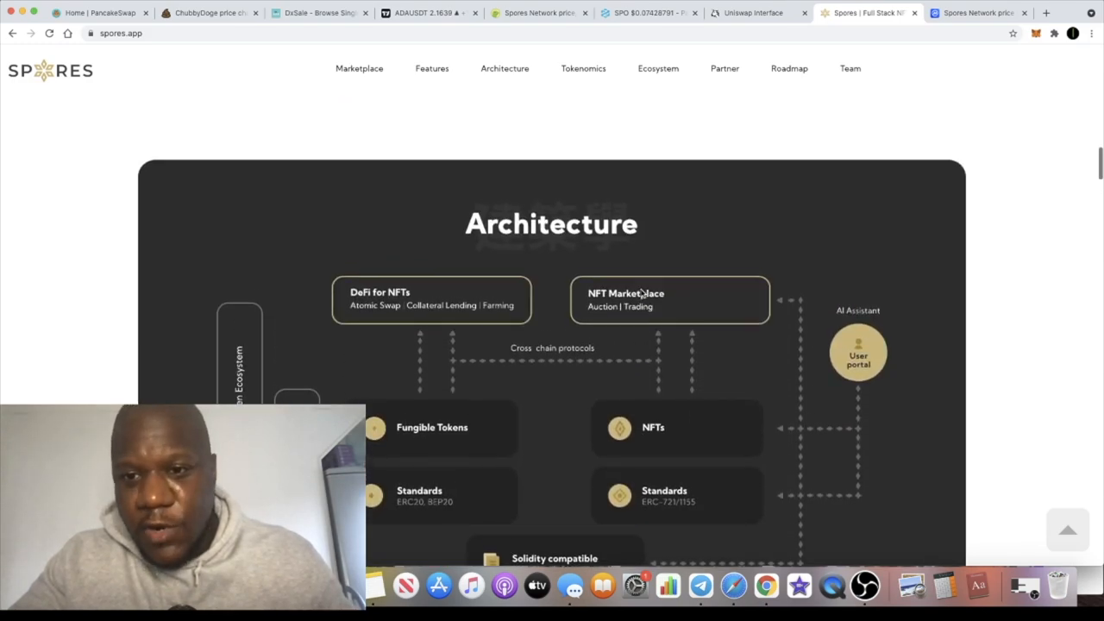
{"action": "scroll", "scroll_direction": "down", "scroll_amount": 3}
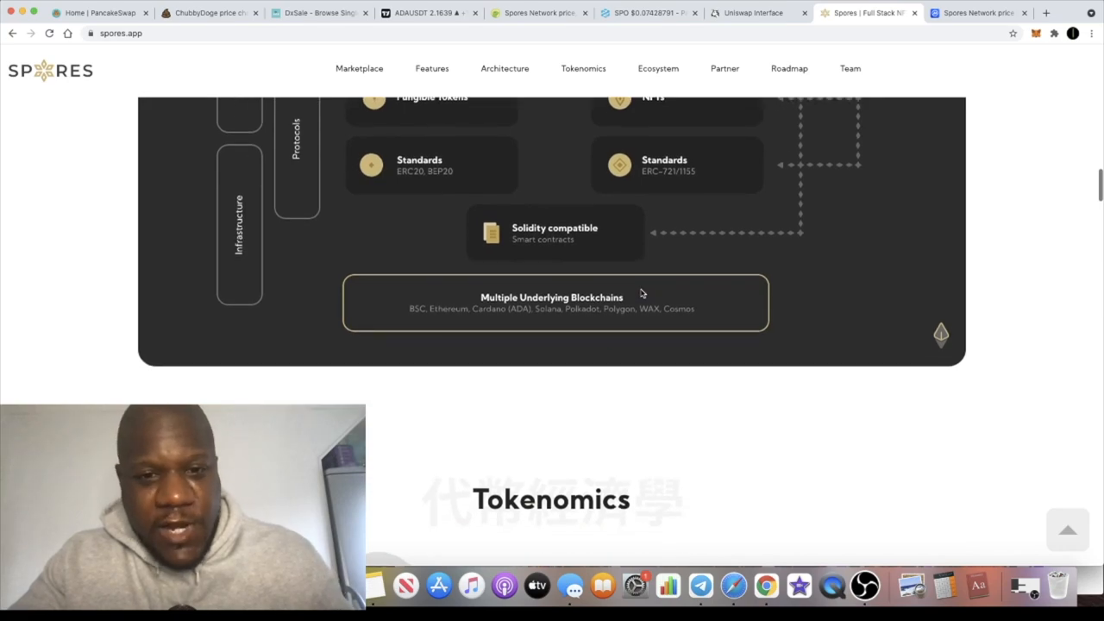
{"action": "mouse_move", "coordinate": [534, 315]}
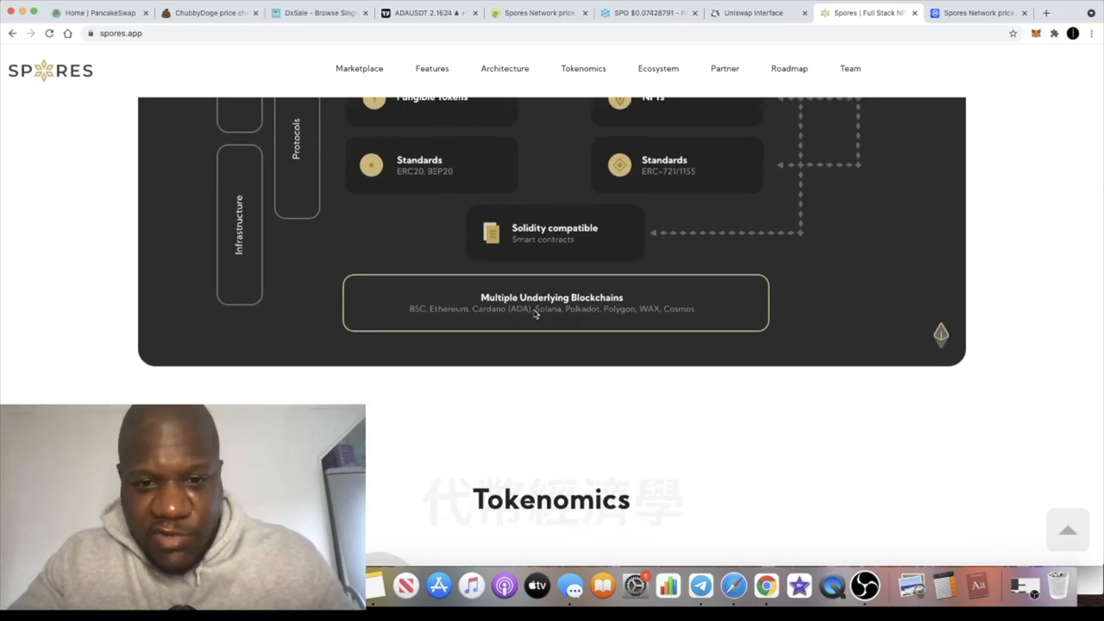
{"action": "mouse_move", "coordinate": [429, 323]}
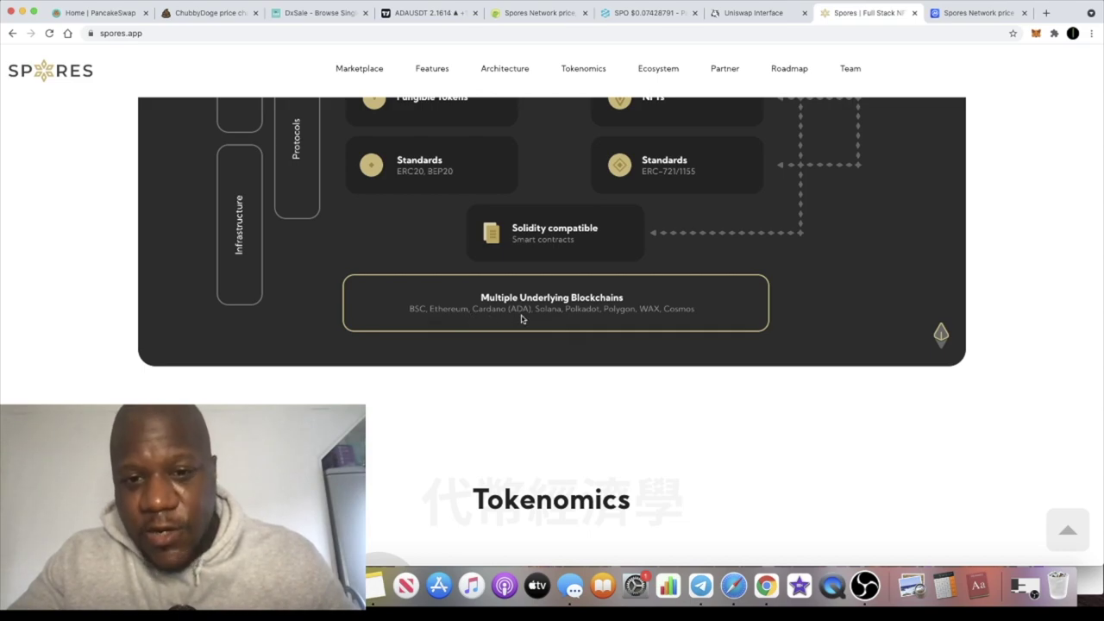
{"action": "mouse_move", "coordinate": [623, 318]}
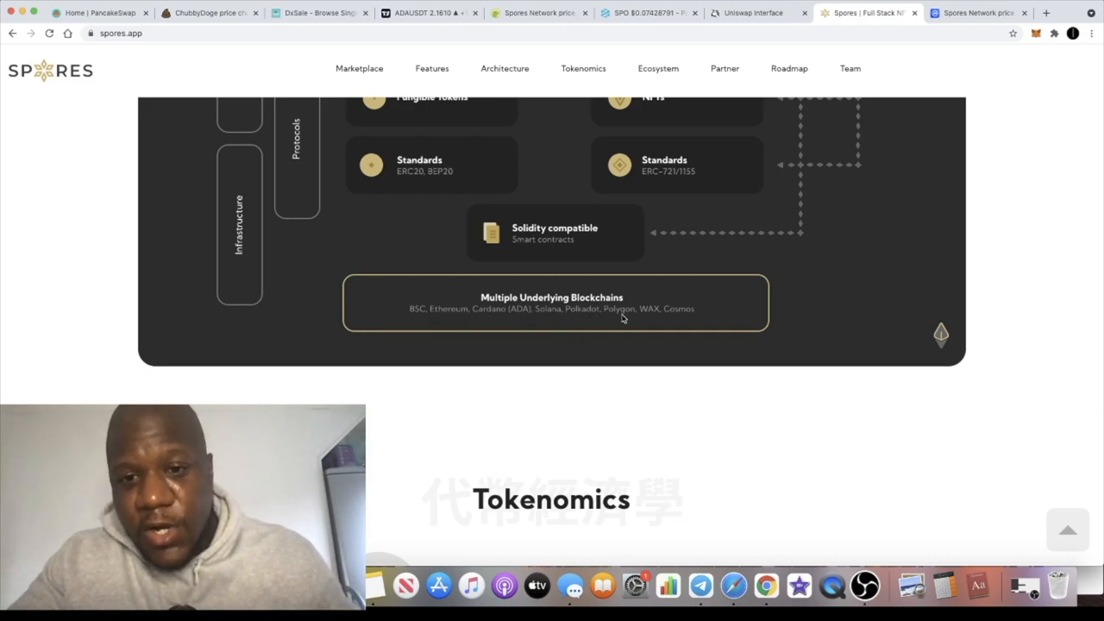
{"action": "mouse_move", "coordinate": [572, 331]}
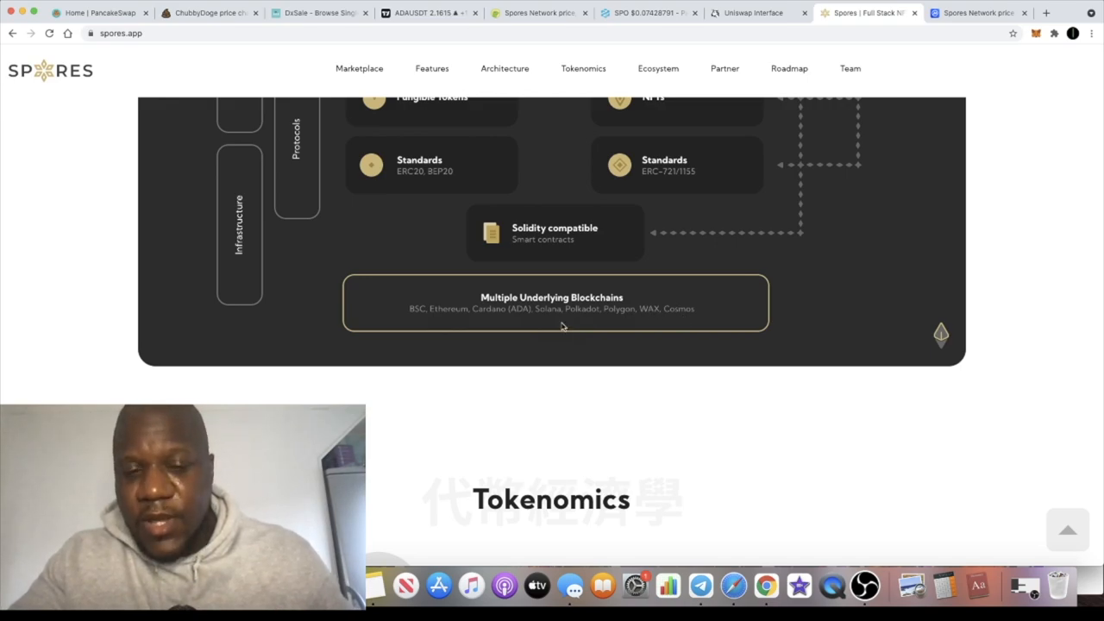
{"action": "scroll", "scroll_direction": "down", "scroll_amount": 3}
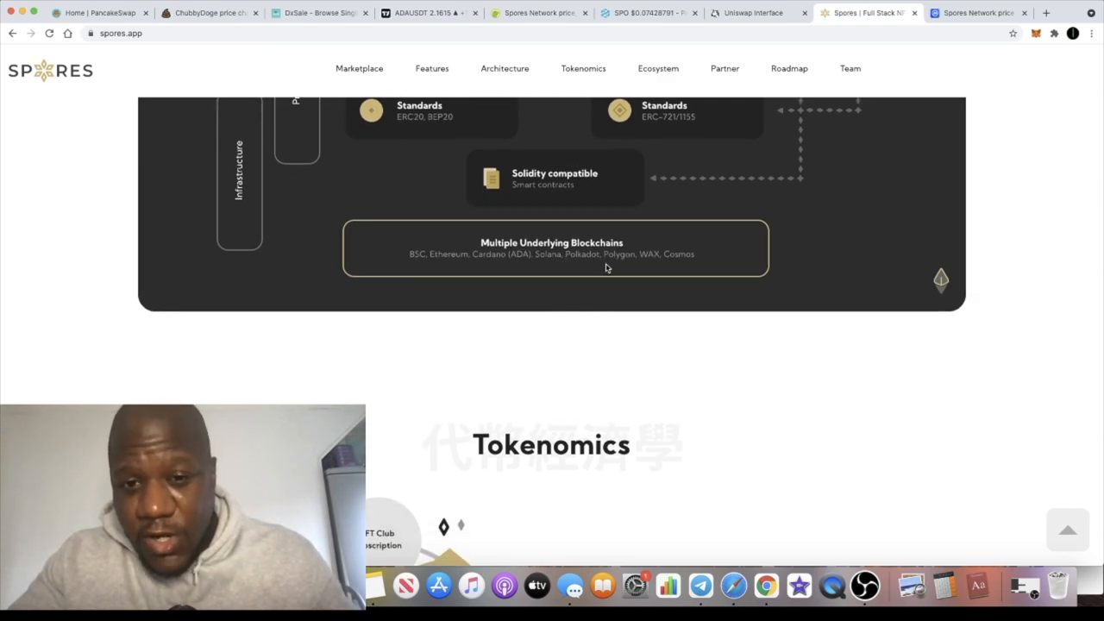
{"action": "mouse_move", "coordinate": [662, 250]}
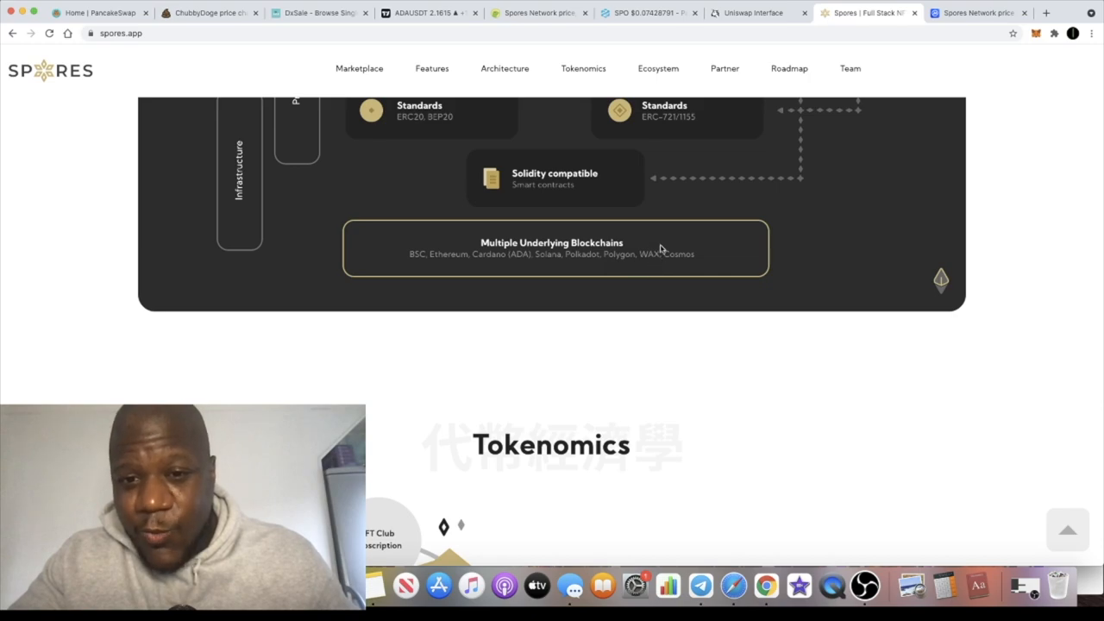
{"action": "mouse_move", "coordinate": [624, 267]}
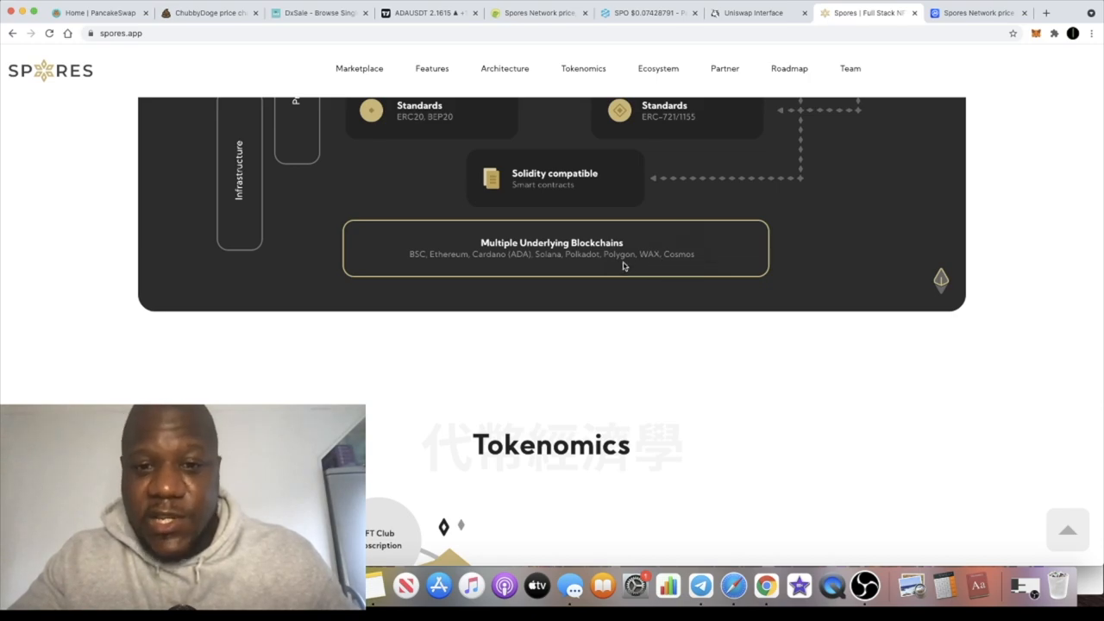
{"action": "mouse_move", "coordinate": [634, 274]}
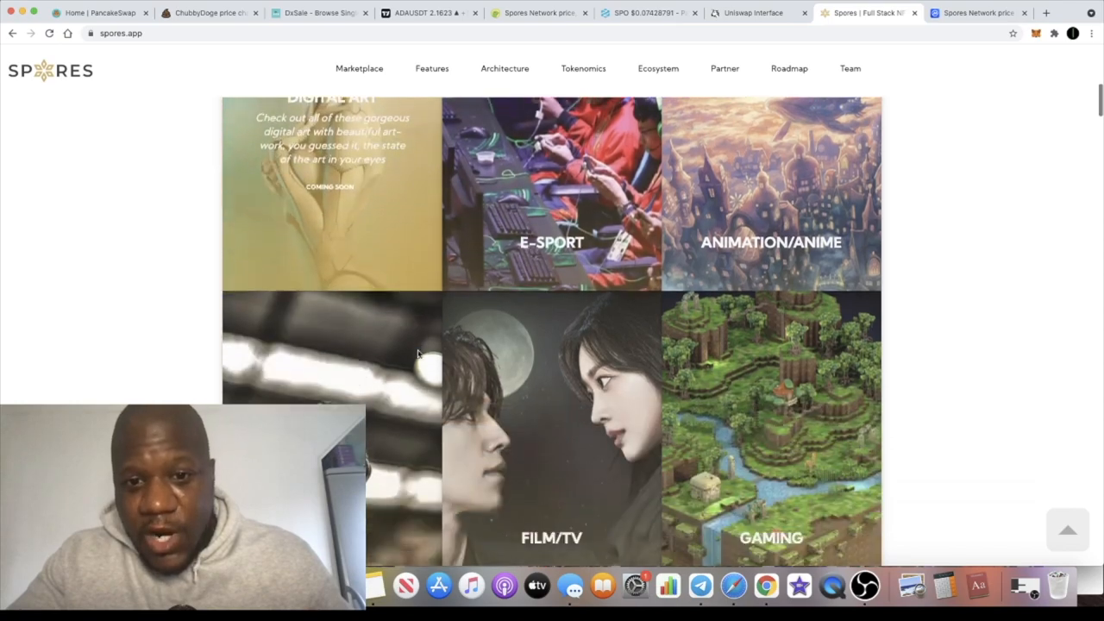
- Scroll down to the Tokenomics SPO token section with its utility wheel and Token Metrics heading
{"action": "scroll", "scroll_direction": "down", "scroll_amount": 3}
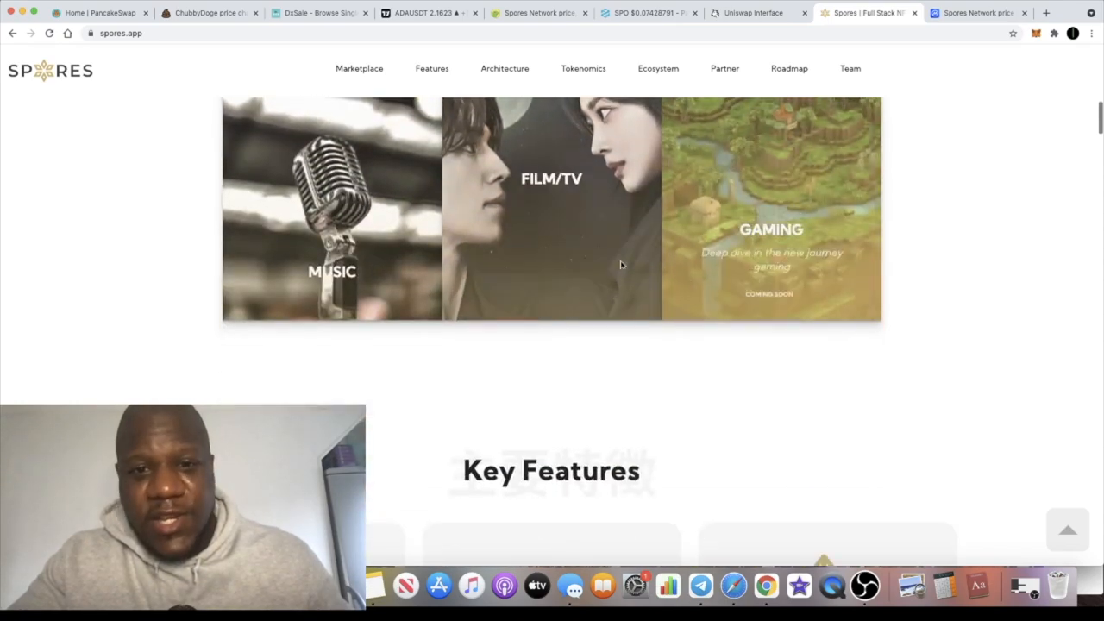
{"action": "scroll", "scroll_direction": "down", "scroll_amount": 3}
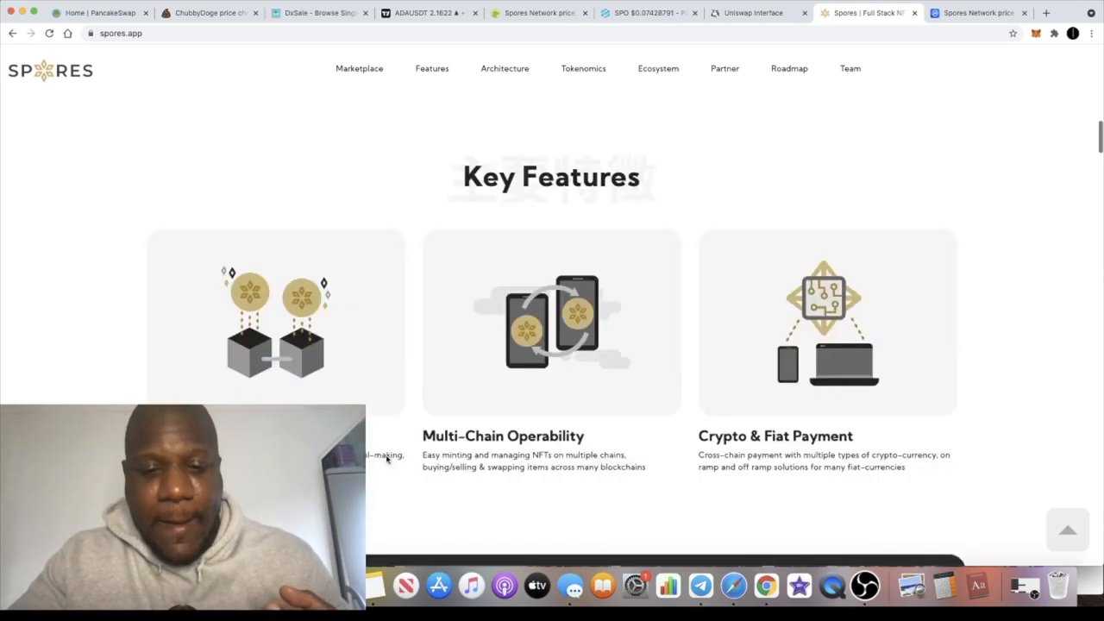
{"action": "scroll", "scroll_direction": "down", "scroll_amount": 3}
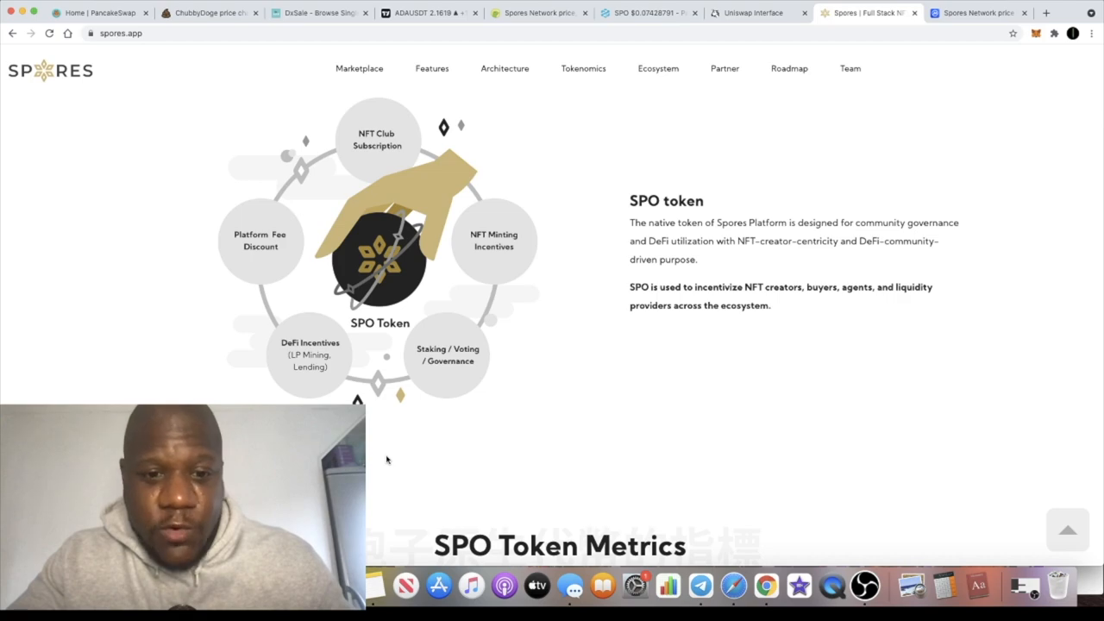
- Scroll the Spores site past the token sale table and Ecosystem diagram
{"action": "scroll", "scroll_direction": "up", "scroll_amount": 3}
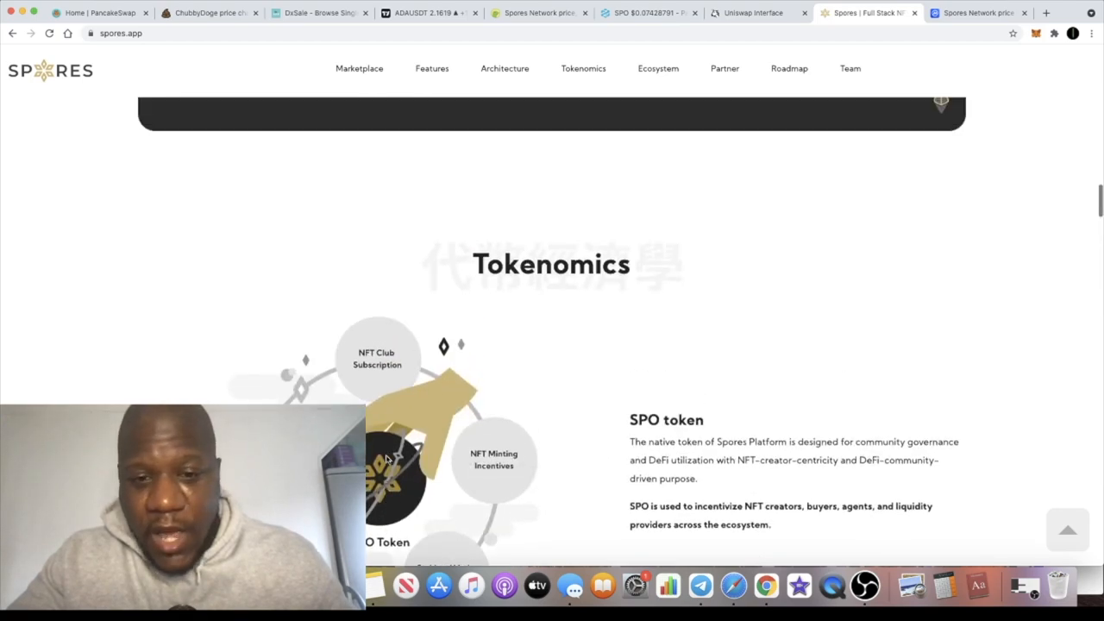
{"action": "scroll", "scroll_direction": "down", "scroll_amount": 3}
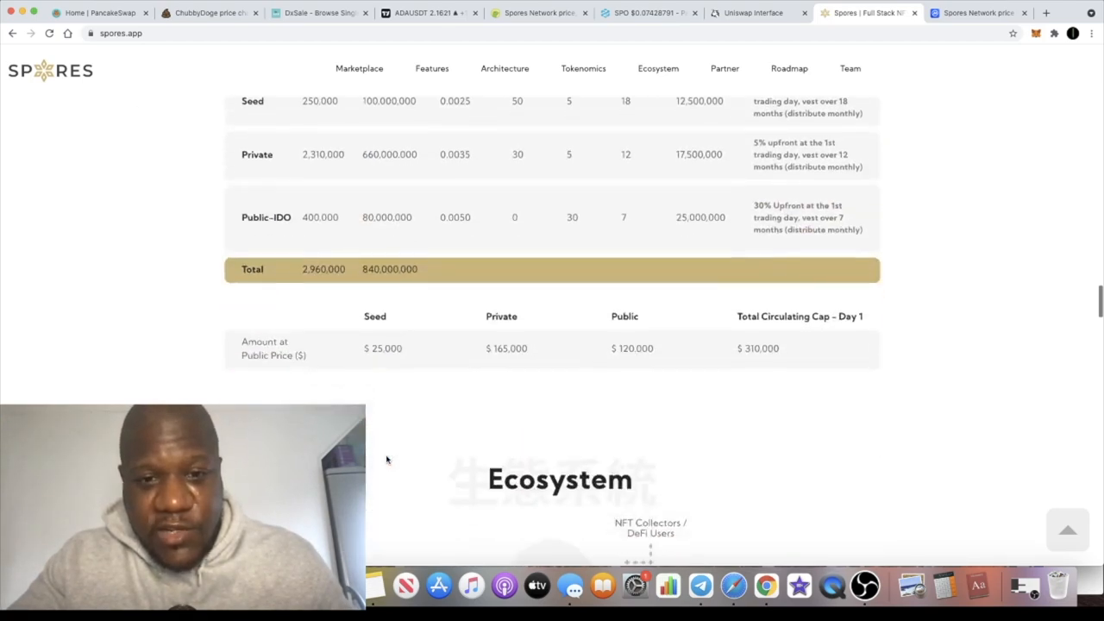
{"action": "scroll", "scroll_direction": "down", "scroll_amount": 3}
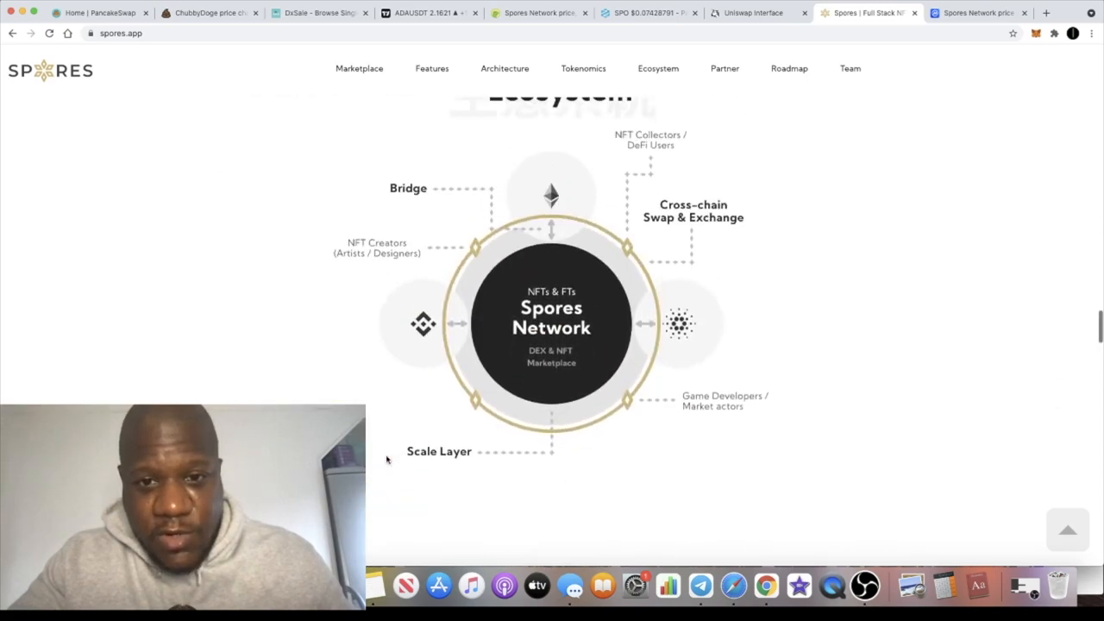
{"action": "scroll", "scroll_direction": "up", "scroll_amount": 3}
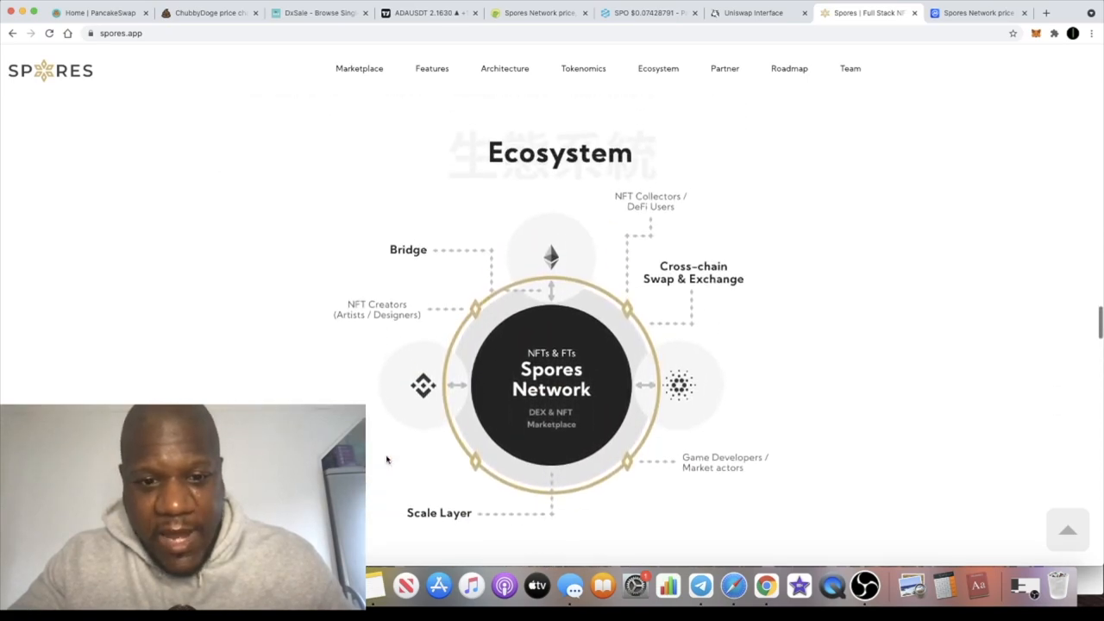
{"action": "scroll", "scroll_direction": "down", "scroll_amount": 3}
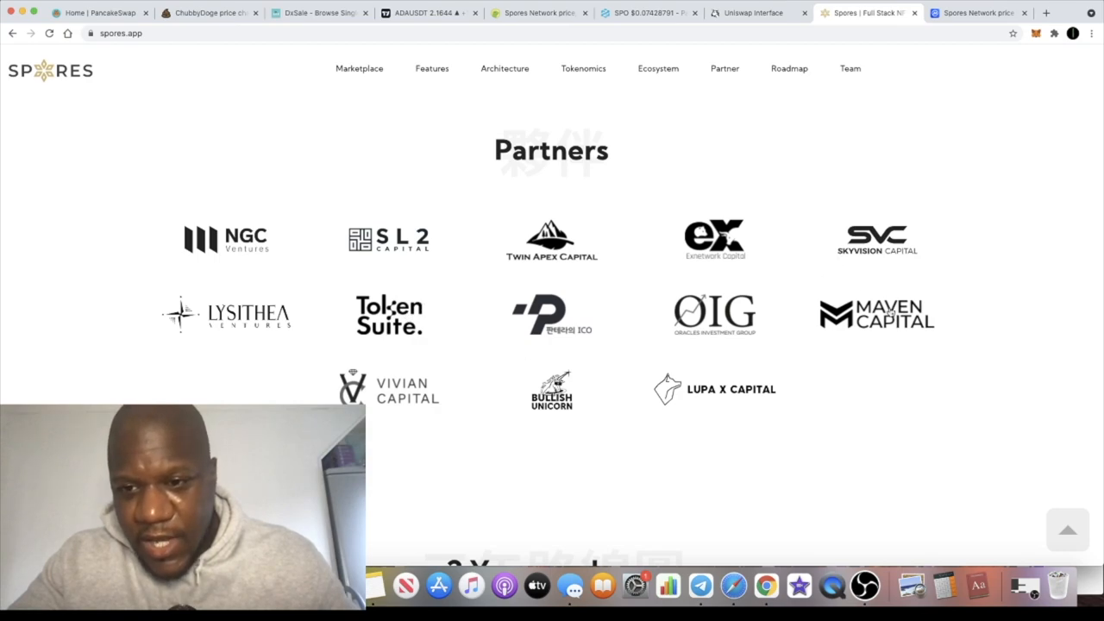
{"action": "mouse_move", "coordinate": [739, 213]}
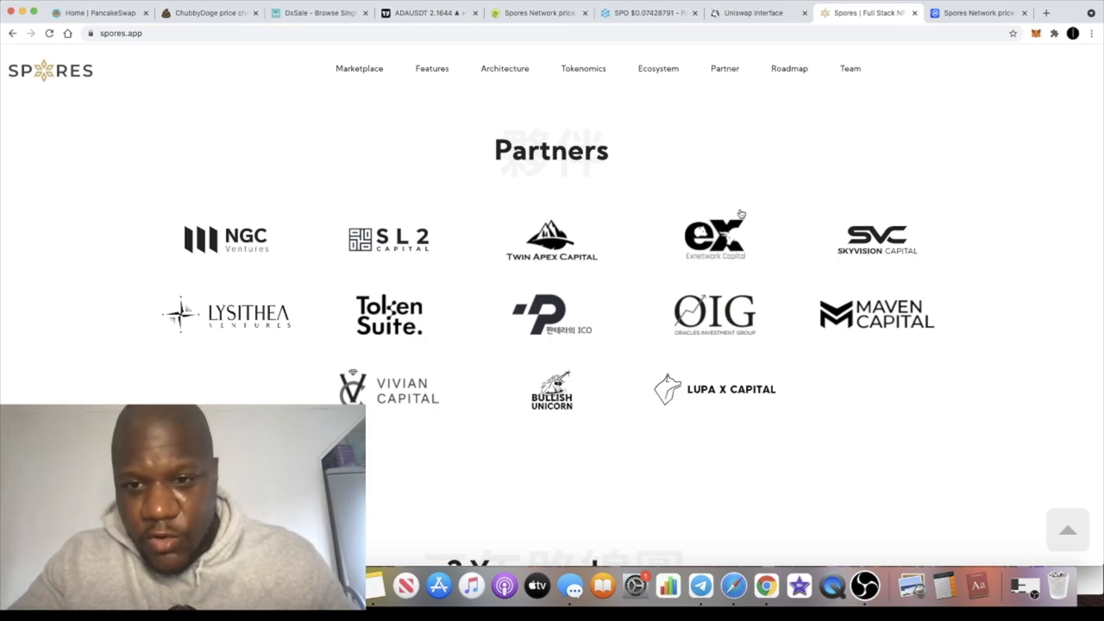
{"action": "mouse_move", "coordinate": [448, 244]}
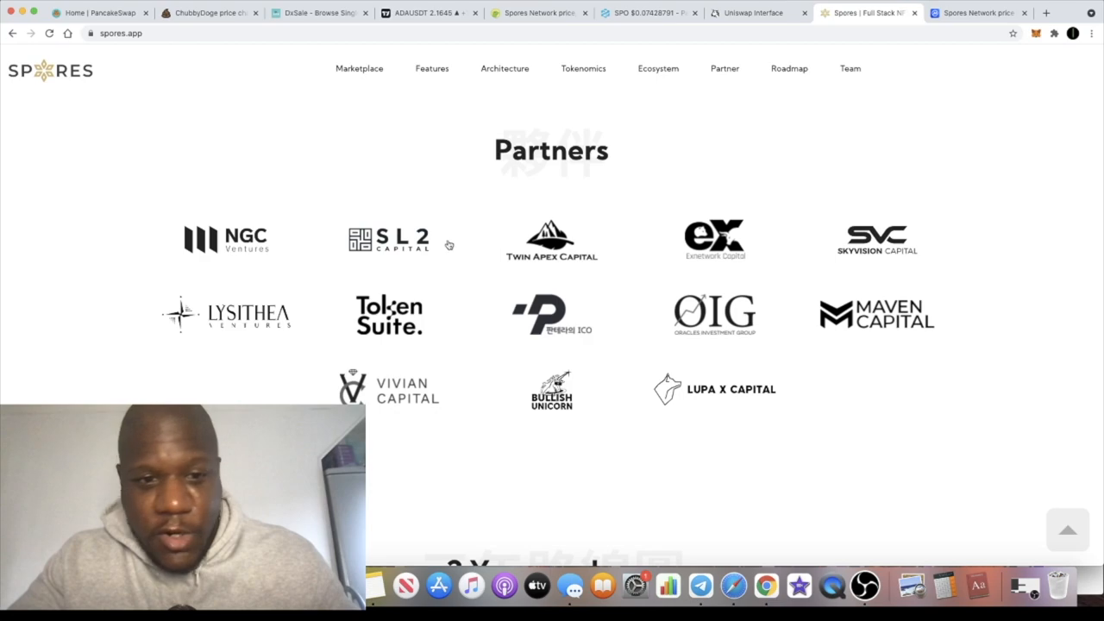
- Scroll through the Partners logo grid down to Vivian Capital, Bullish Unicorn and Lupa X Capital
{"action": "scroll", "scroll_direction": "down", "scroll_amount": 3}
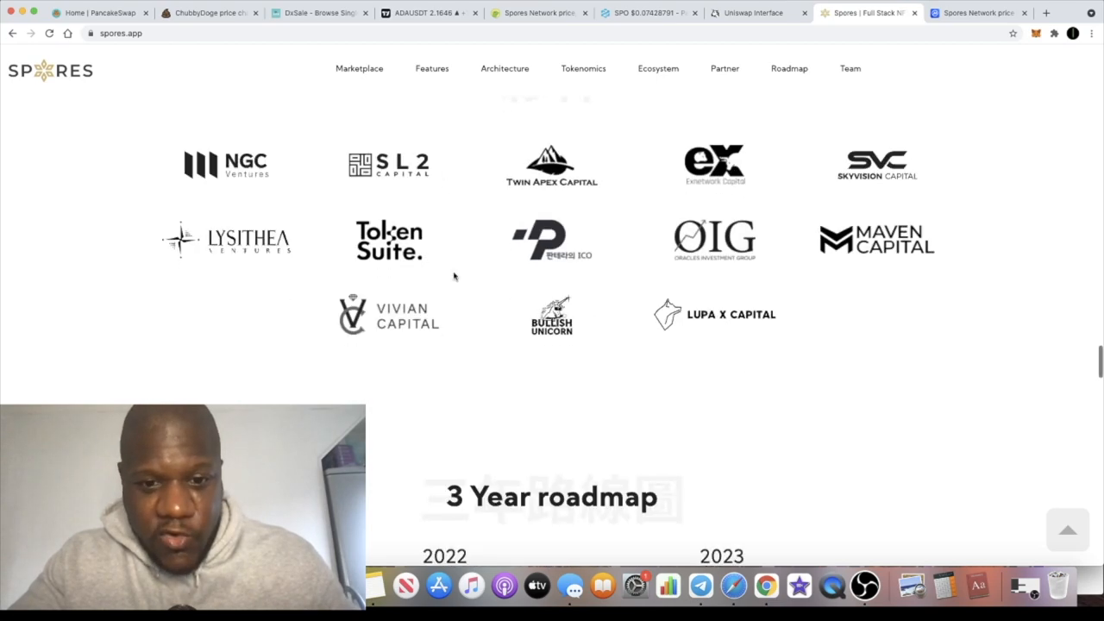
{"action": "scroll", "scroll_direction": "down", "scroll_amount": 3}
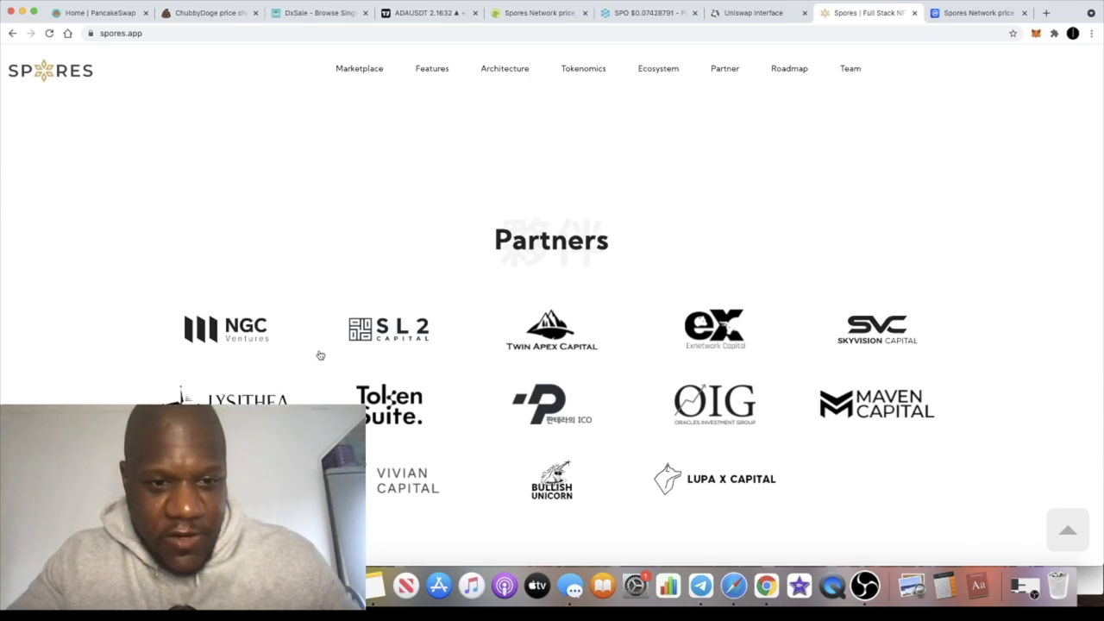
{"action": "mouse_move", "coordinate": [448, 368]}
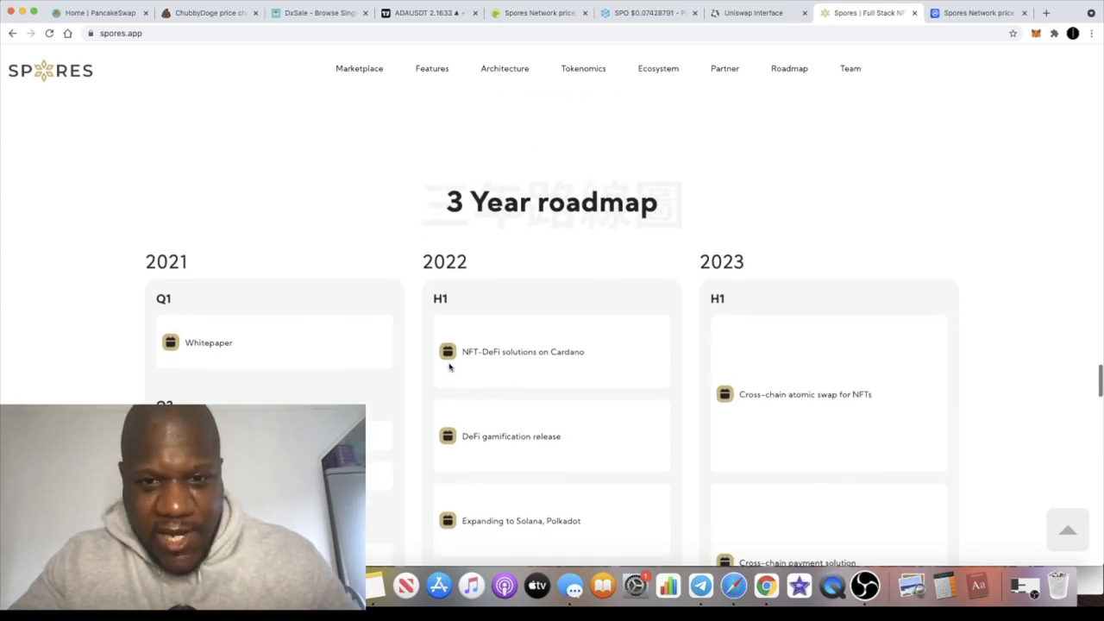
- Scroll into the 3 Year roadmap to read the 2021 quarterly milestones
{"action": "scroll", "scroll_direction": "down", "scroll_amount": 3}
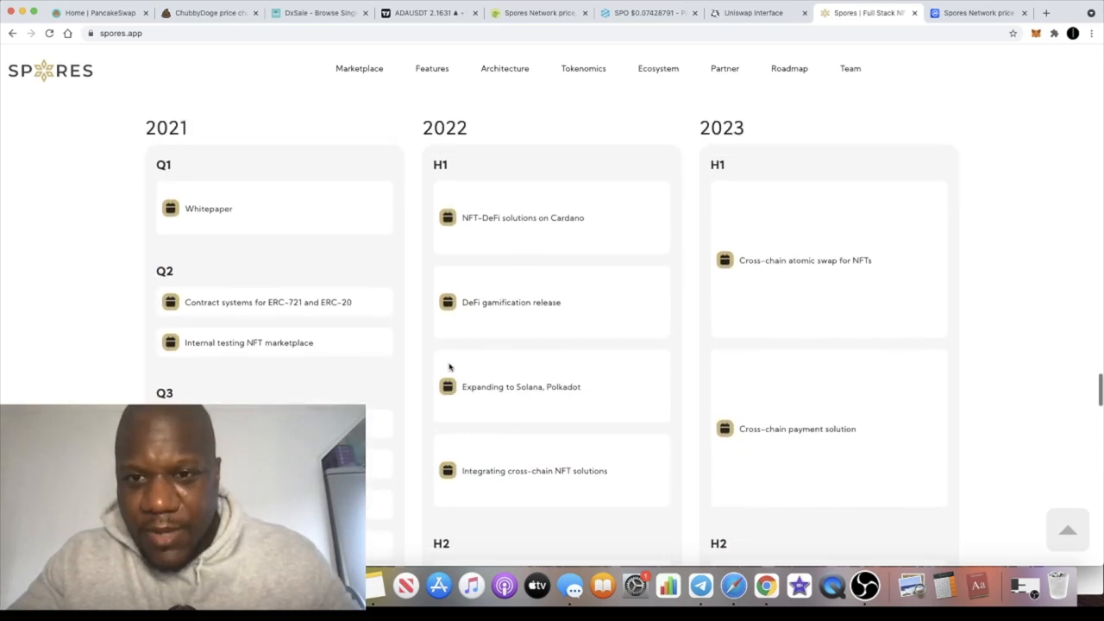
{"action": "scroll", "scroll_direction": "down", "scroll_amount": 3}
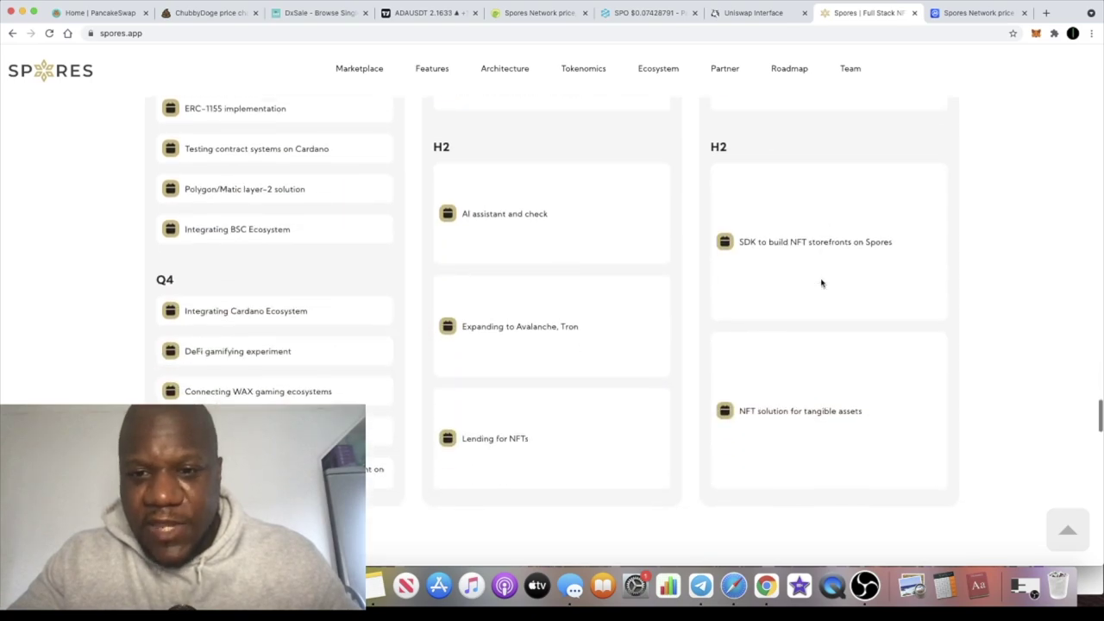
{"action": "scroll", "scroll_direction": "down", "scroll_amount": 3}
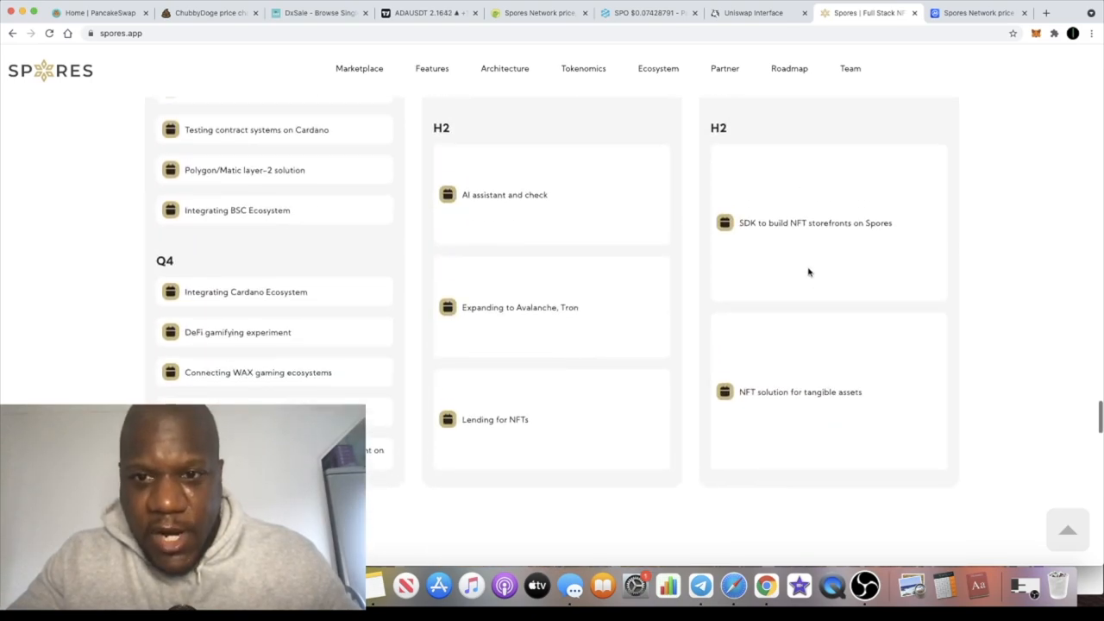
{"action": "scroll", "scroll_direction": "up", "scroll_amount": 3}
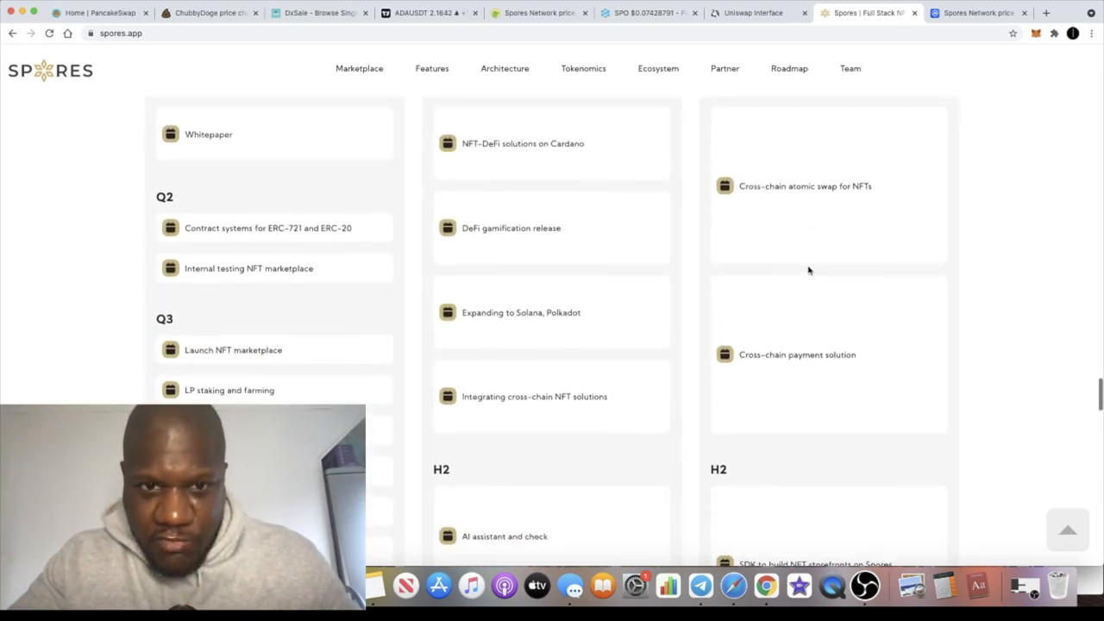
{"action": "scroll", "scroll_direction": "down", "scroll_amount": 3}
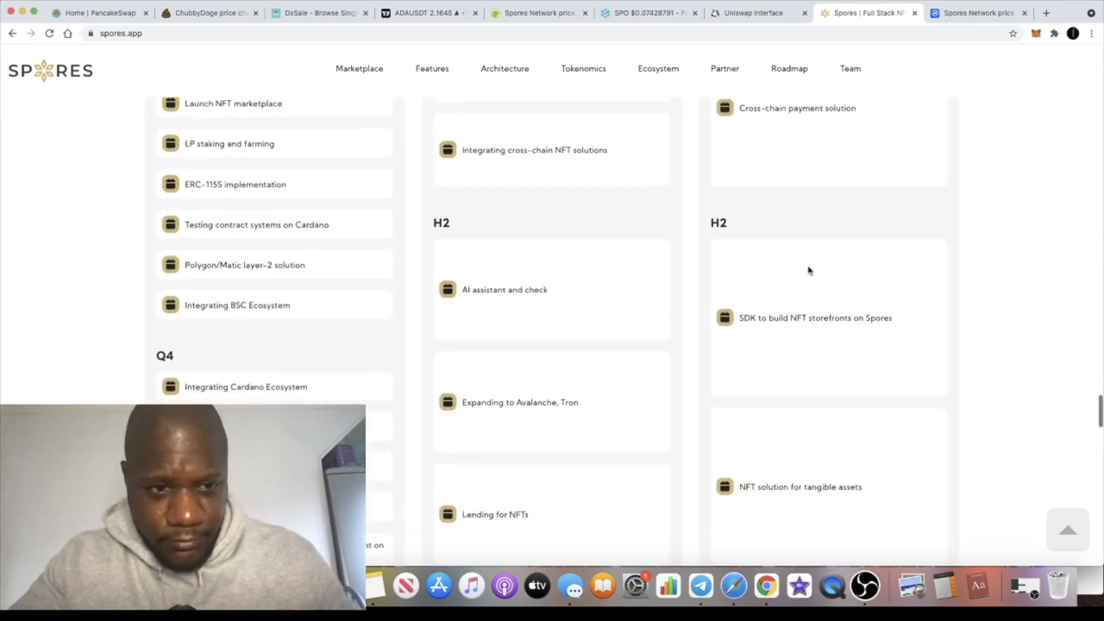
{"action": "scroll", "scroll_direction": "down", "scroll_amount": 3}
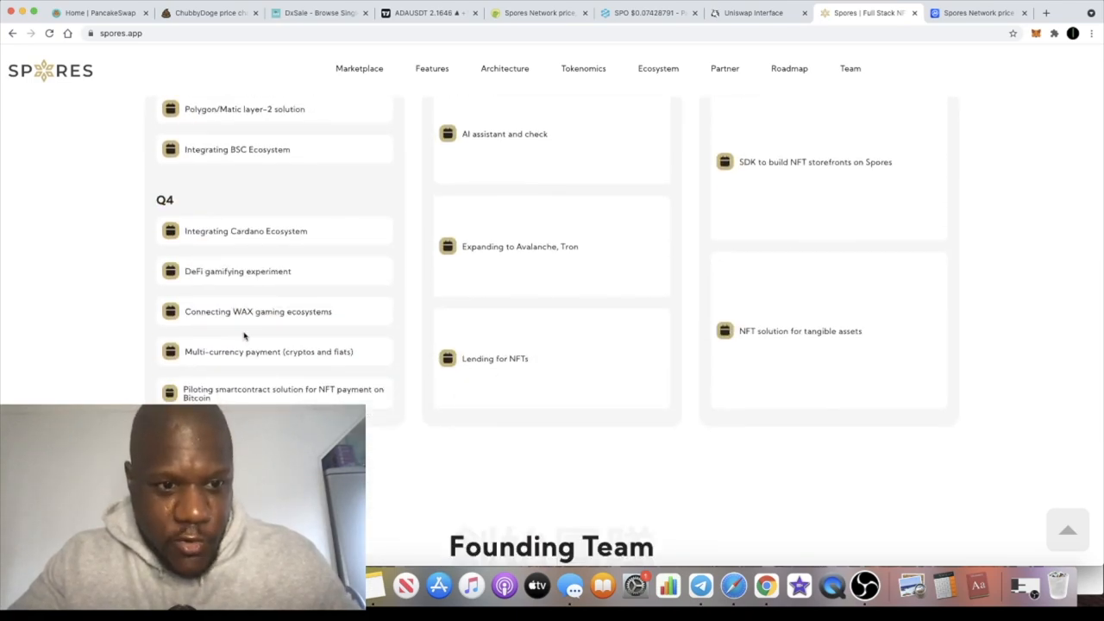
{"action": "mouse_move", "coordinate": [299, 239]}
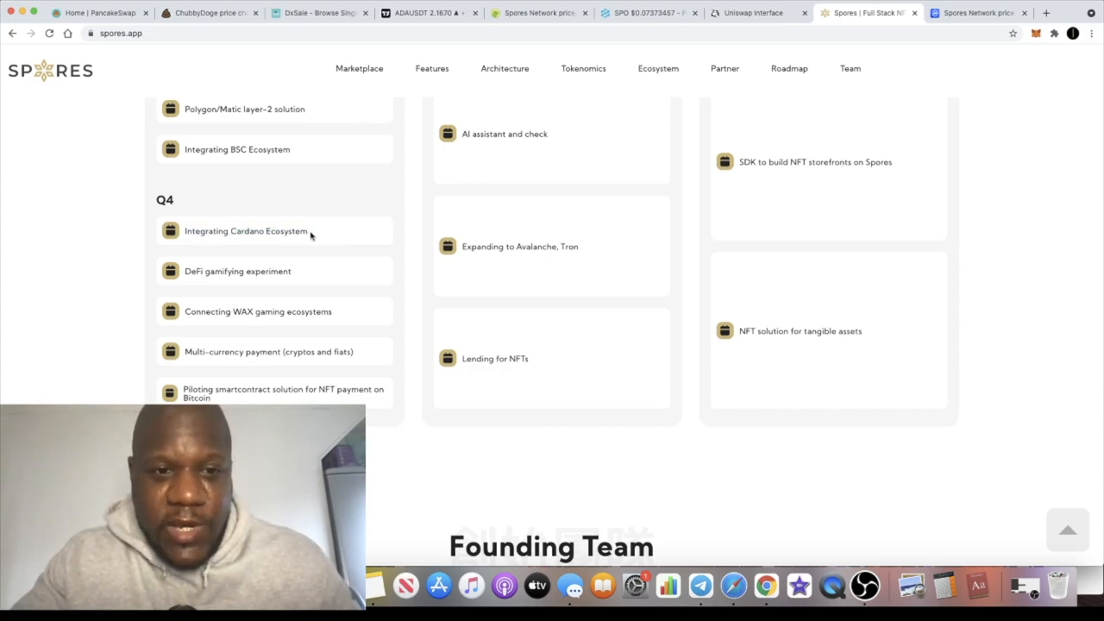
- Review the 2022–2023 H1/H2 roadmap items, ending at the Founding Team section
{"action": "scroll", "scroll_direction": "up", "scroll_amount": 3}
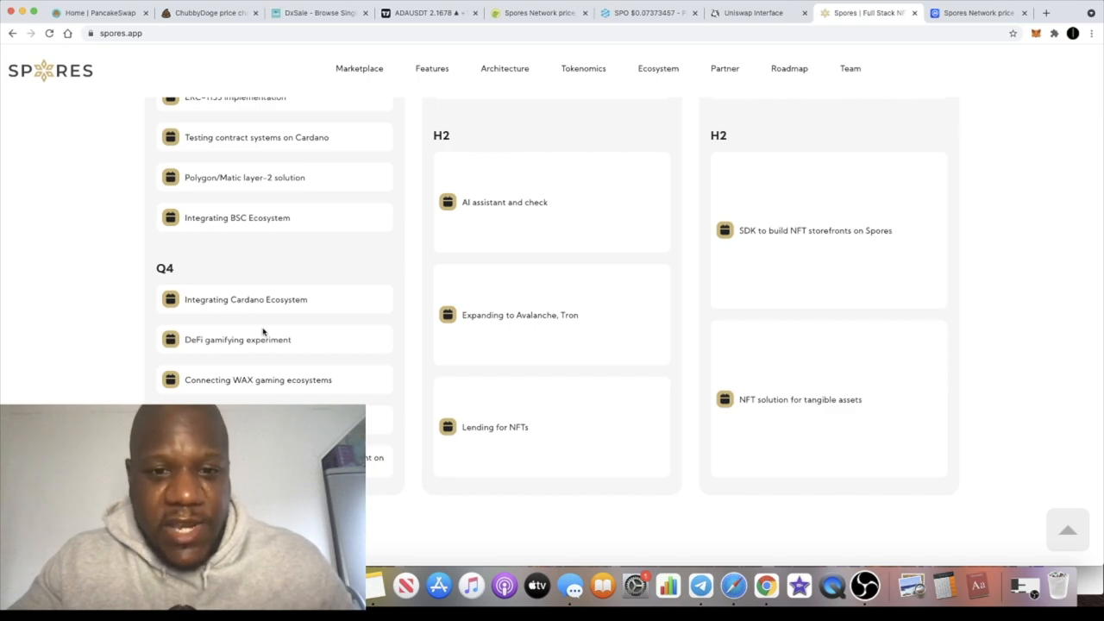
{"action": "scroll", "scroll_direction": "up", "scroll_amount": 3}
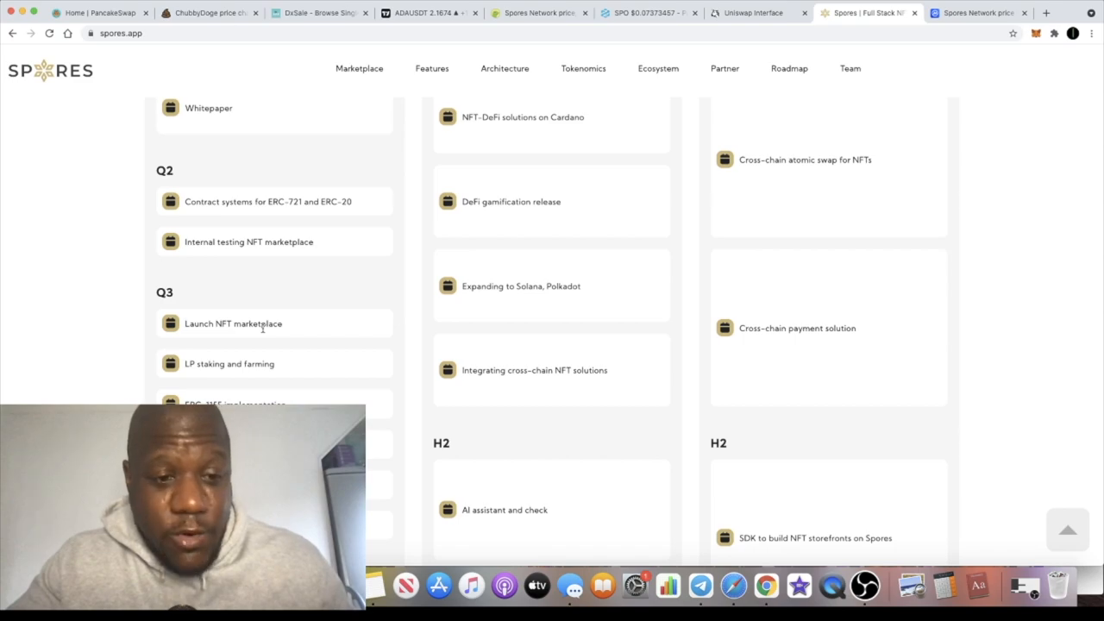
{"action": "scroll", "scroll_direction": "down", "scroll_amount": 3}
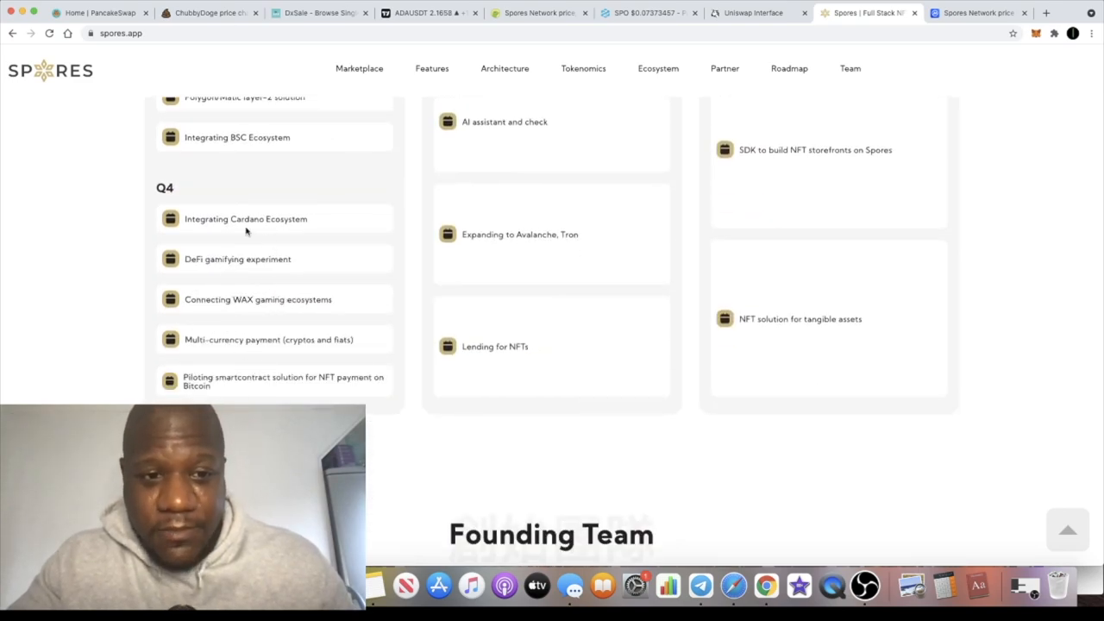
{"action": "mouse_move", "coordinate": [263, 338]}
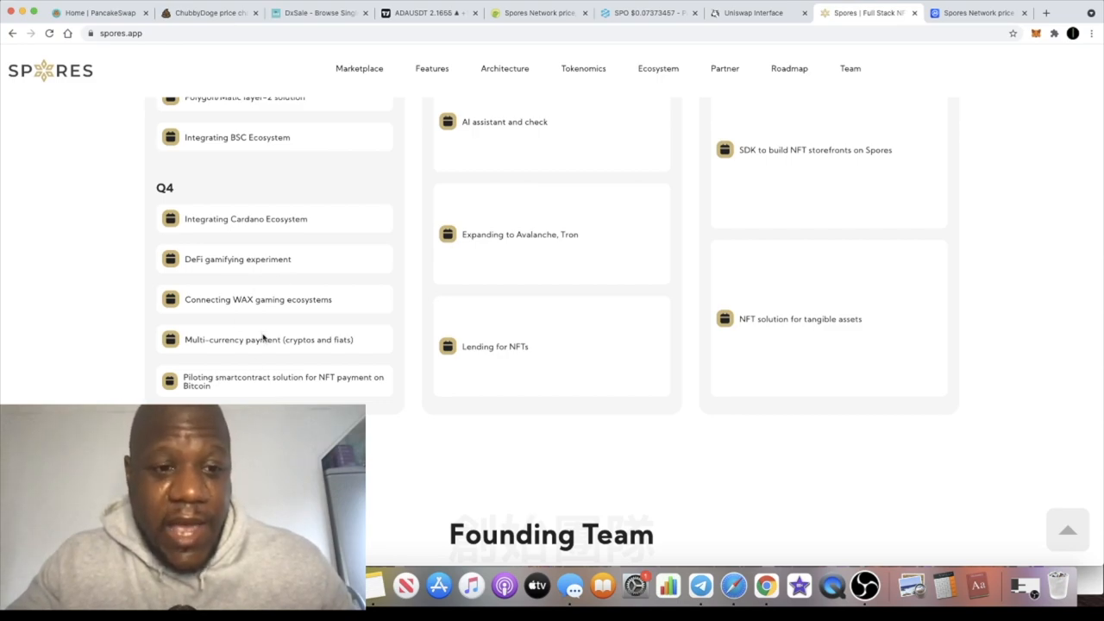
{"action": "mouse_move", "coordinate": [332, 306]}
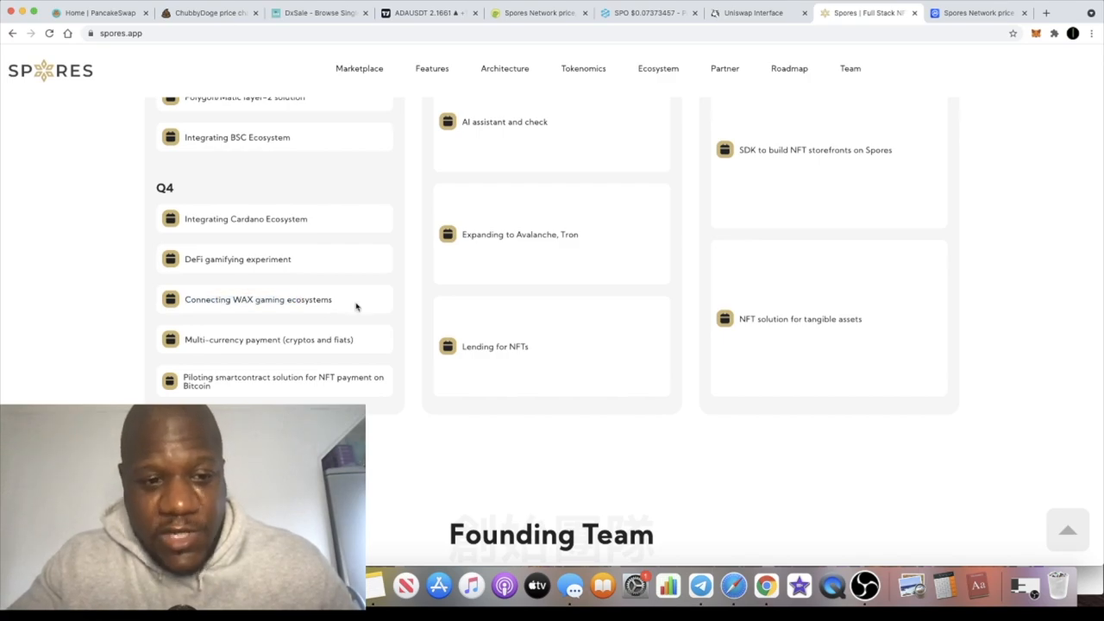
{"action": "scroll", "scroll_direction": "up", "scroll_amount": 3}
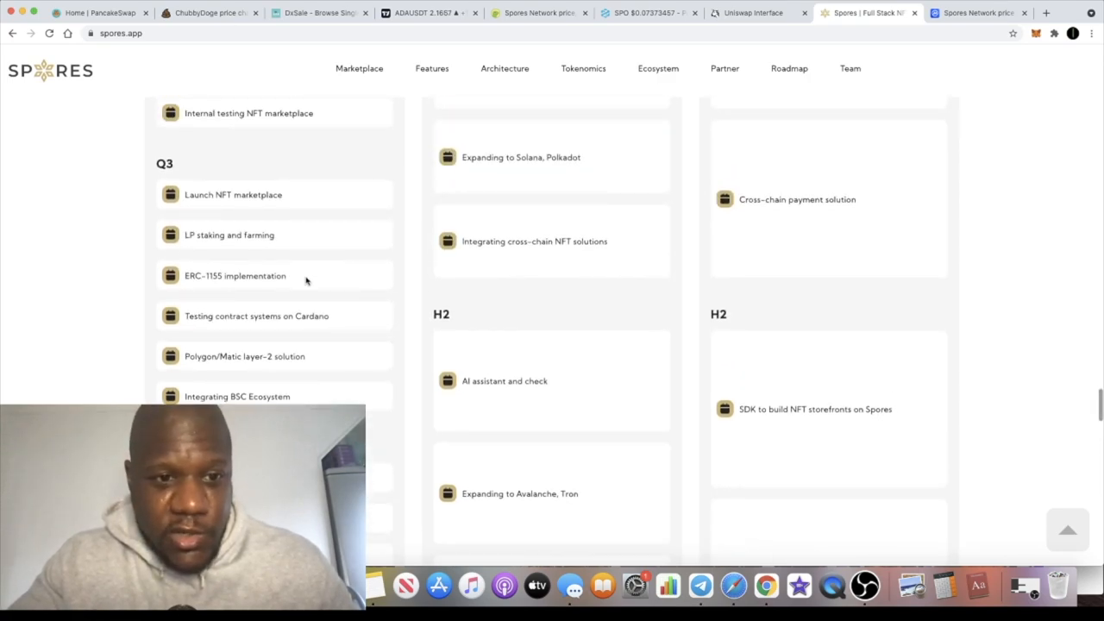
{"action": "scroll", "scroll_direction": "up", "scroll_amount": 3}
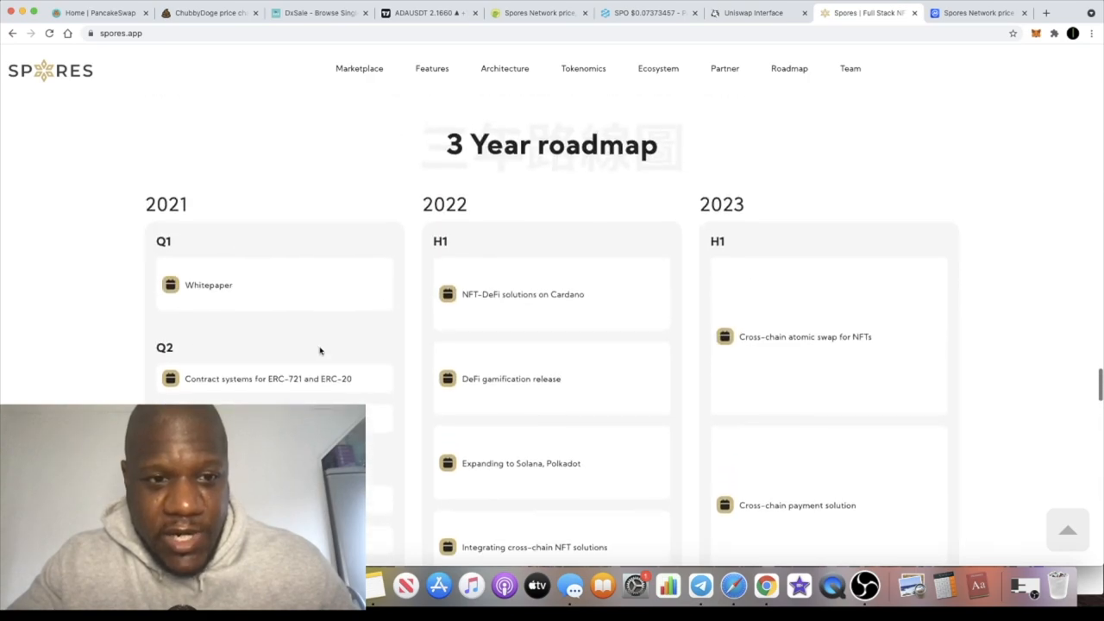
{"action": "scroll", "scroll_direction": "down", "scroll_amount": 3}
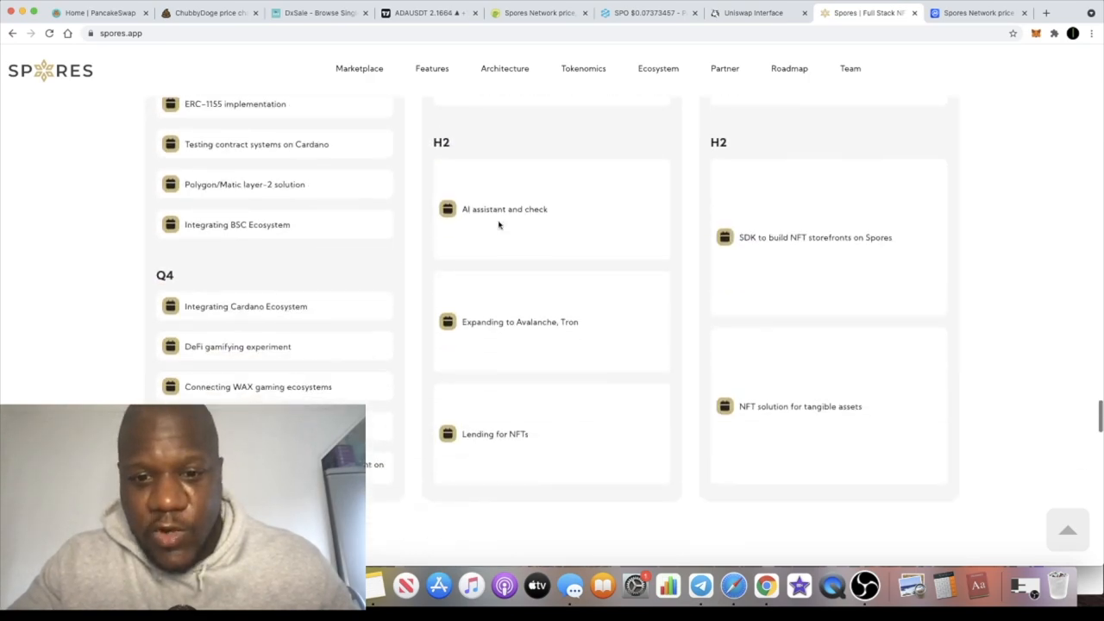
{"action": "scroll", "scroll_direction": "down", "scroll_amount": 3}
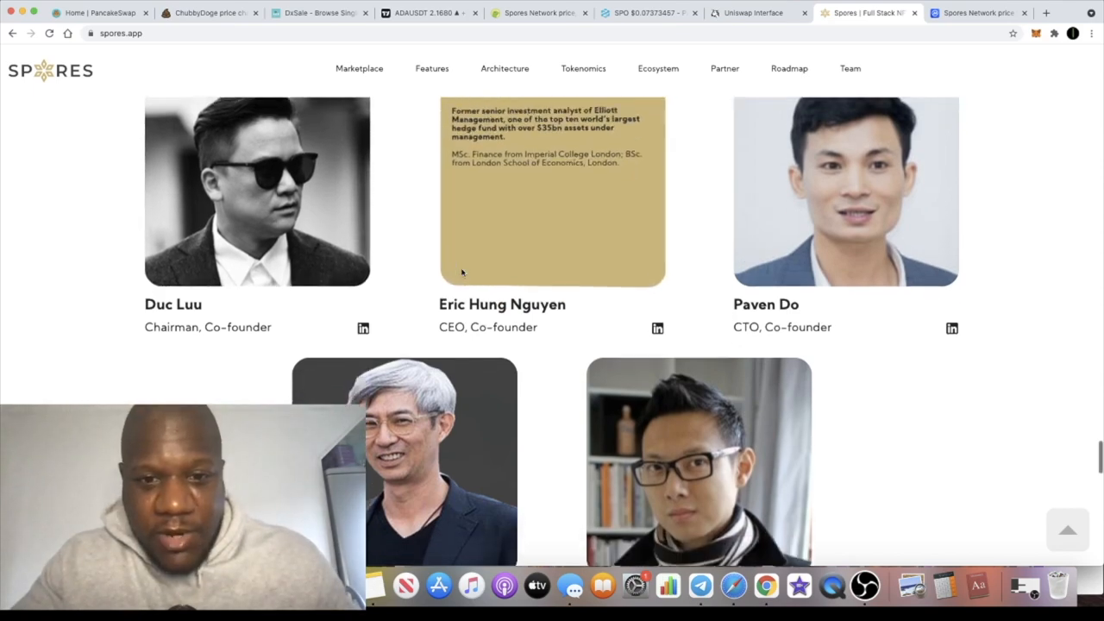
- Scroll through the Founding Team, Advisory team and NEWS sections to the footer
{"action": "scroll", "scroll_direction": "down", "scroll_amount": 3}
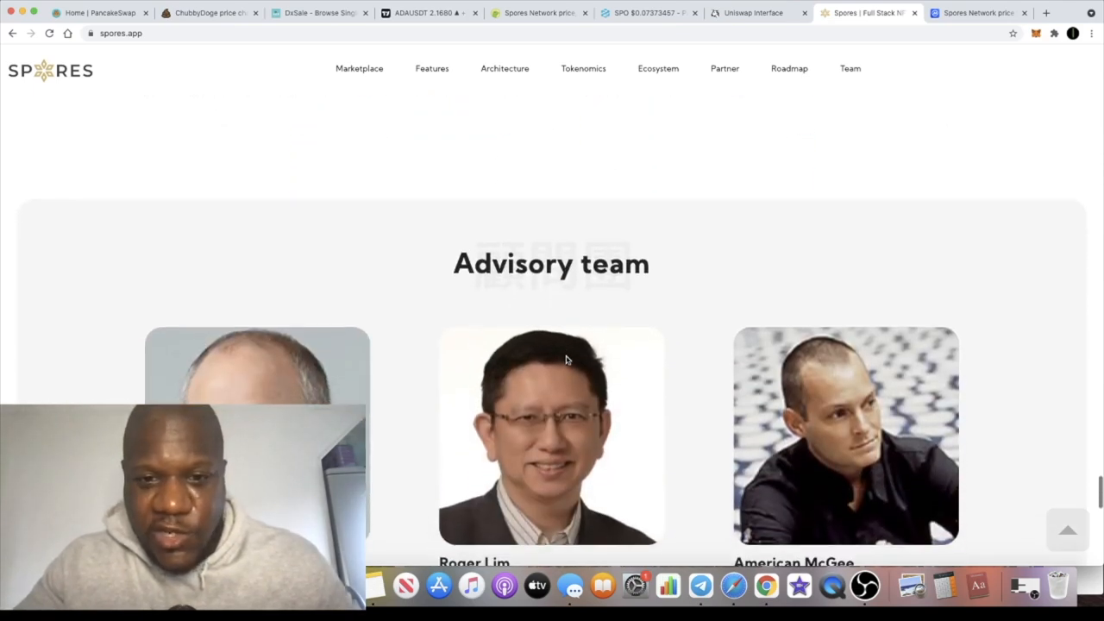
{"action": "scroll", "scroll_direction": "down", "scroll_amount": 3}
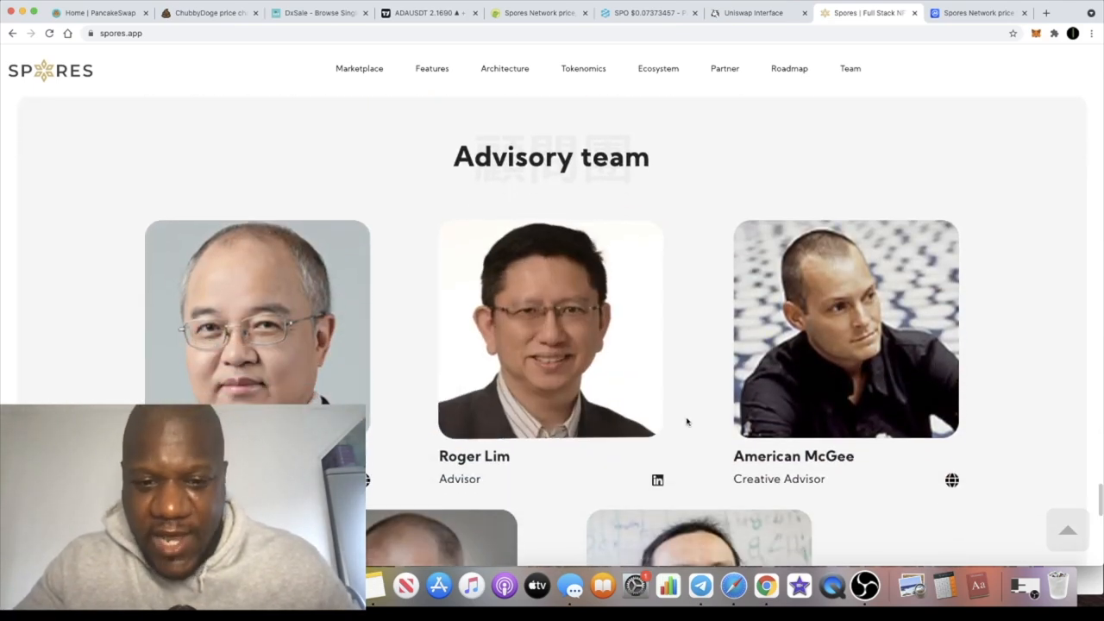
{"action": "scroll", "scroll_direction": "down", "scroll_amount": 3}
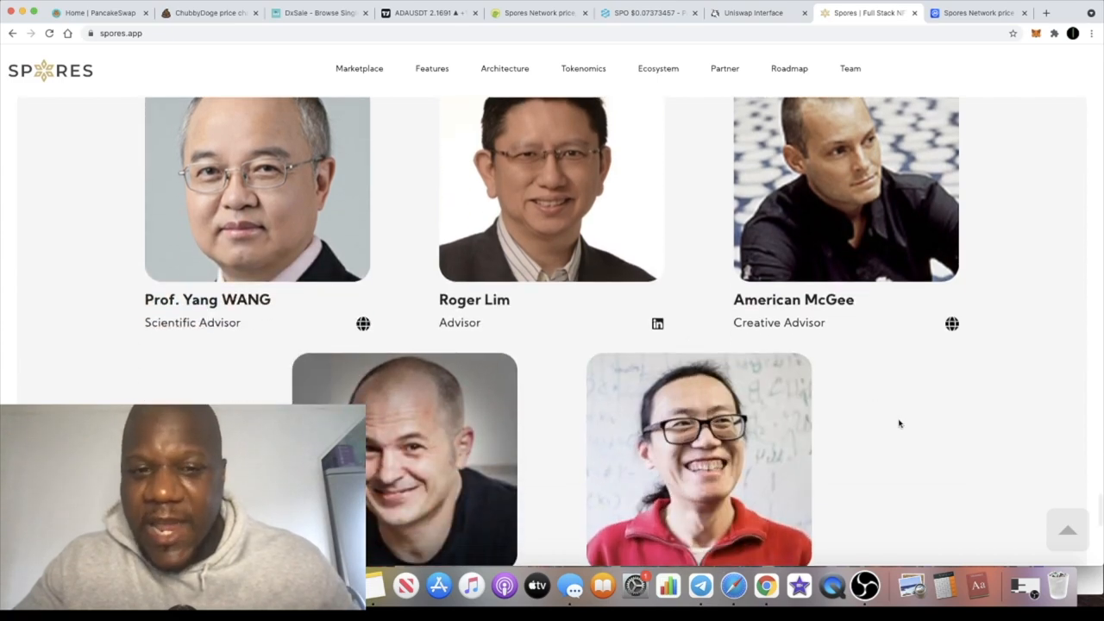
{"action": "scroll", "scroll_direction": "up", "scroll_amount": 3}
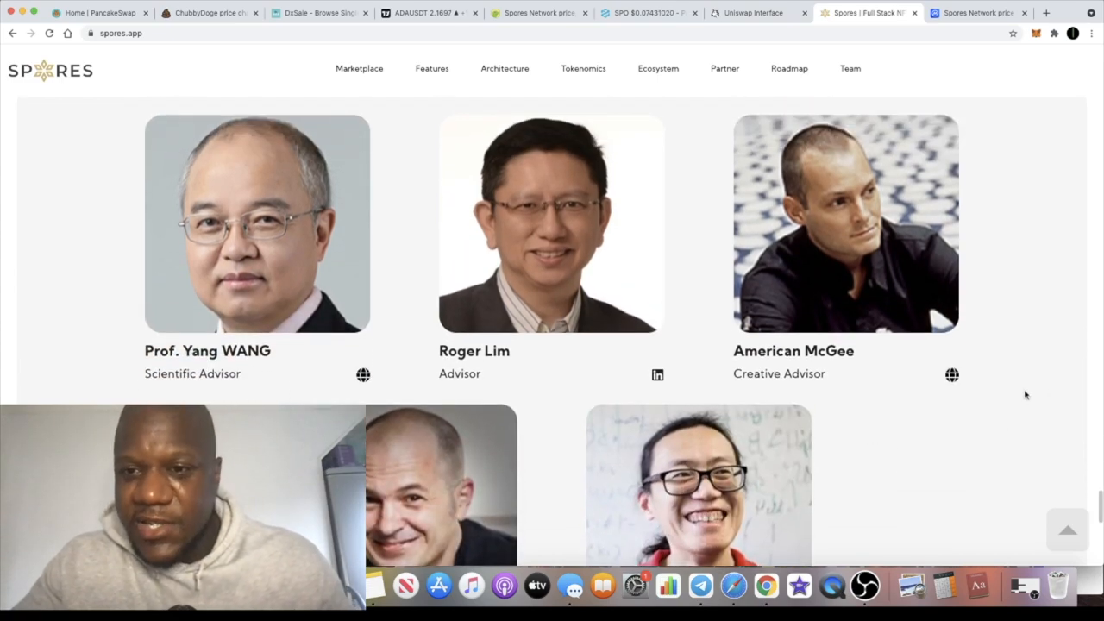
{"action": "scroll", "scroll_direction": "down", "scroll_amount": 3}
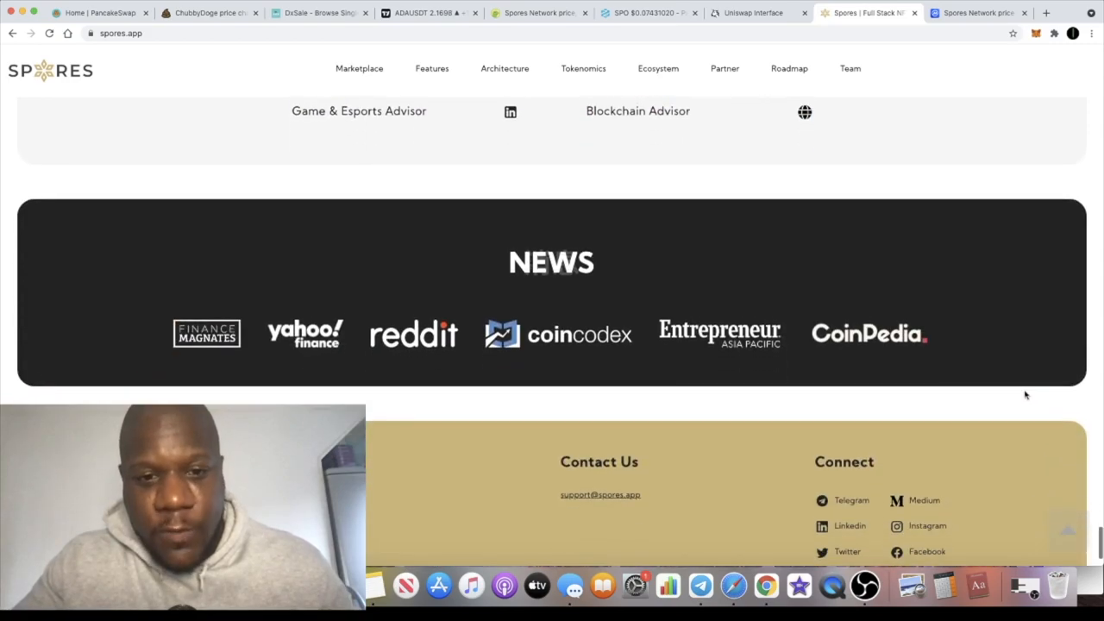
{"action": "scroll", "scroll_direction": "down", "scroll_amount": 3}
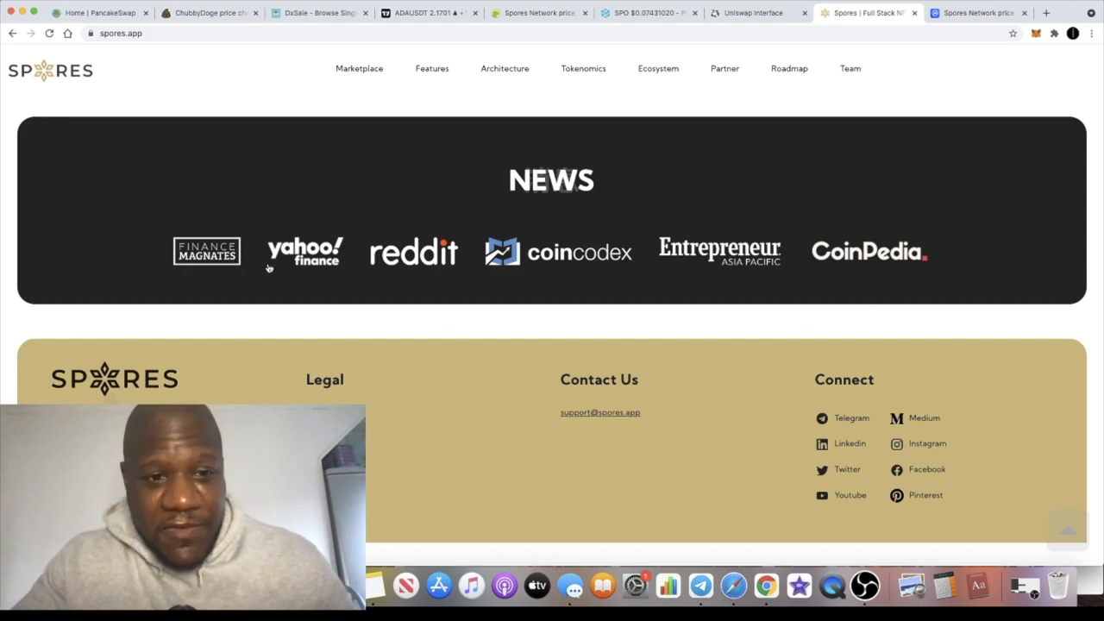
{"action": "mouse_move", "coordinate": [386, 219]}
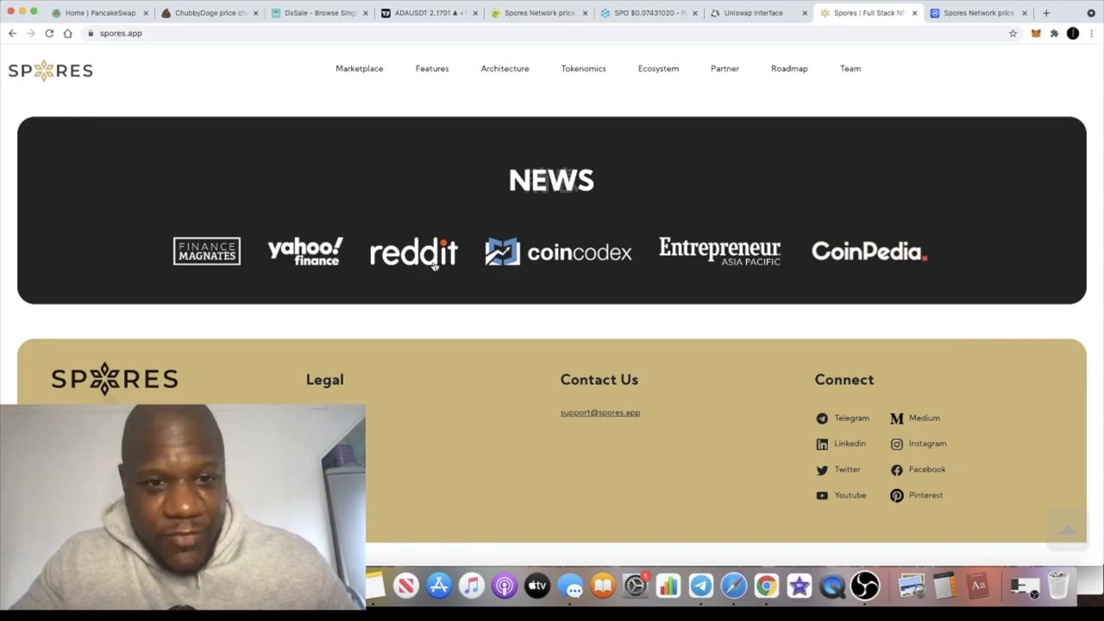
{"action": "mouse_move", "coordinate": [681, 297]}
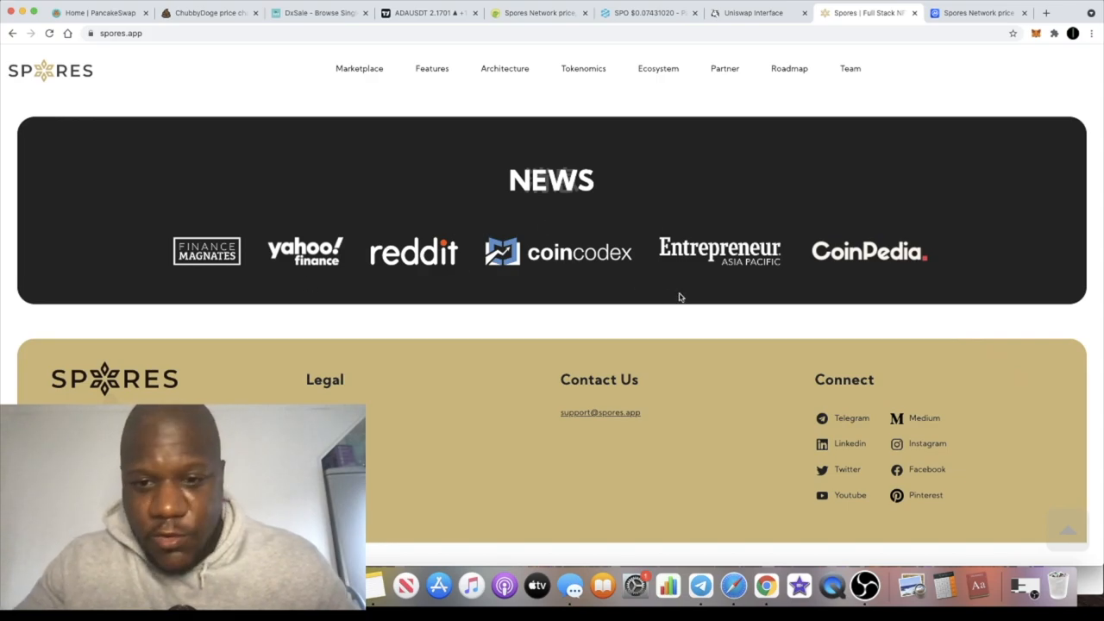
- Scroll back up and switch to the DEXTools WETH/SPO chart tab
{"action": "scroll", "scroll_direction": "up", "scroll_amount": 3}
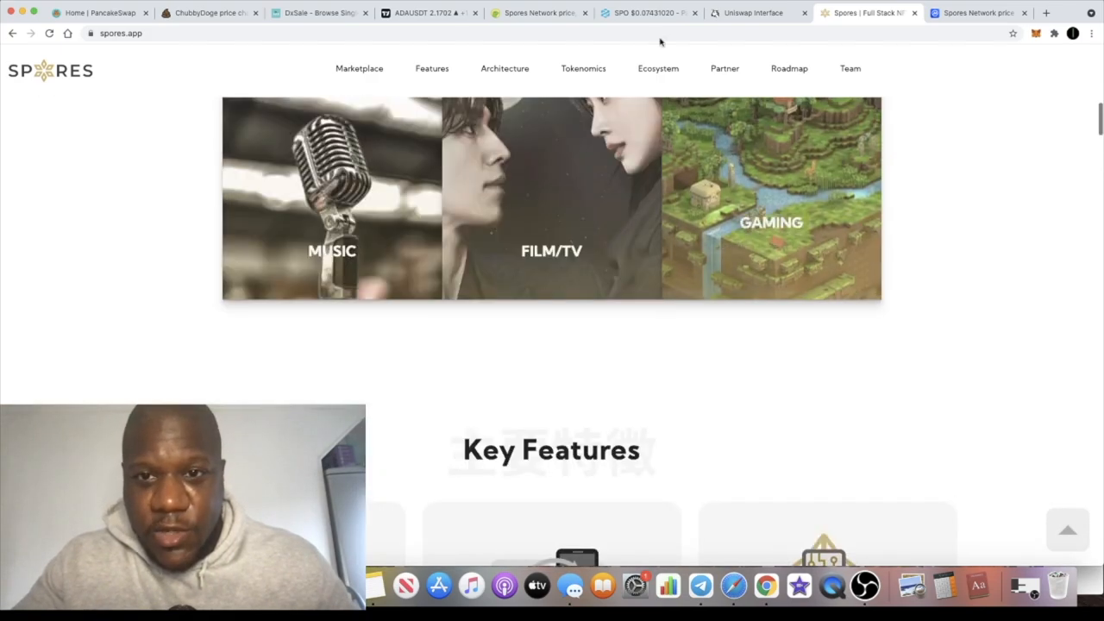
{"action": "scroll", "scroll_direction": "up", "scroll_amount": 3}
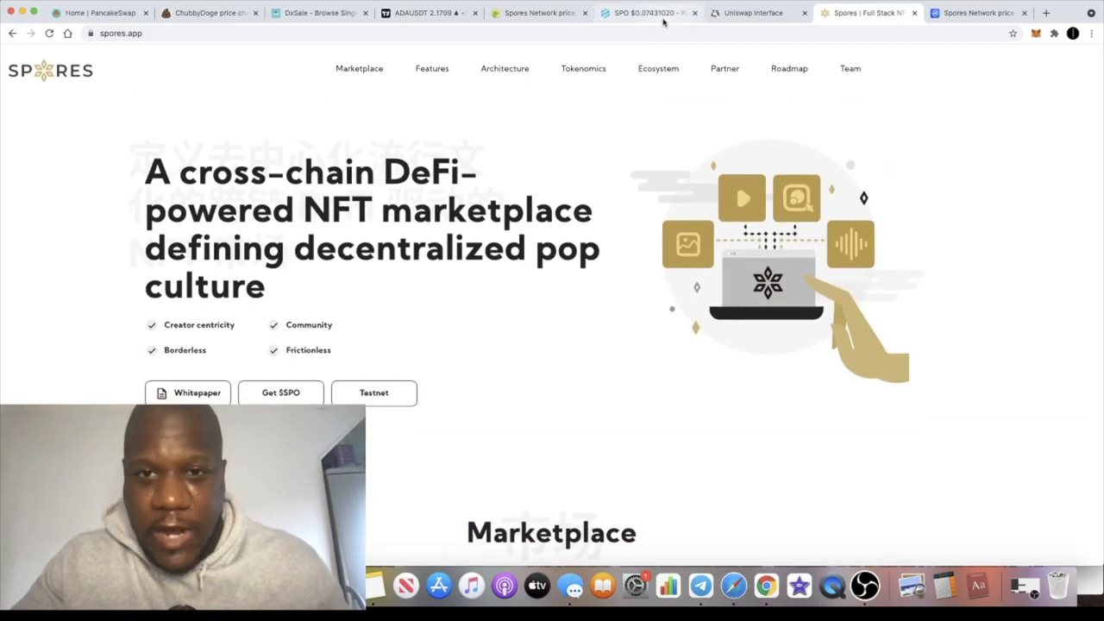
{"action": "left_click", "coordinate": [646, 12]}
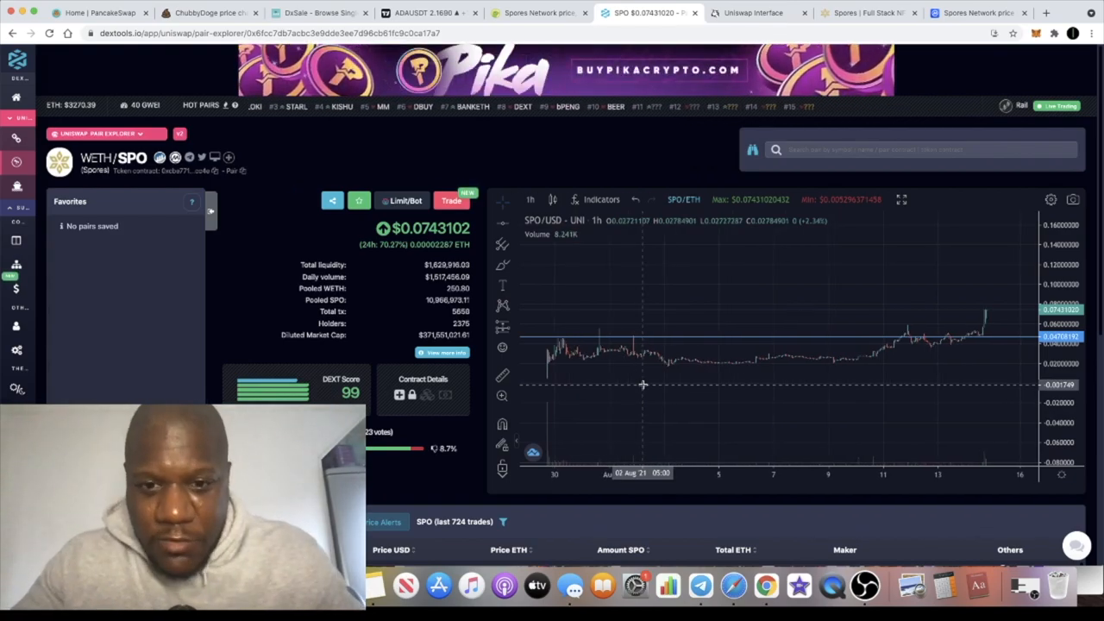
{"action": "mouse_move", "coordinate": [575, 330]}
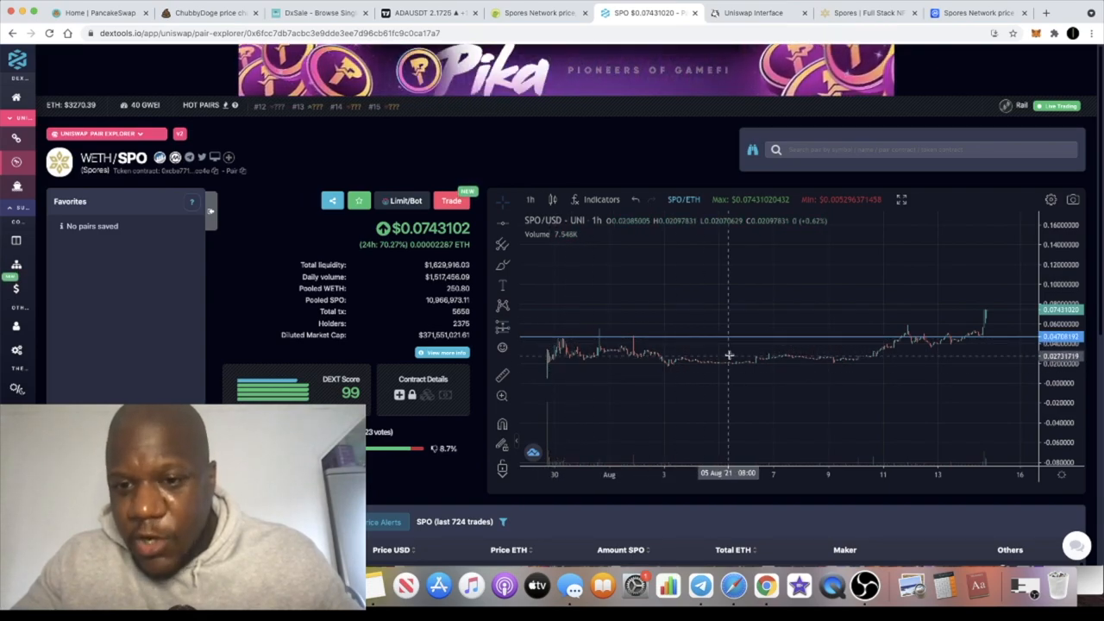
{"action": "mouse_move", "coordinate": [880, 349]}
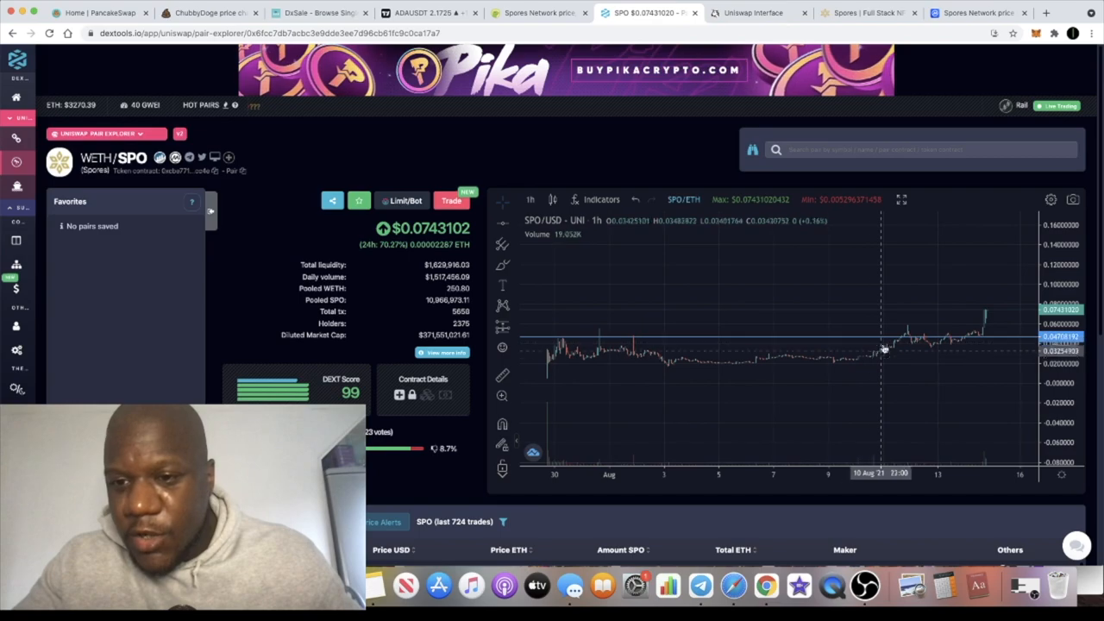
{"action": "mouse_move", "coordinate": [655, 342]}
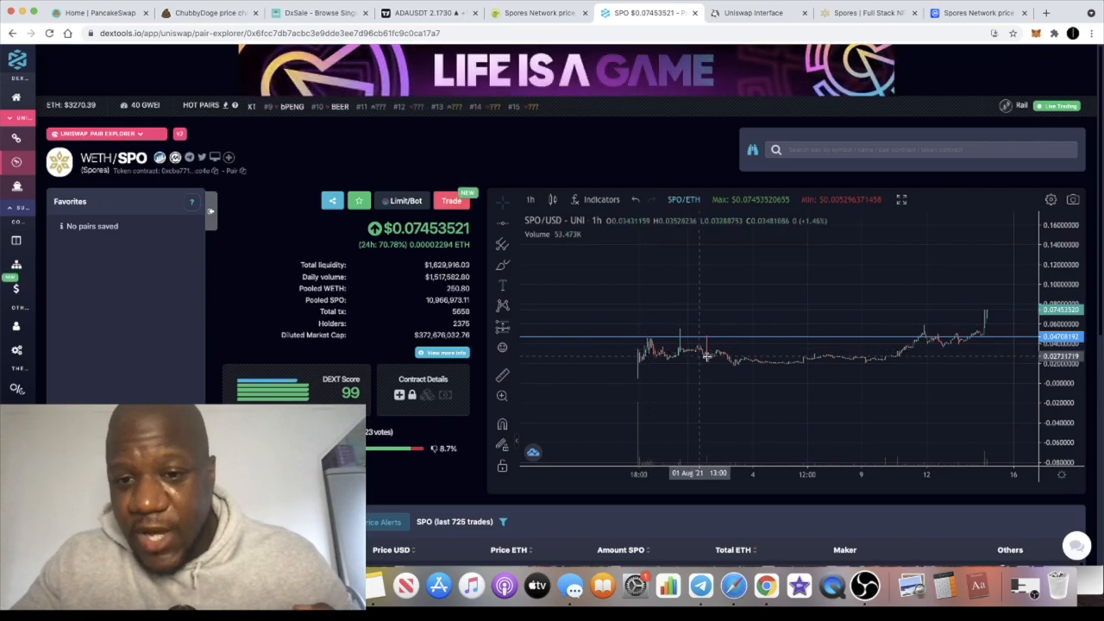
{"action": "mouse_move", "coordinate": [704, 361]}
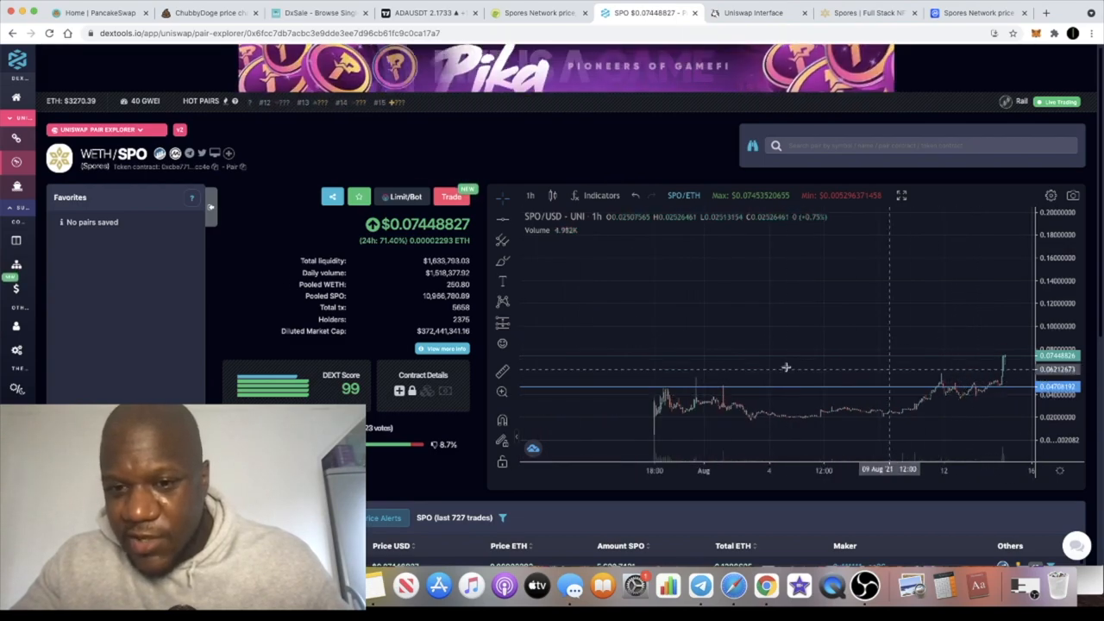
{"action": "mouse_move", "coordinate": [703, 393]}
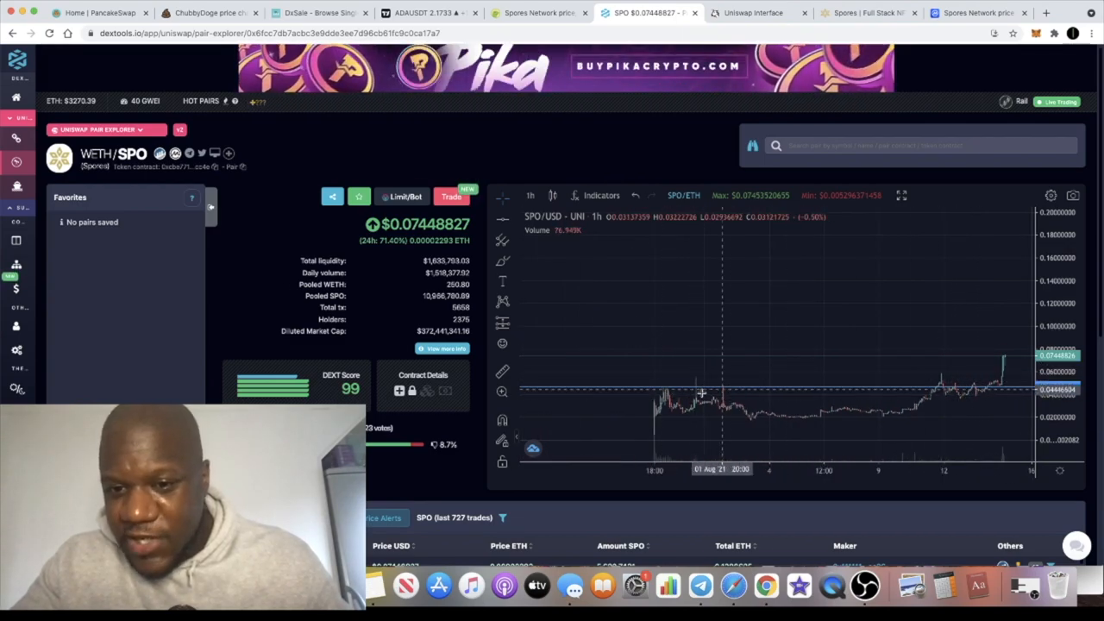
{"action": "mouse_move", "coordinate": [722, 417]}
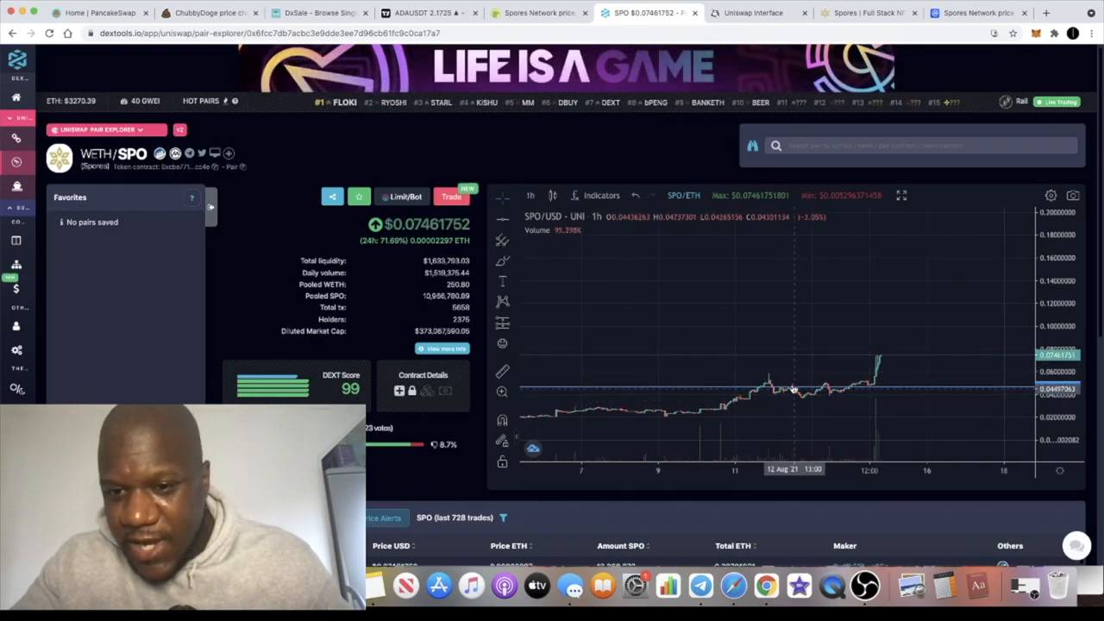
{"action": "mouse_move", "coordinate": [869, 390]}
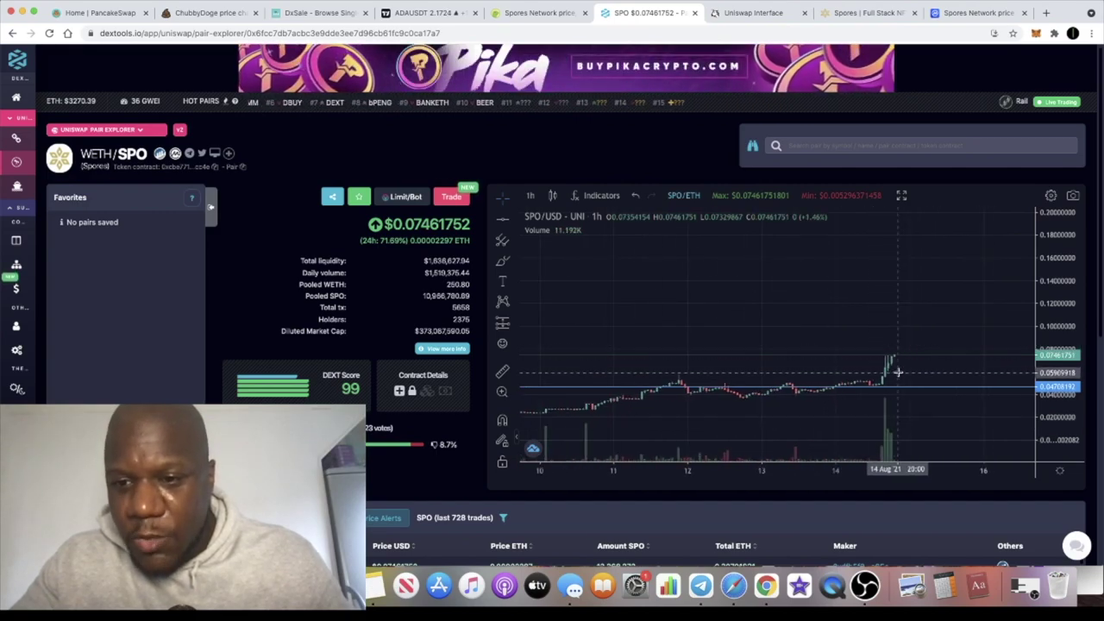
{"action": "mouse_move", "coordinate": [905, 371]}
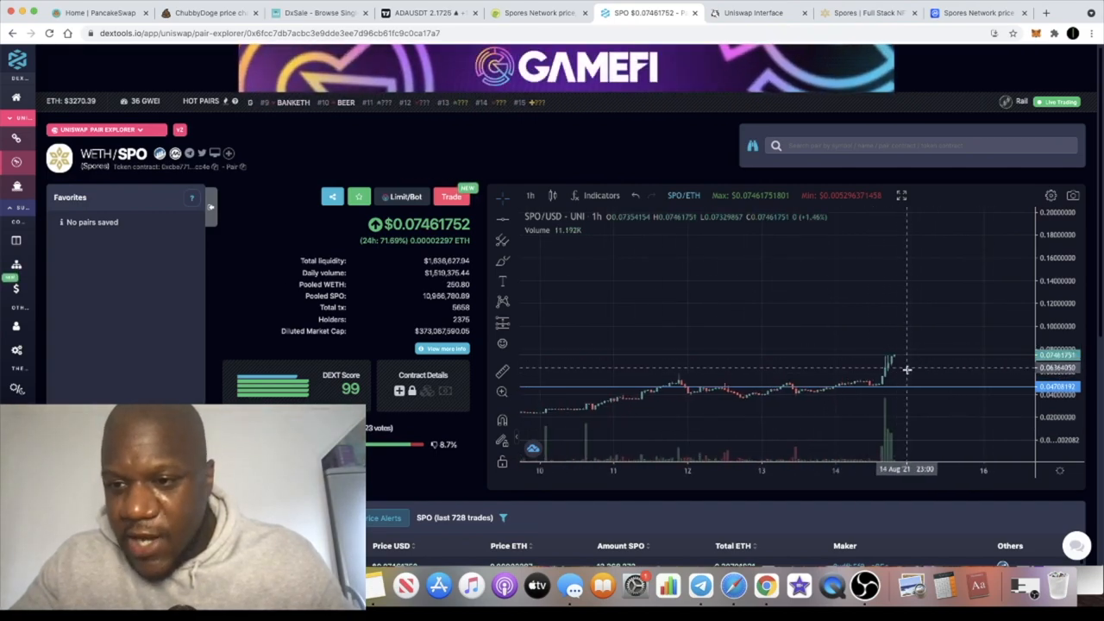
{"action": "mouse_move", "coordinate": [890, 334]}
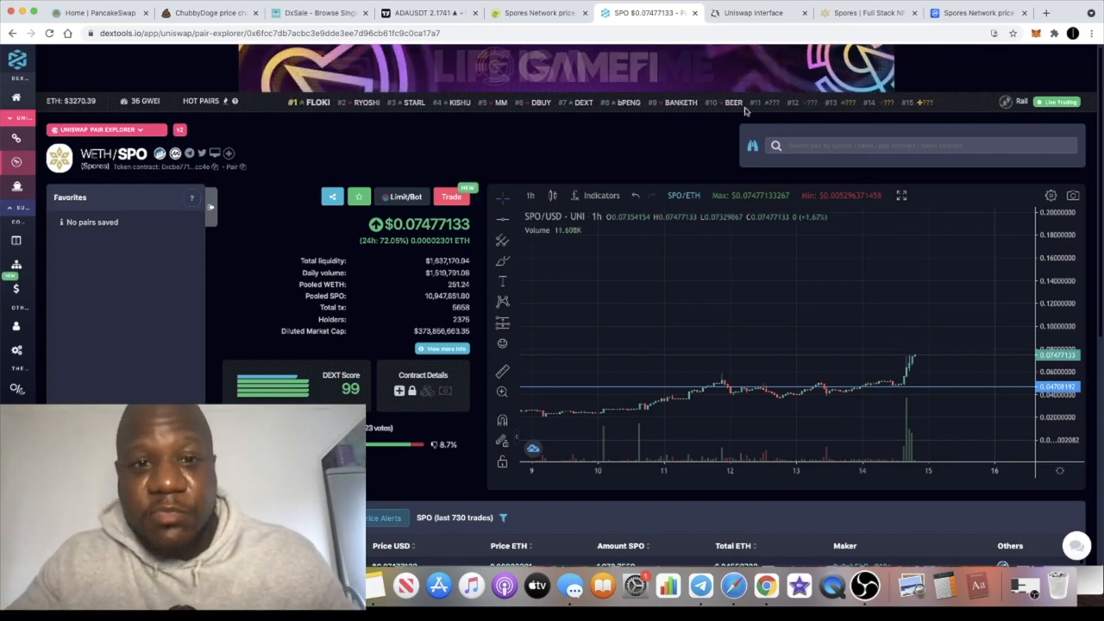
{"action": "mouse_move", "coordinate": [675, 250]}
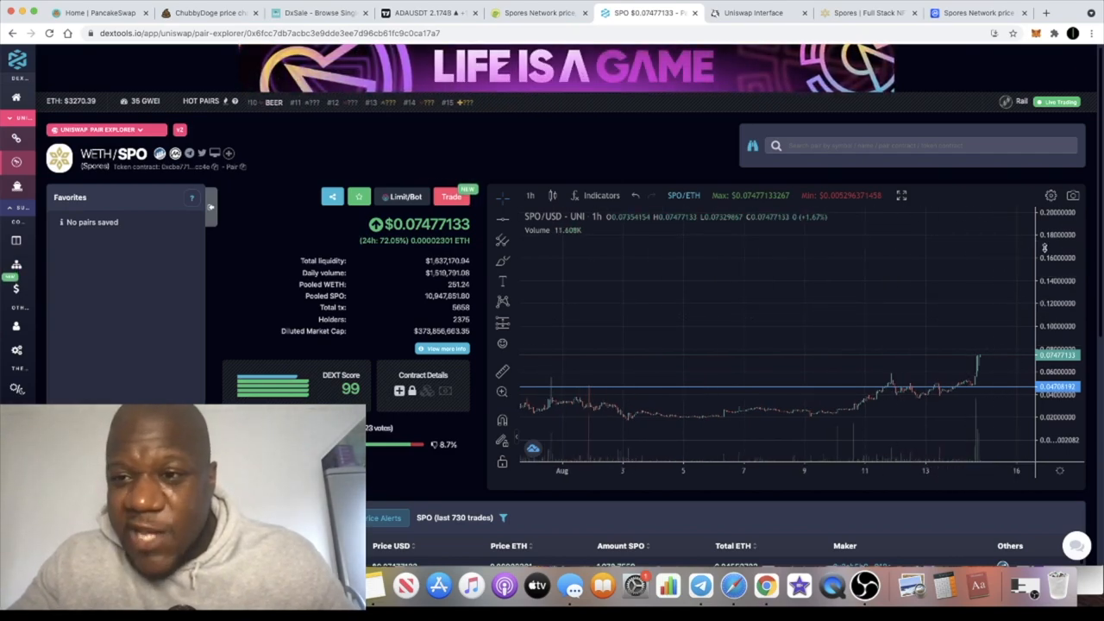
{"action": "mouse_move", "coordinate": [971, 323]}
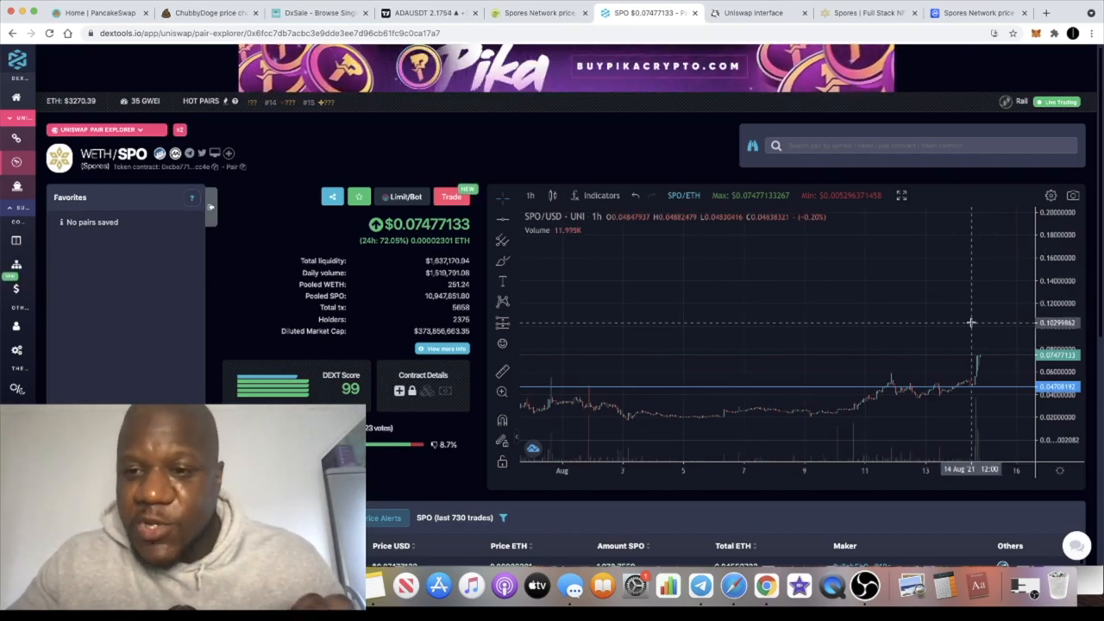